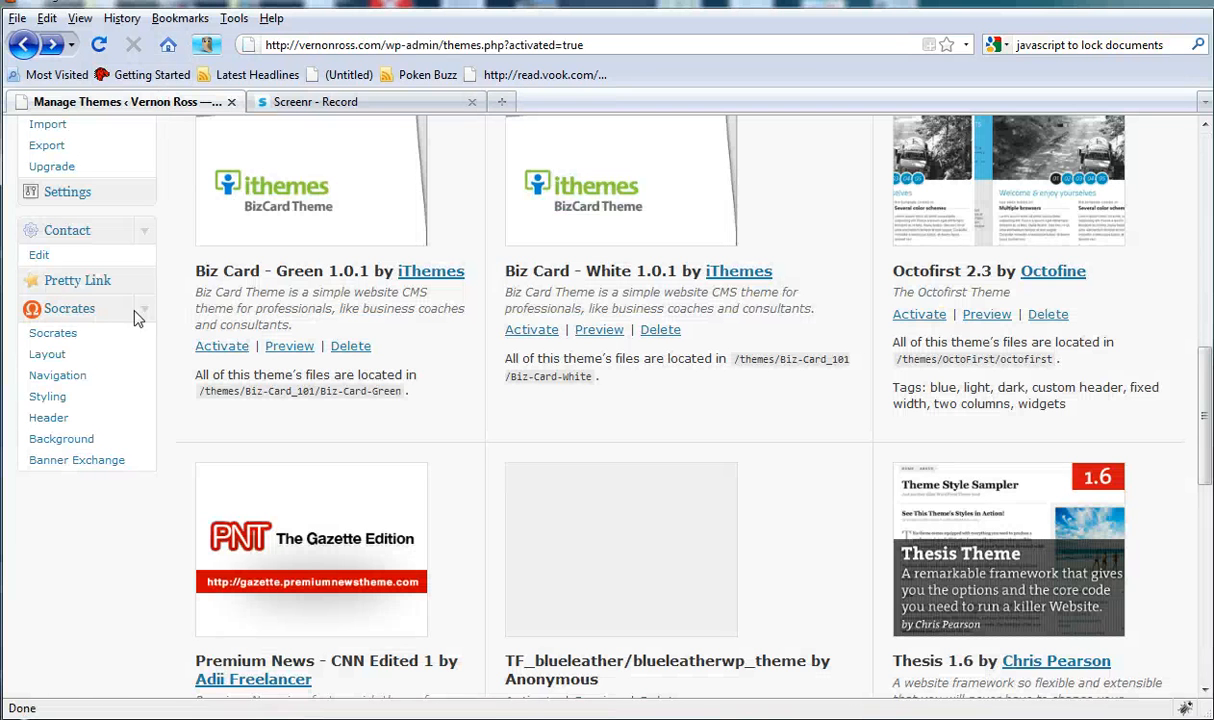
pyautogui.moveTo(1132, 312)
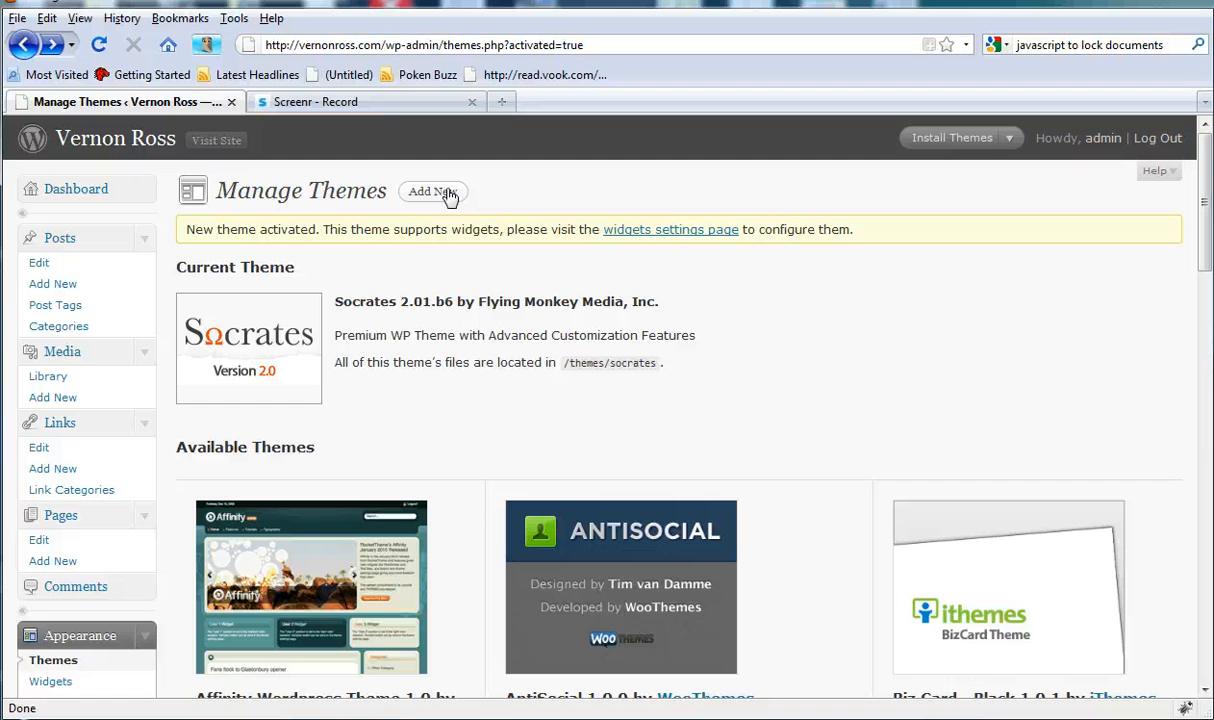
pyautogui.moveTo(332, 316)
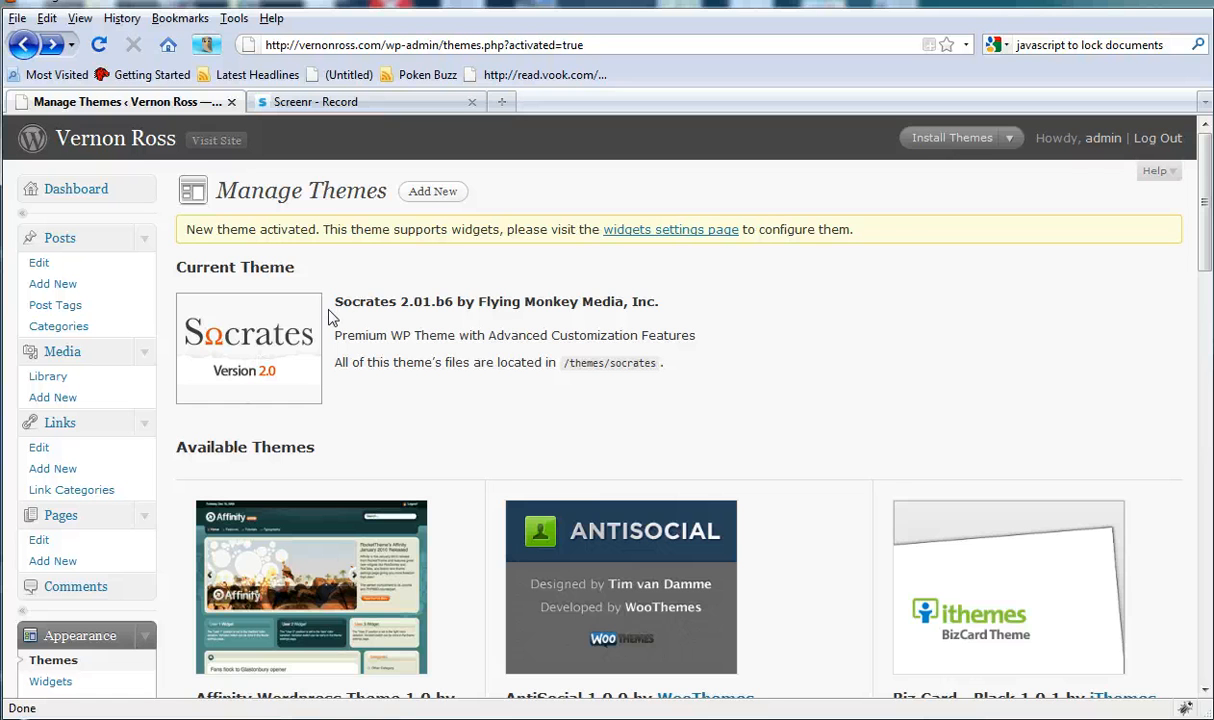
pyautogui.moveTo(392, 300)
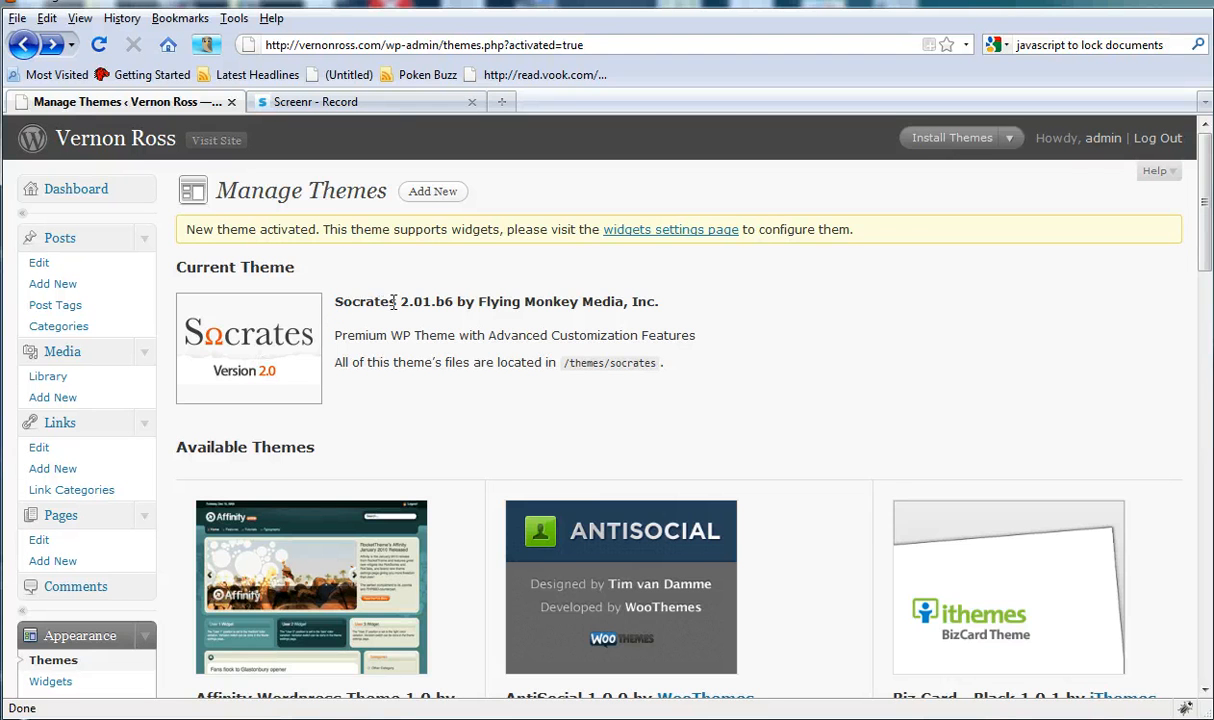
pyautogui.moveTo(436, 304)
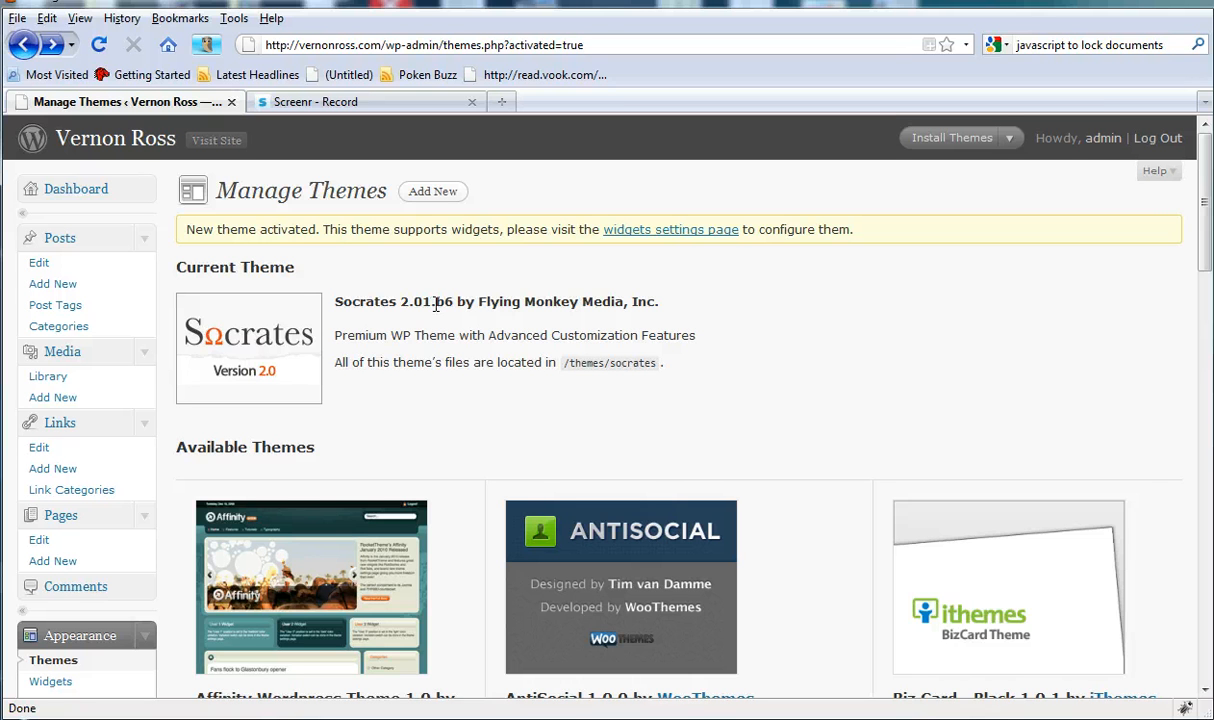
pyautogui.moveTo(512, 408)
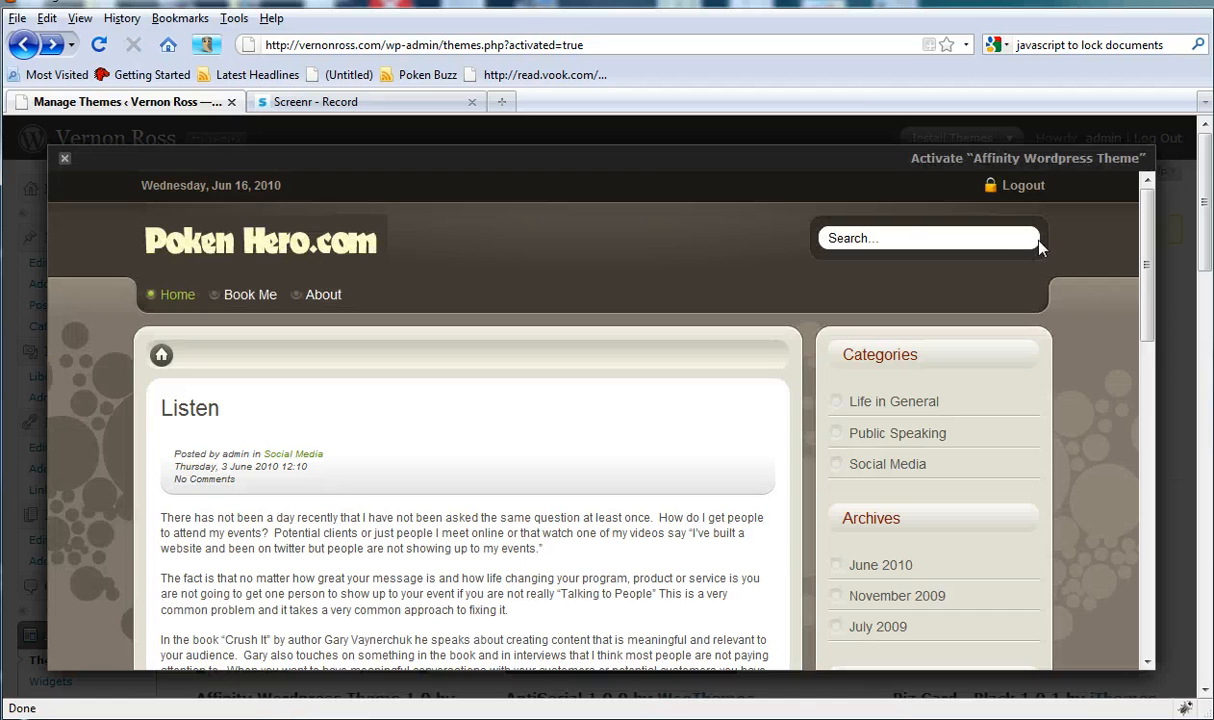
# Step: Activate the previewed Affinity Wordpress Theme 1.0, returning Socrates to Available Themes
pyautogui.click(1028, 158)
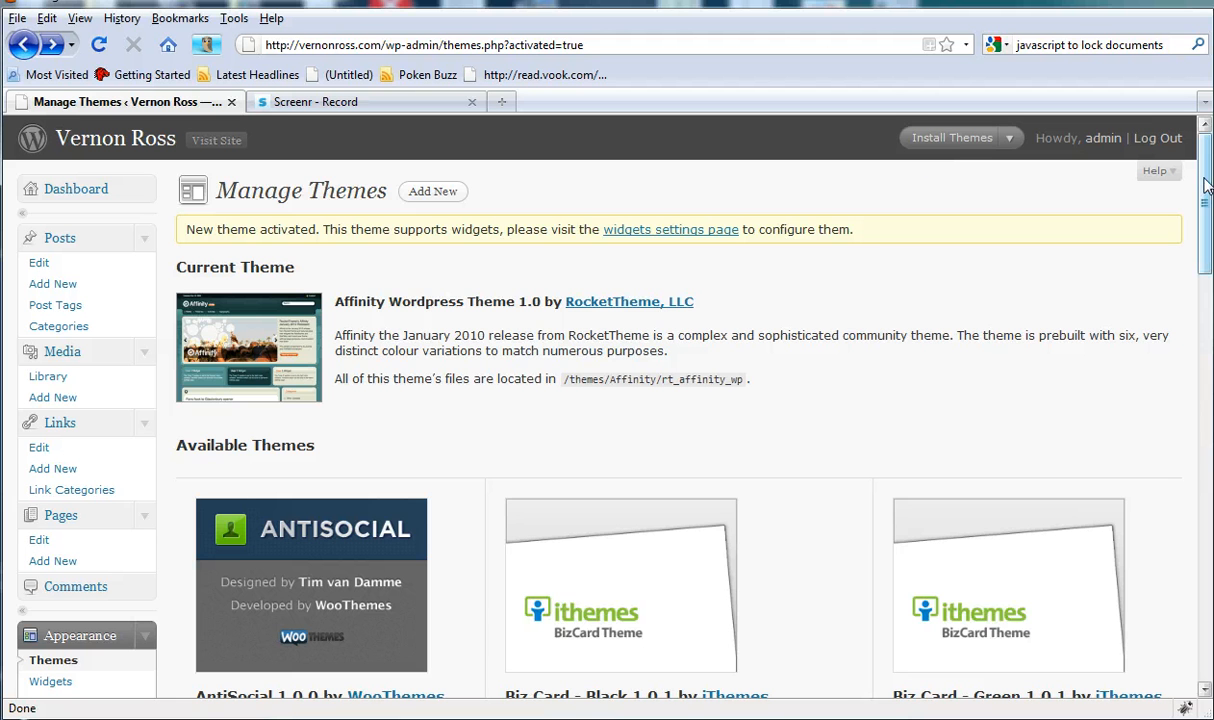
pyautogui.scroll(-3)
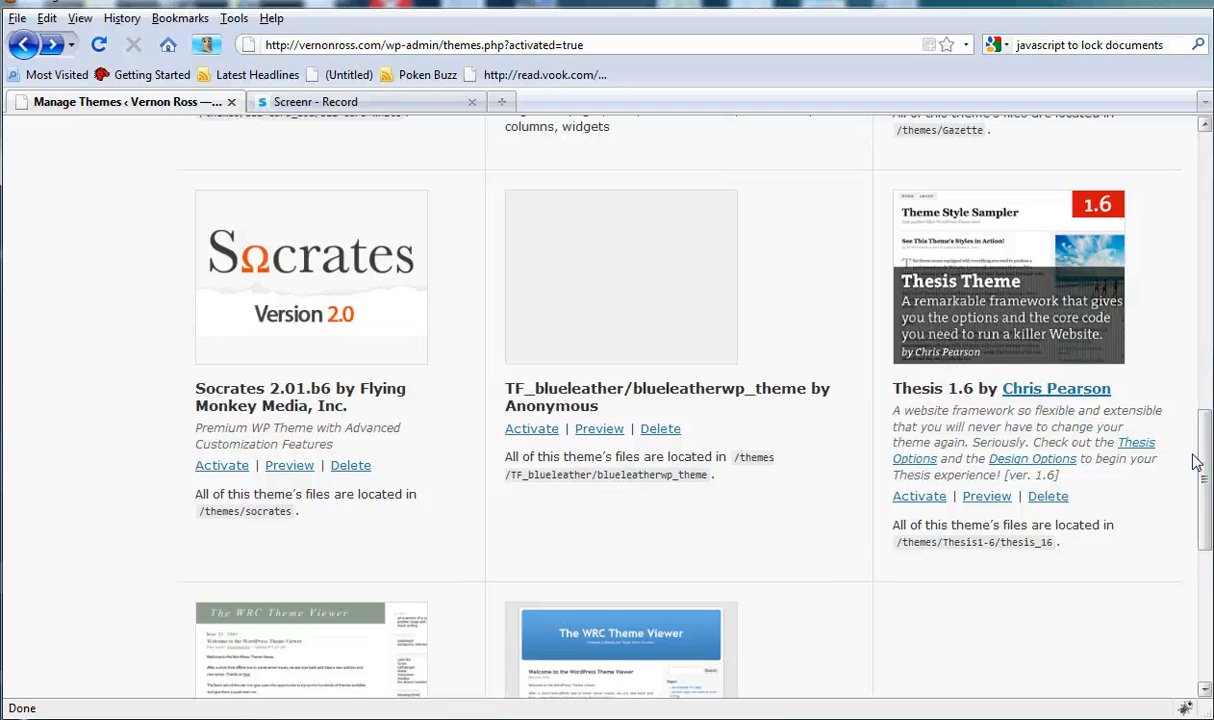
pyautogui.moveTo(90, 486)
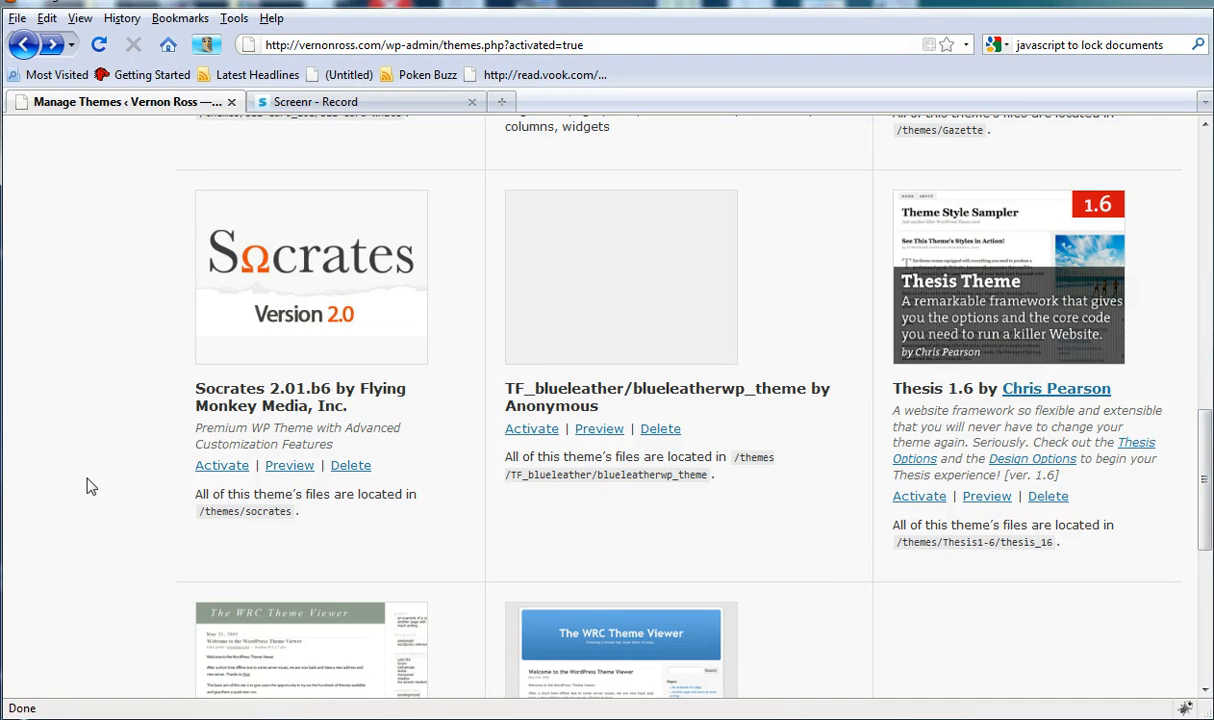
pyautogui.moveTo(220, 258)
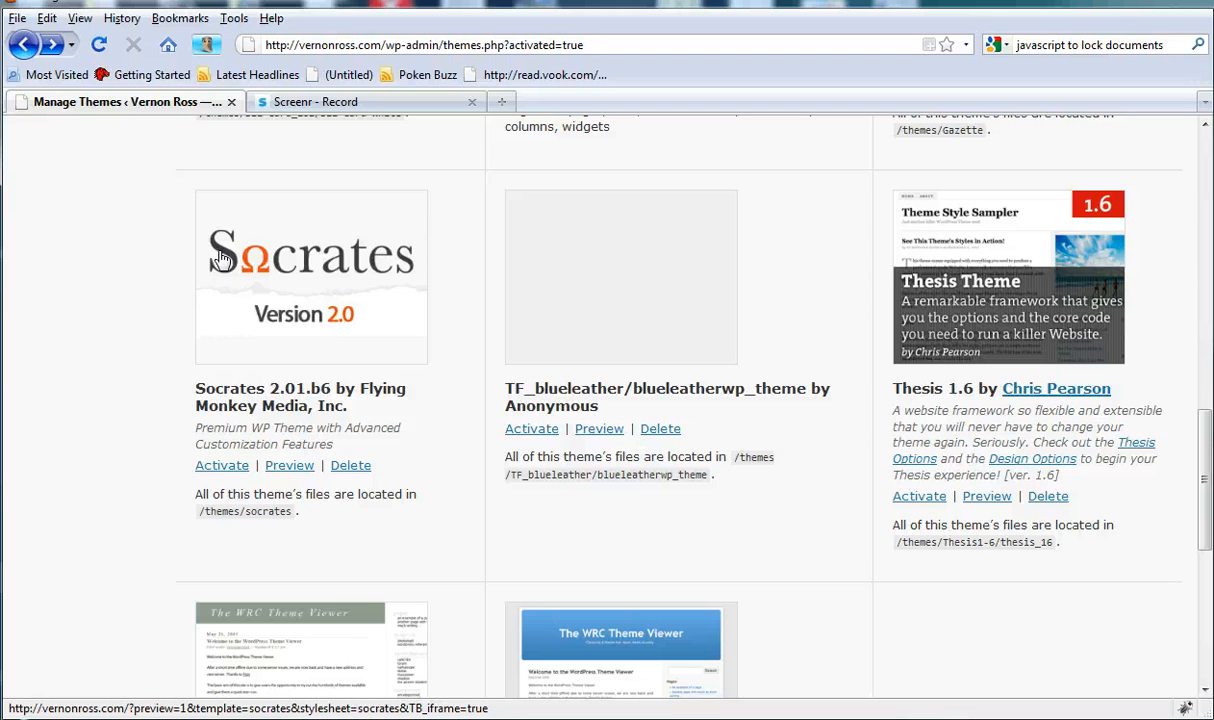
pyautogui.moveTo(242, 340)
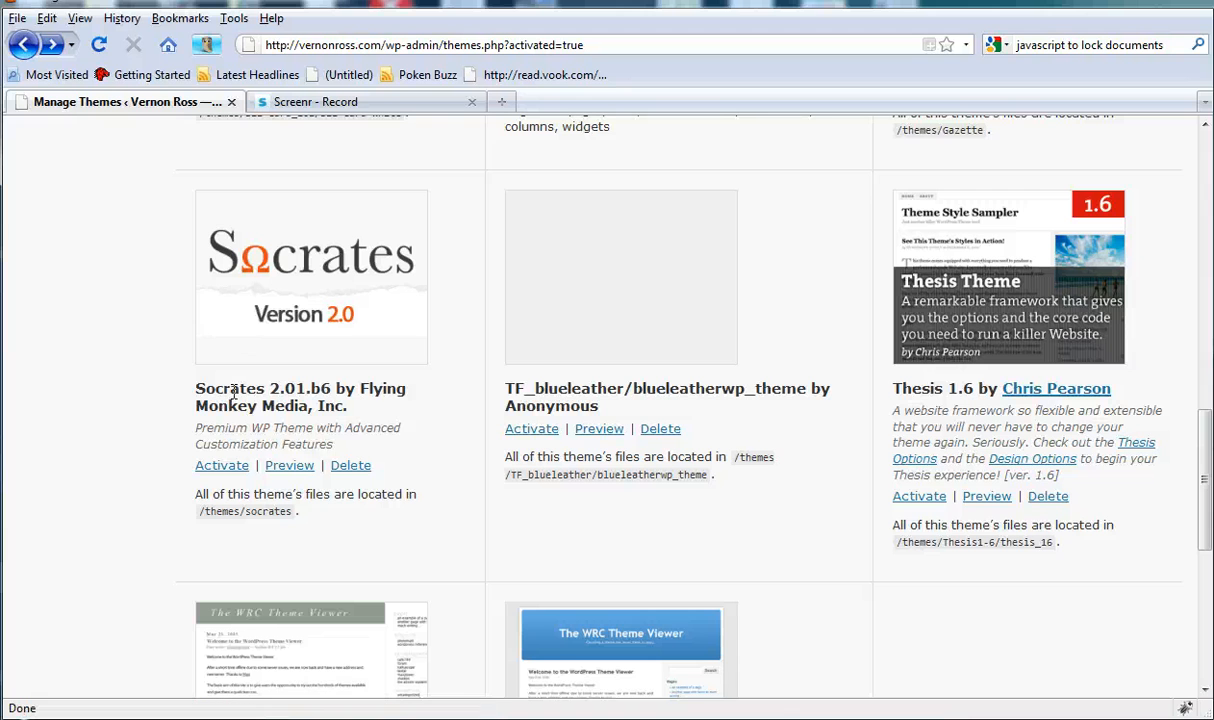
pyautogui.moveTo(350, 464)
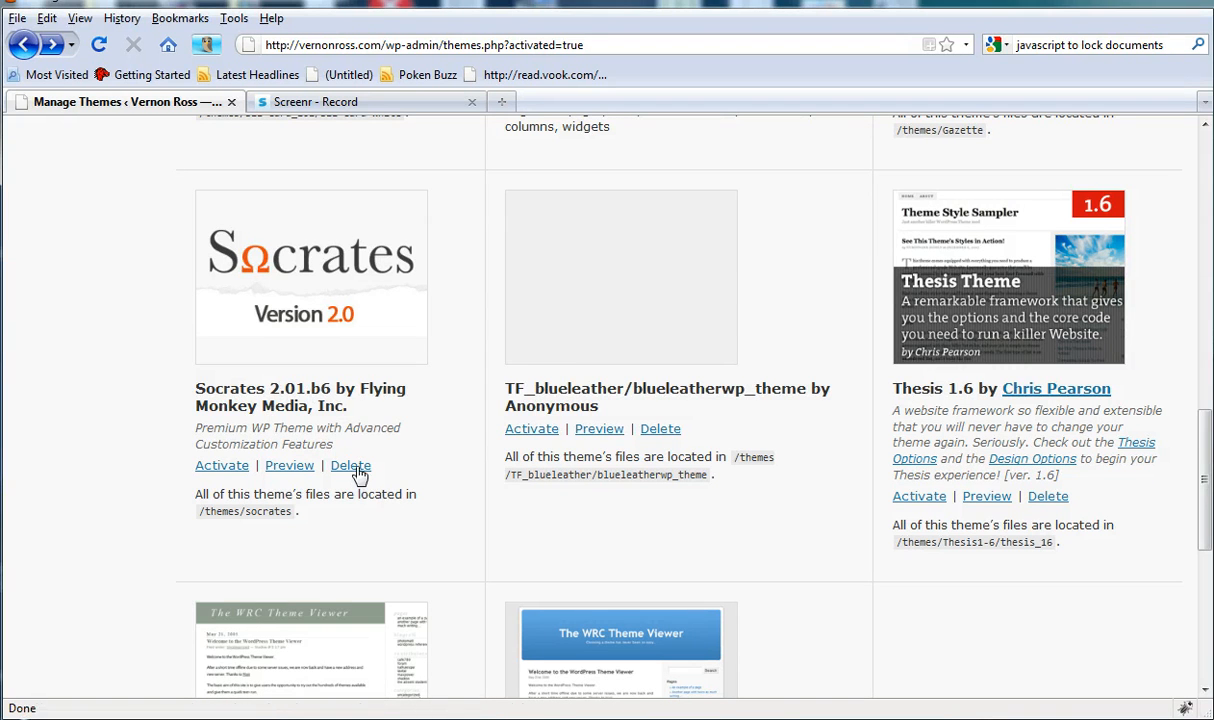
# Step: Delete Socrates 2.01.b6 from the installed themes and confirm the deletion
pyautogui.click(350, 464)
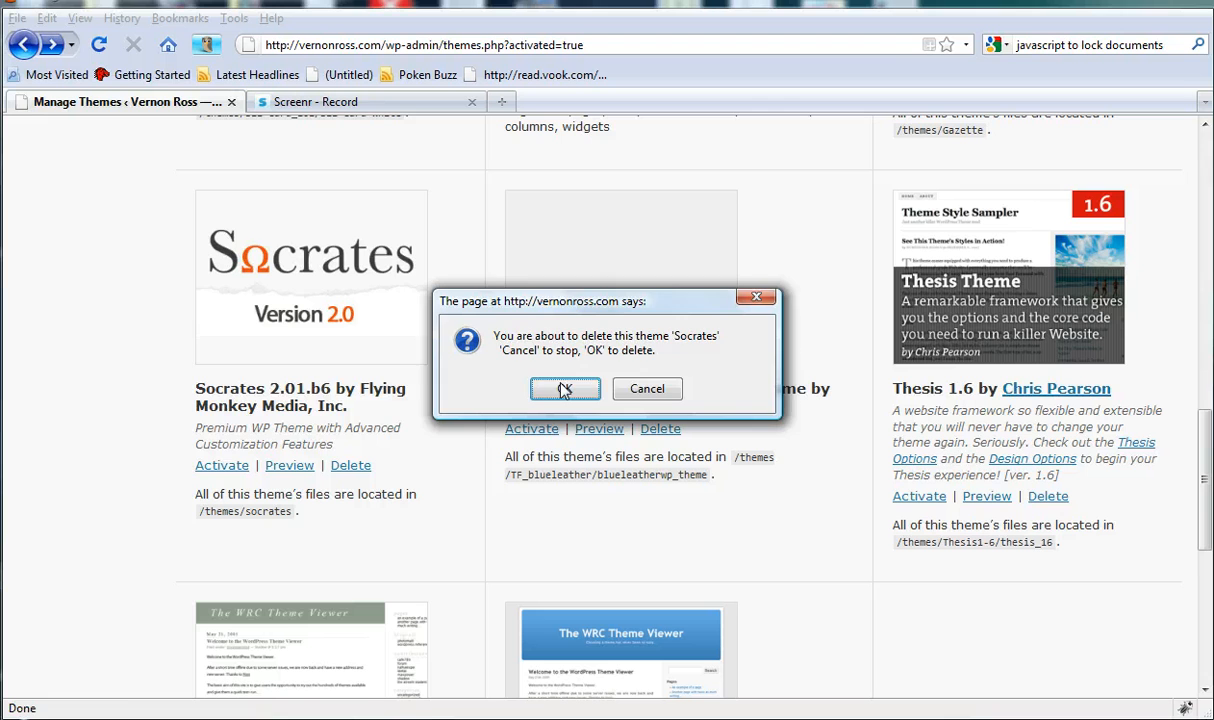
pyautogui.click(564, 388)
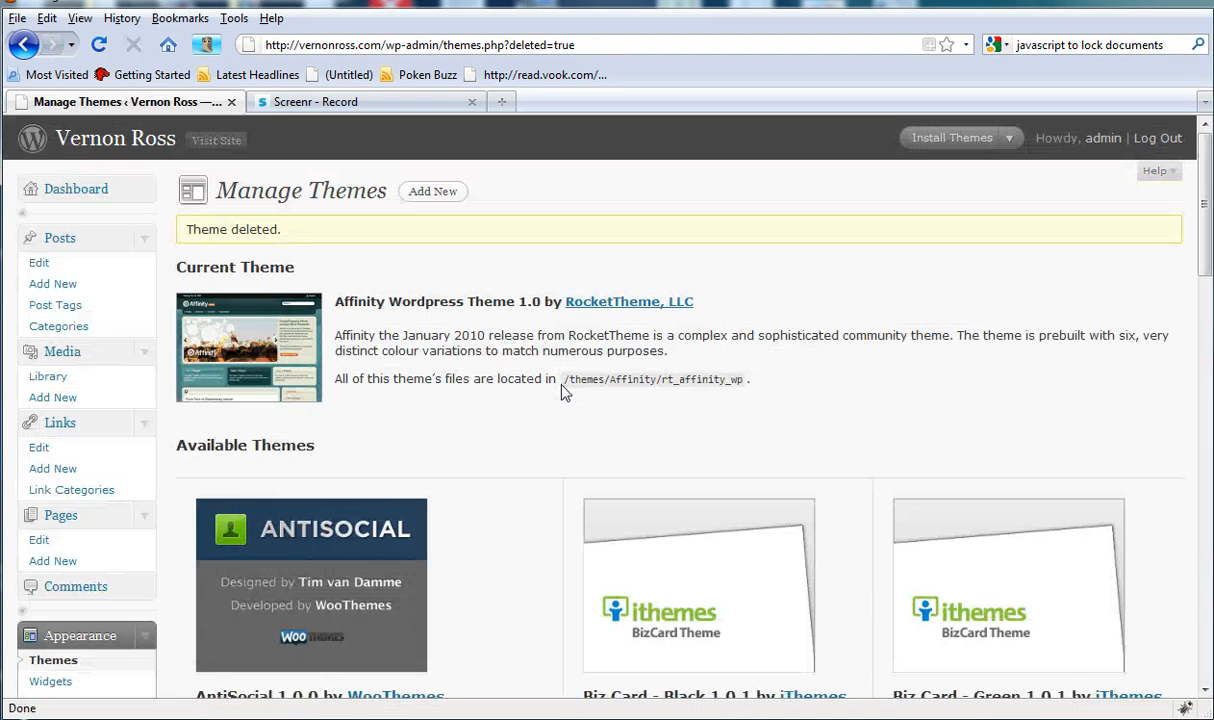
pyautogui.moveTo(54, 664)
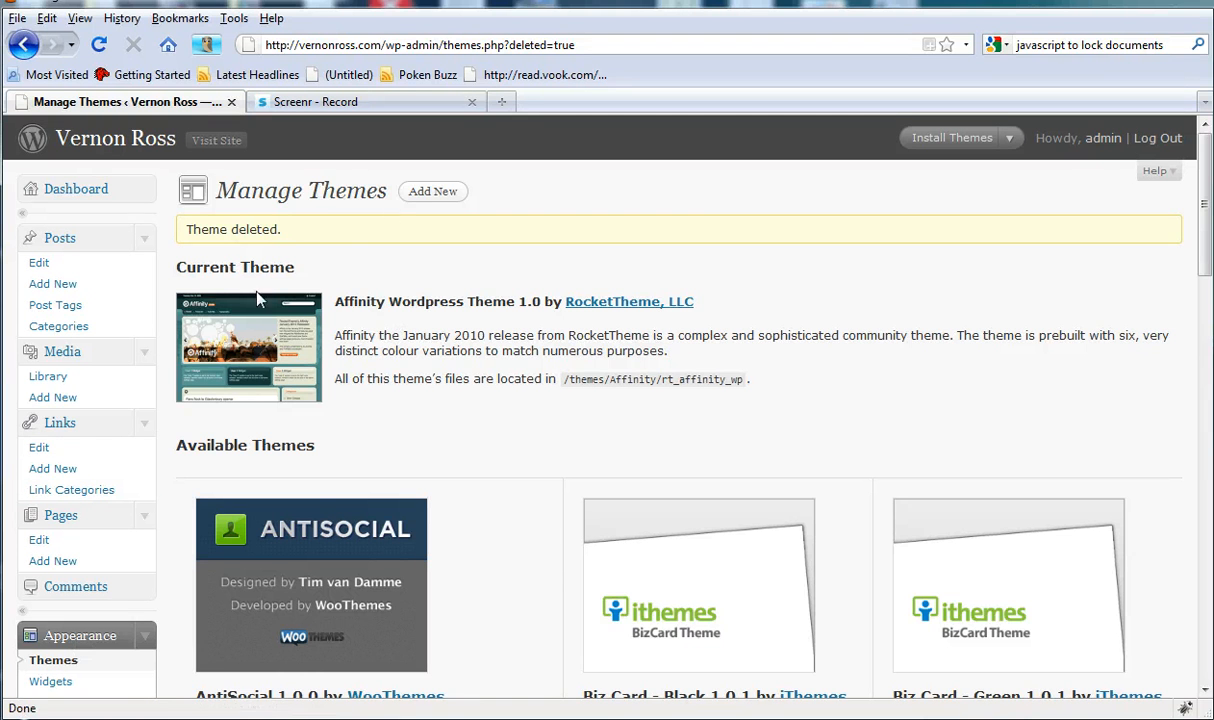
# Step: Go to Add New theme and switch Install Themes to its zip-file Upload page
pyautogui.click(432, 192)
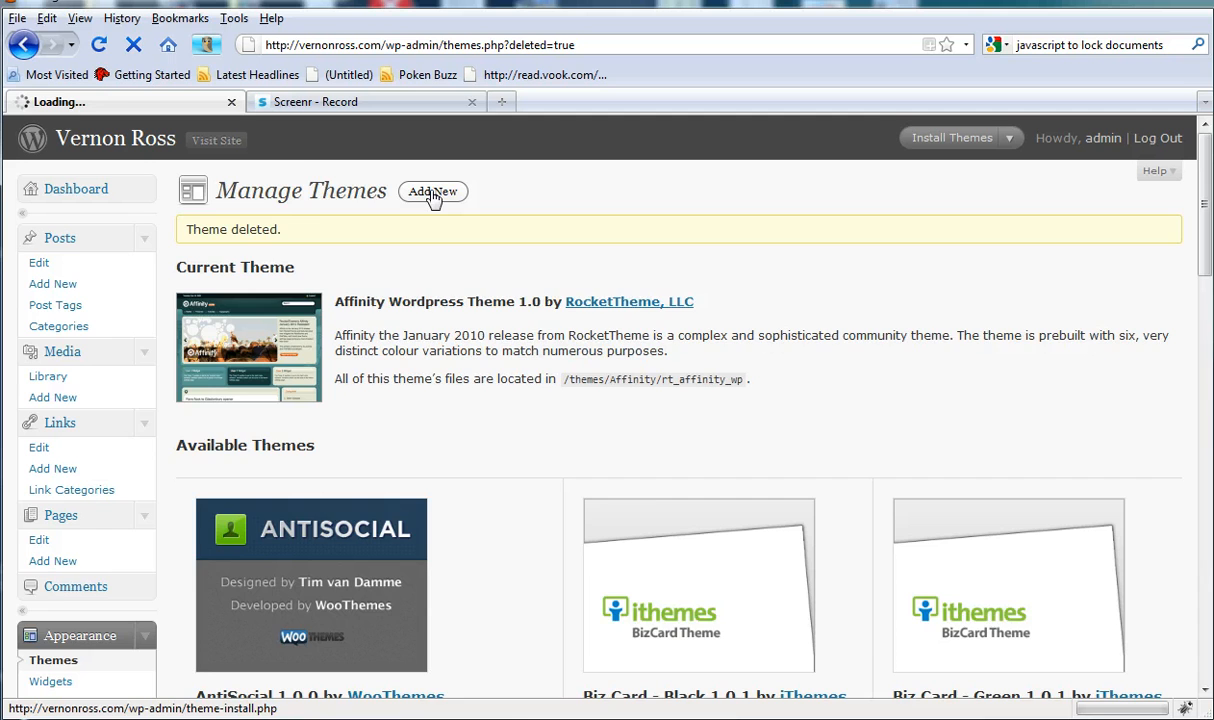
pyautogui.click(432, 192)
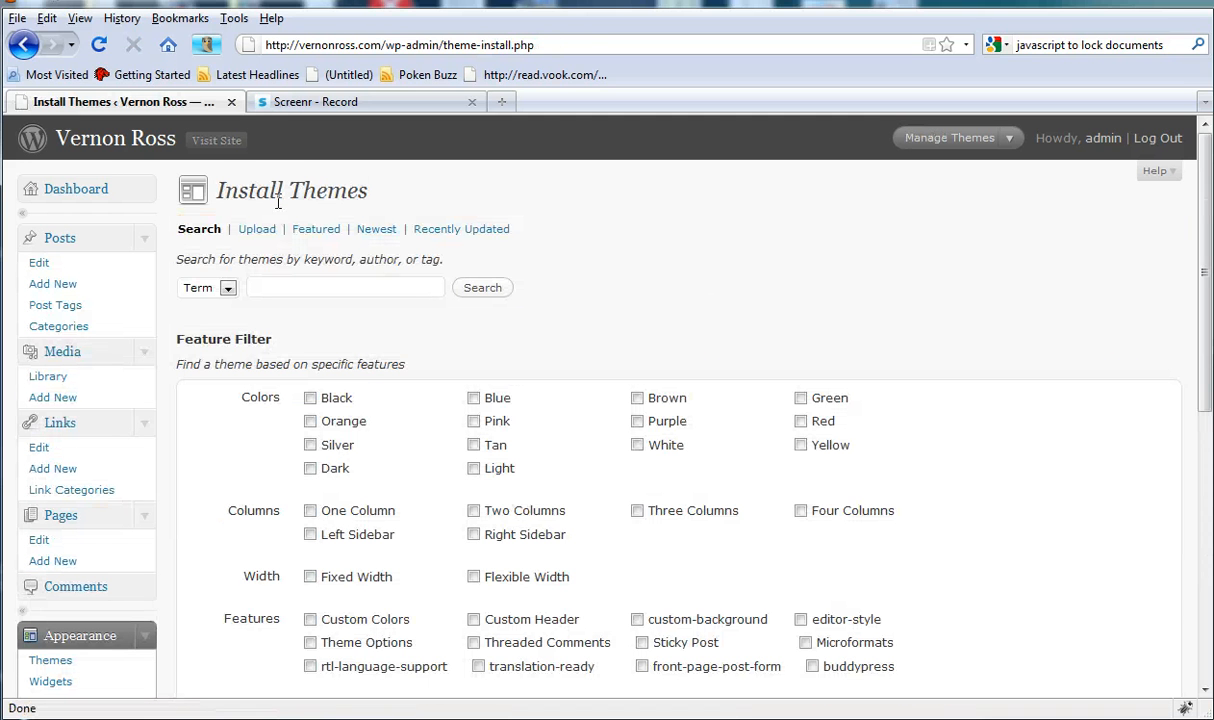
pyautogui.click(256, 228)
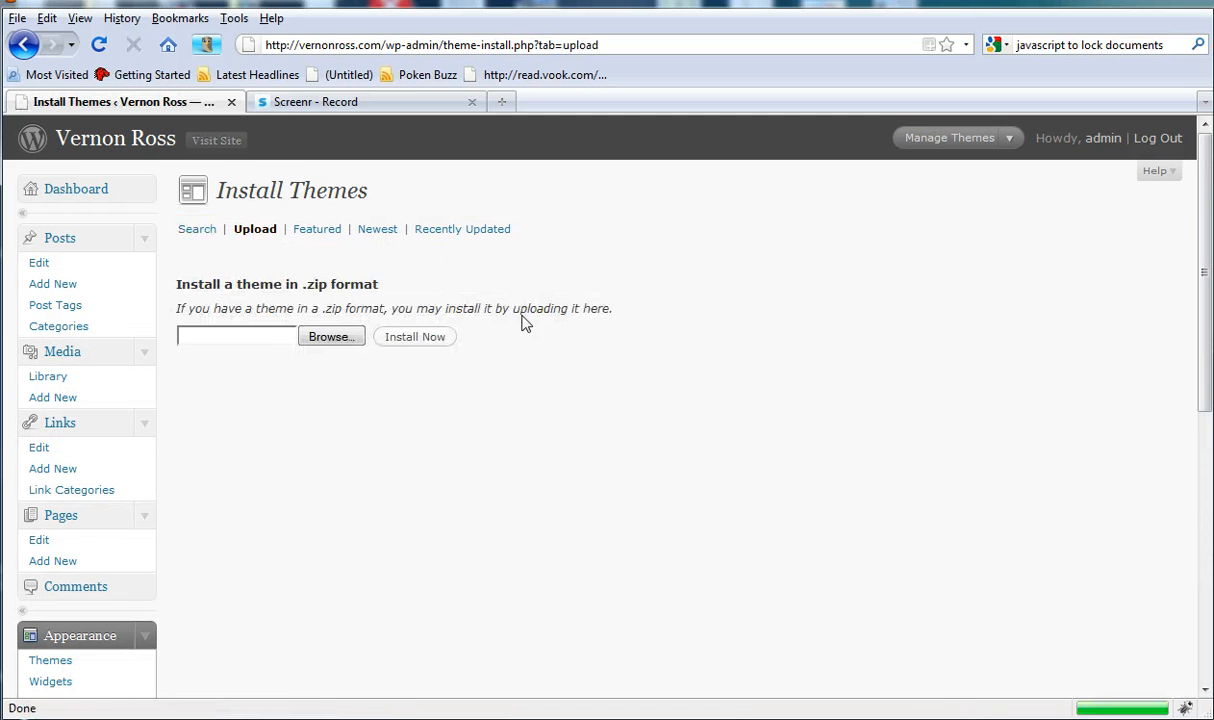
pyautogui.click(236, 336)
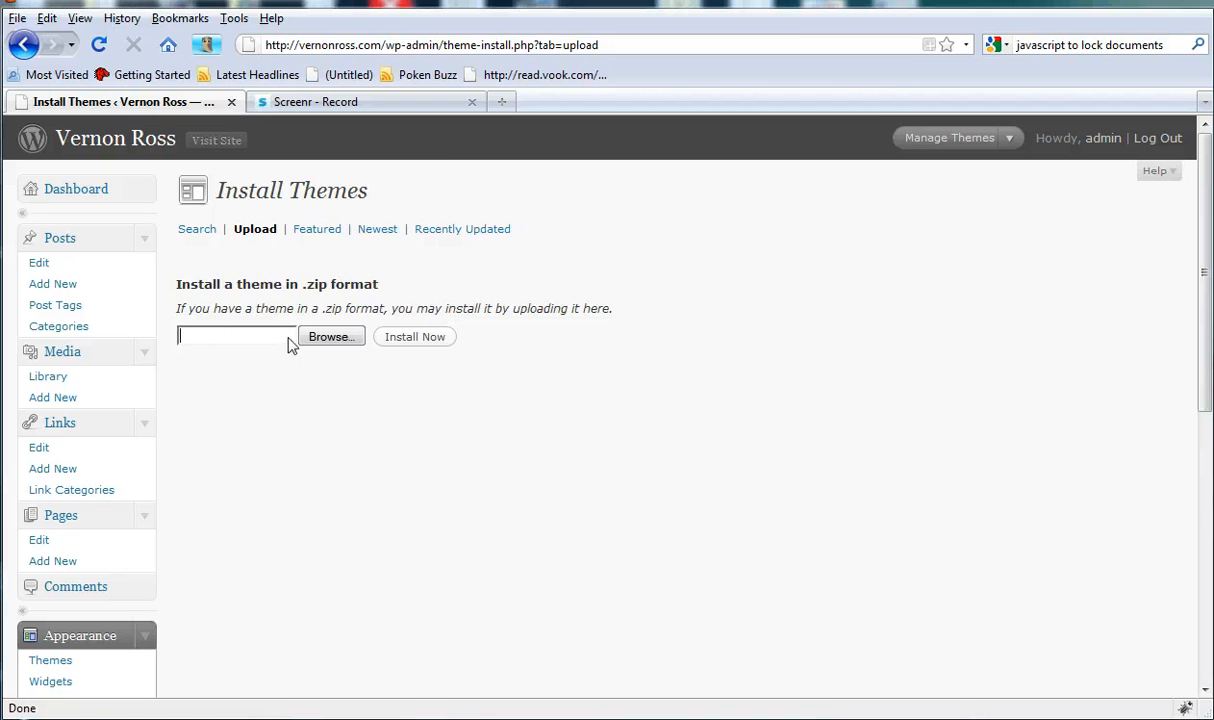
# Step: Browse through Documents and the user folder to Downloads and pick socrates.zip as the upload file
pyautogui.click(332, 336)
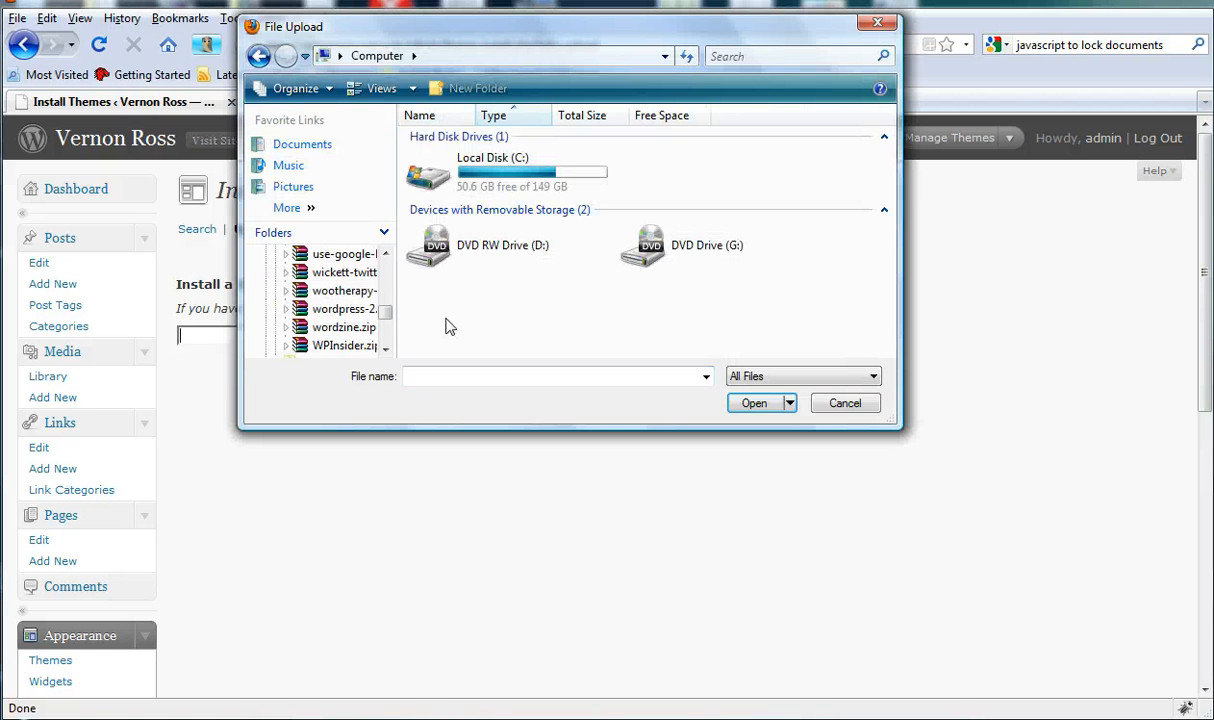
pyautogui.moveTo(280, 316)
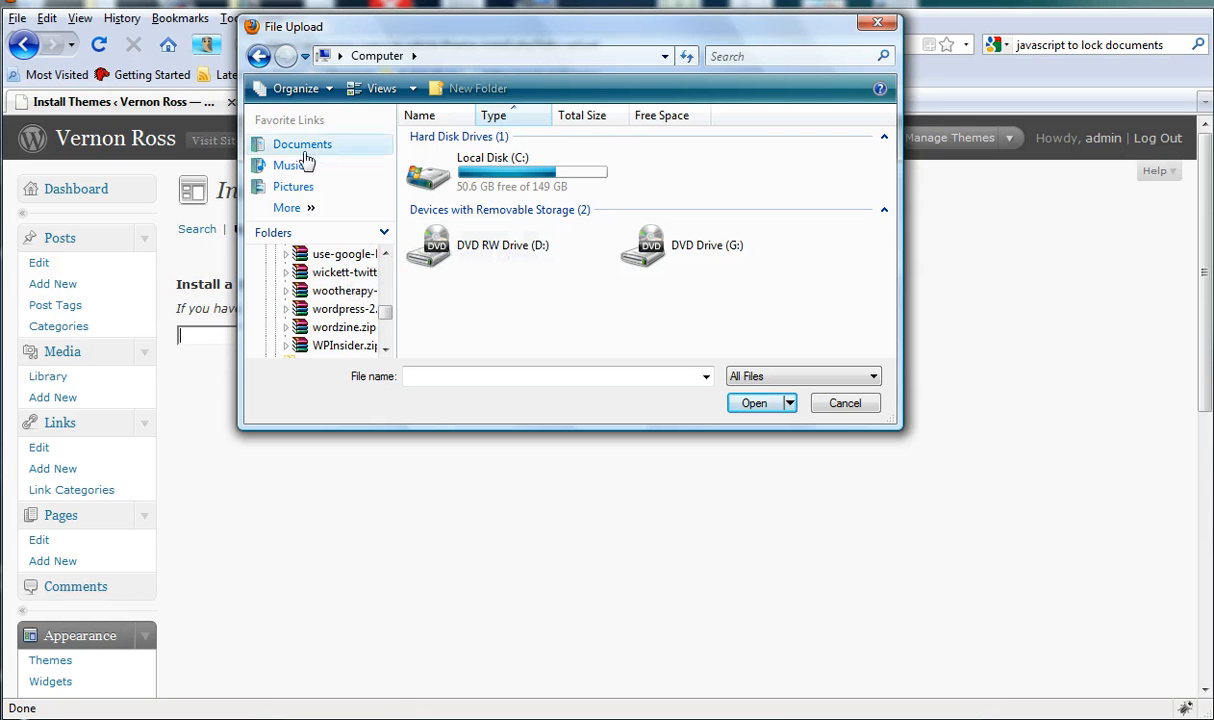
pyautogui.click(302, 144)
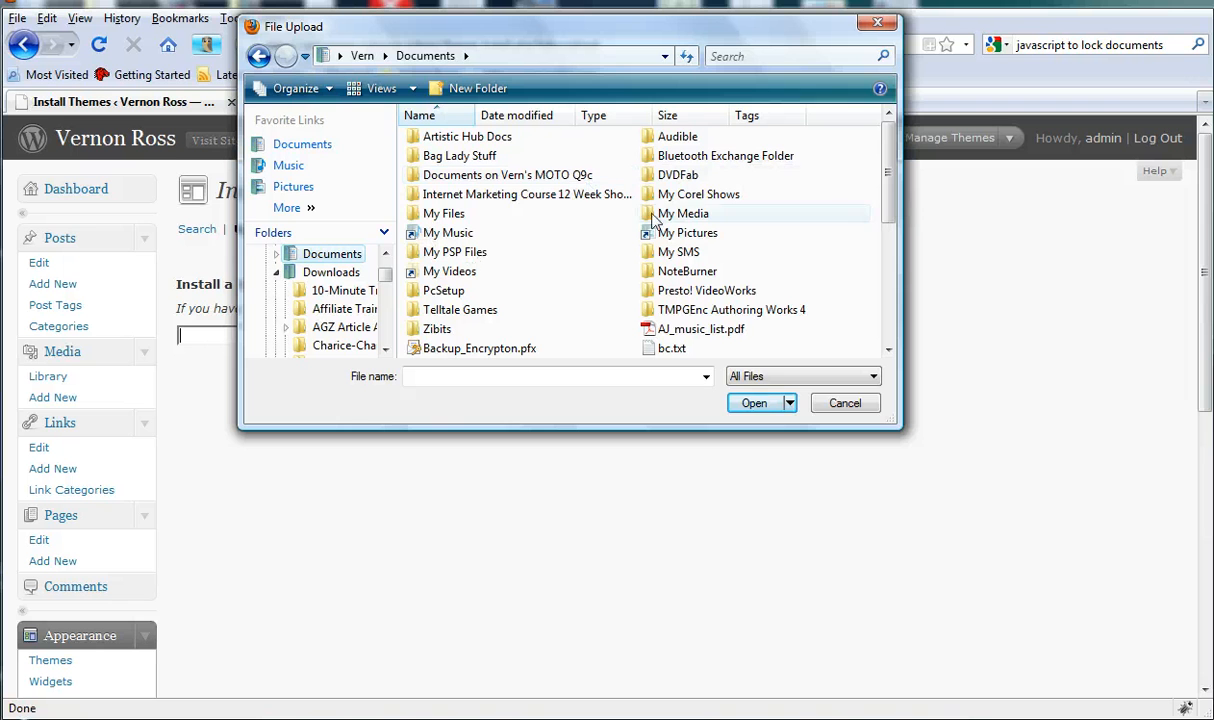
pyautogui.moveTo(446, 272)
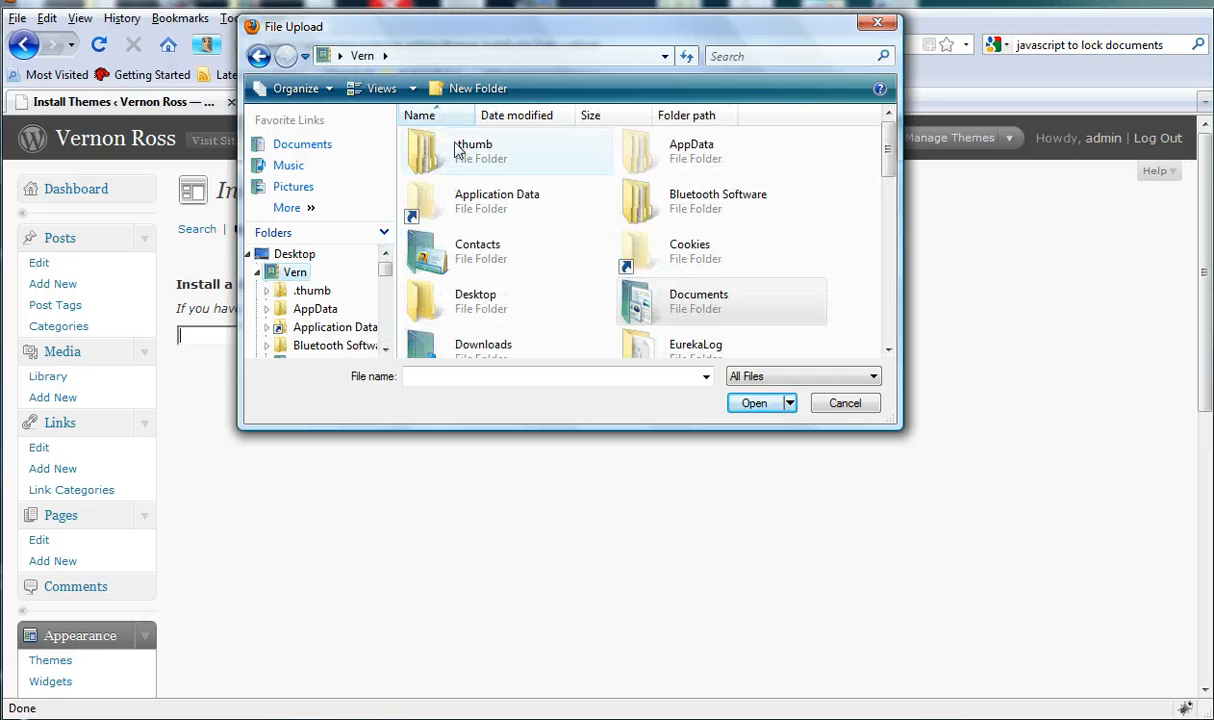
pyautogui.moveTo(444, 356)
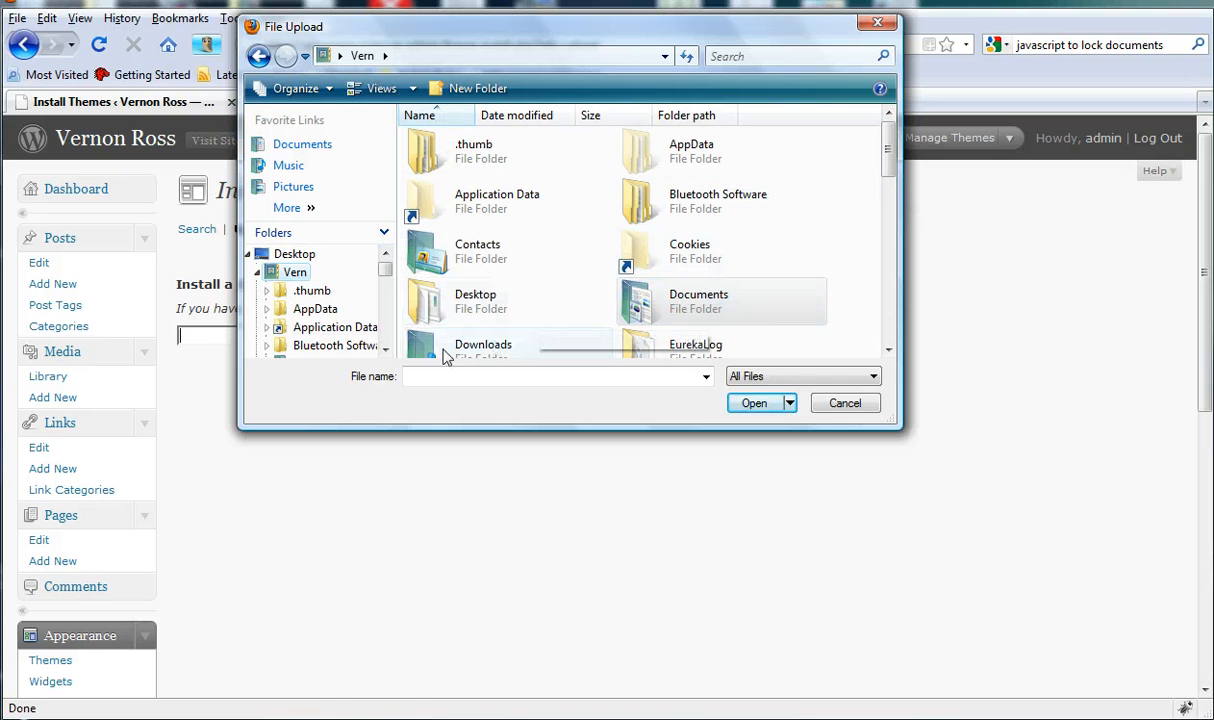
pyautogui.doubleClick(482, 344)
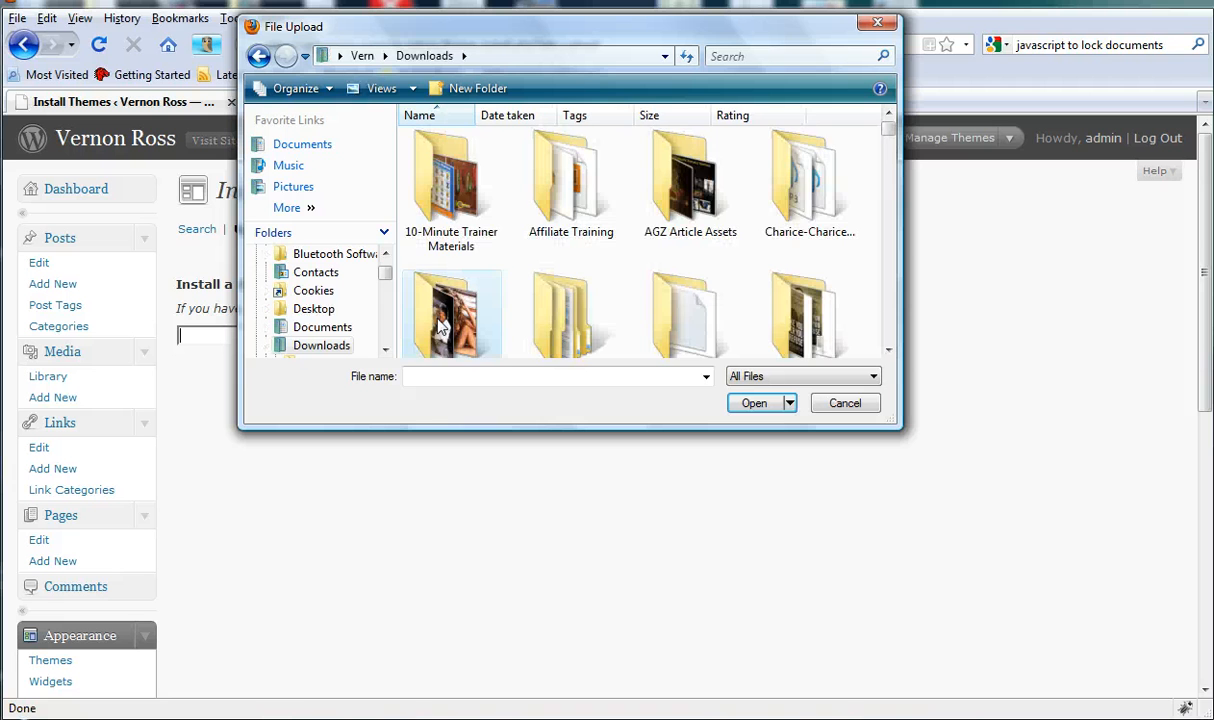
pyautogui.click(690, 180)
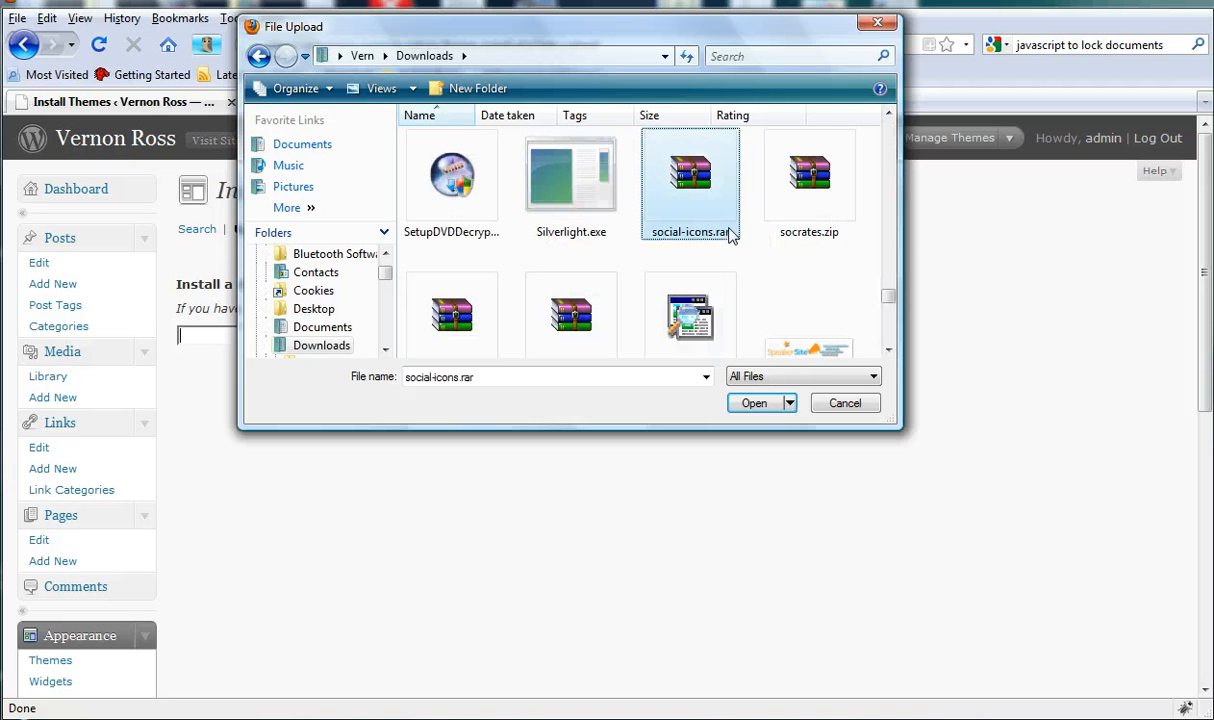
pyautogui.click(754, 404)
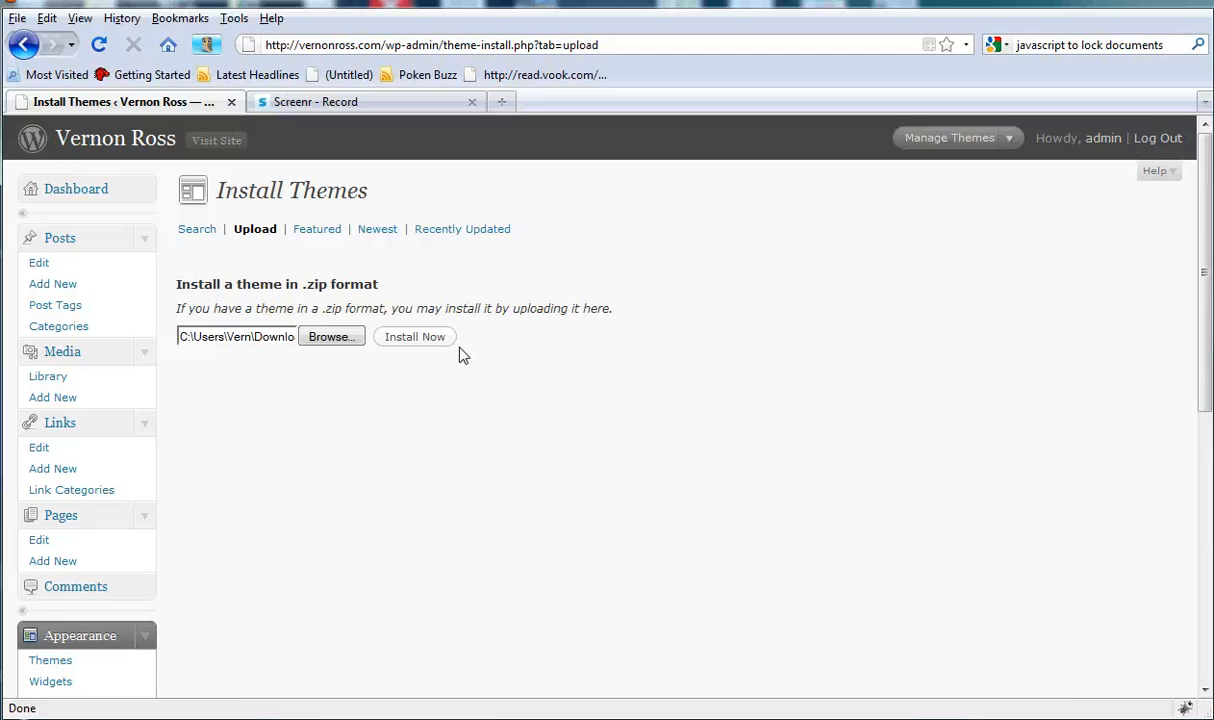
# Step: Upload and install the Socrates theme from socrates.zip
pyautogui.click(414, 336)
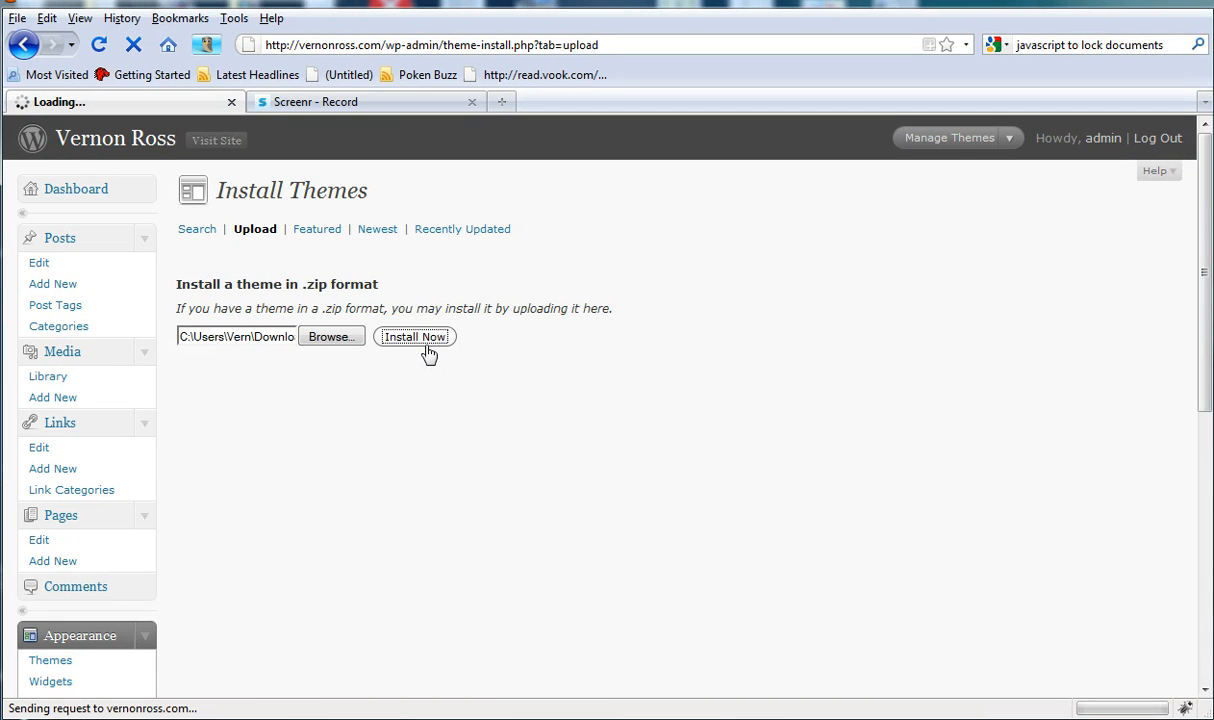
pyautogui.click(414, 336)
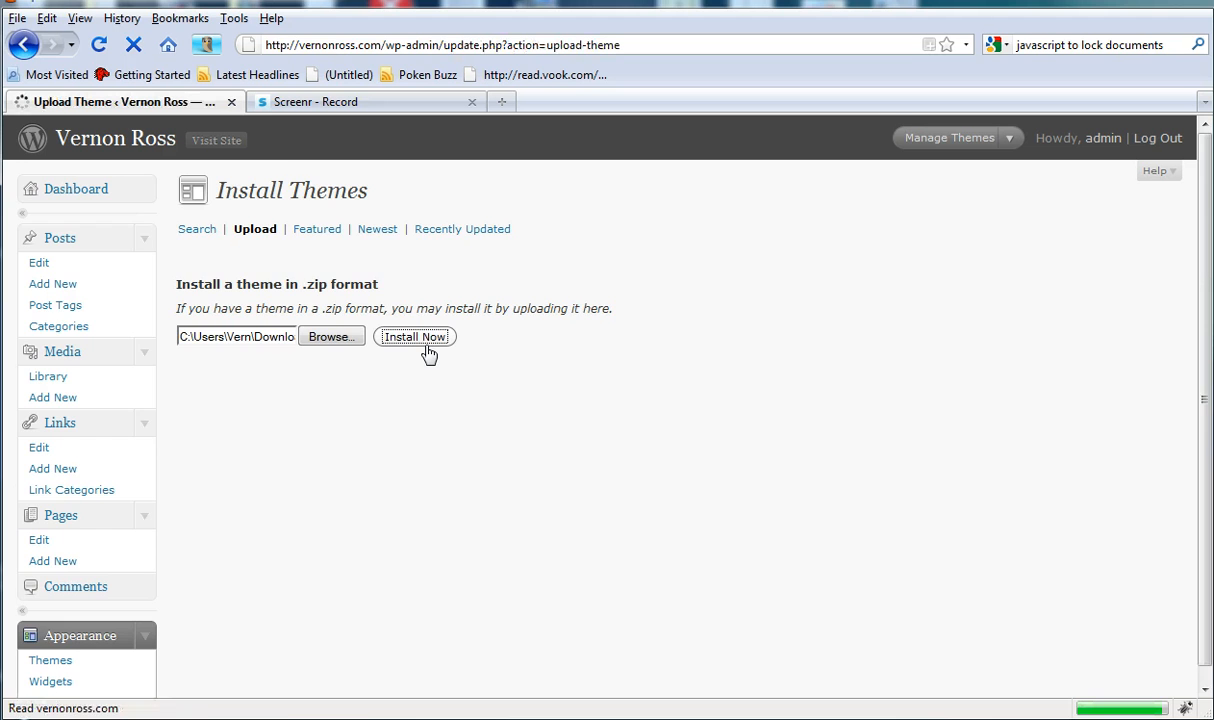
pyautogui.click(414, 336)
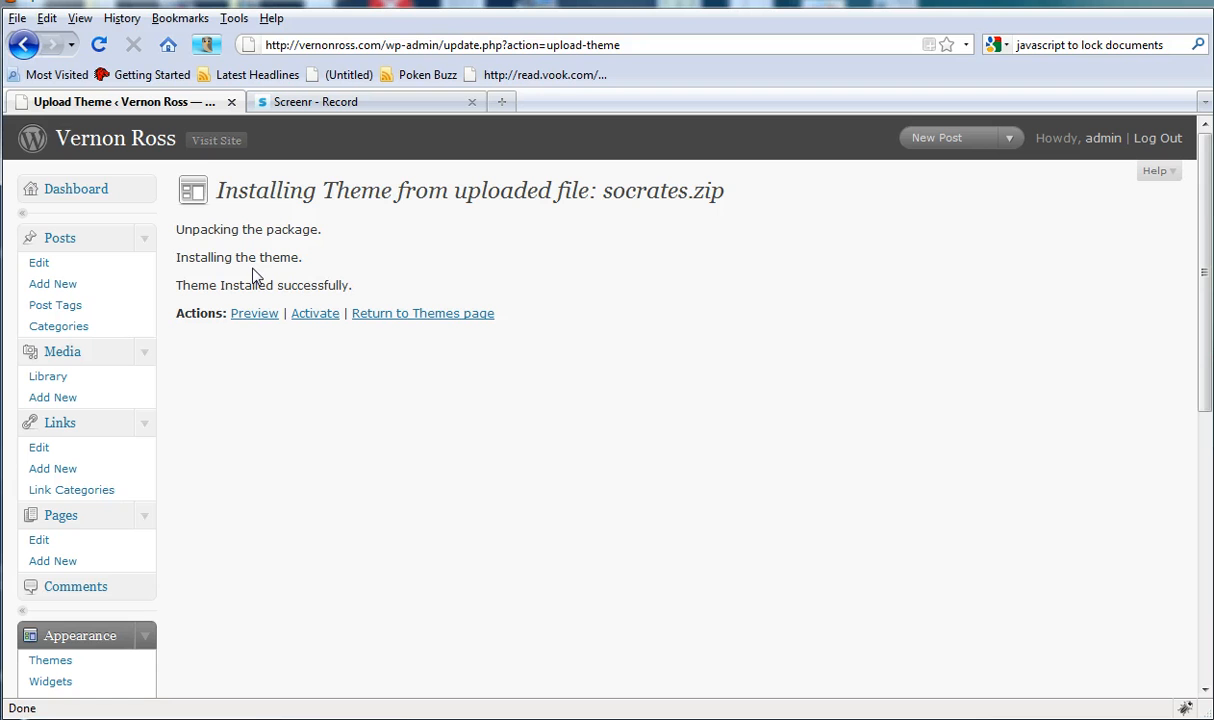
pyautogui.moveTo(200, 228)
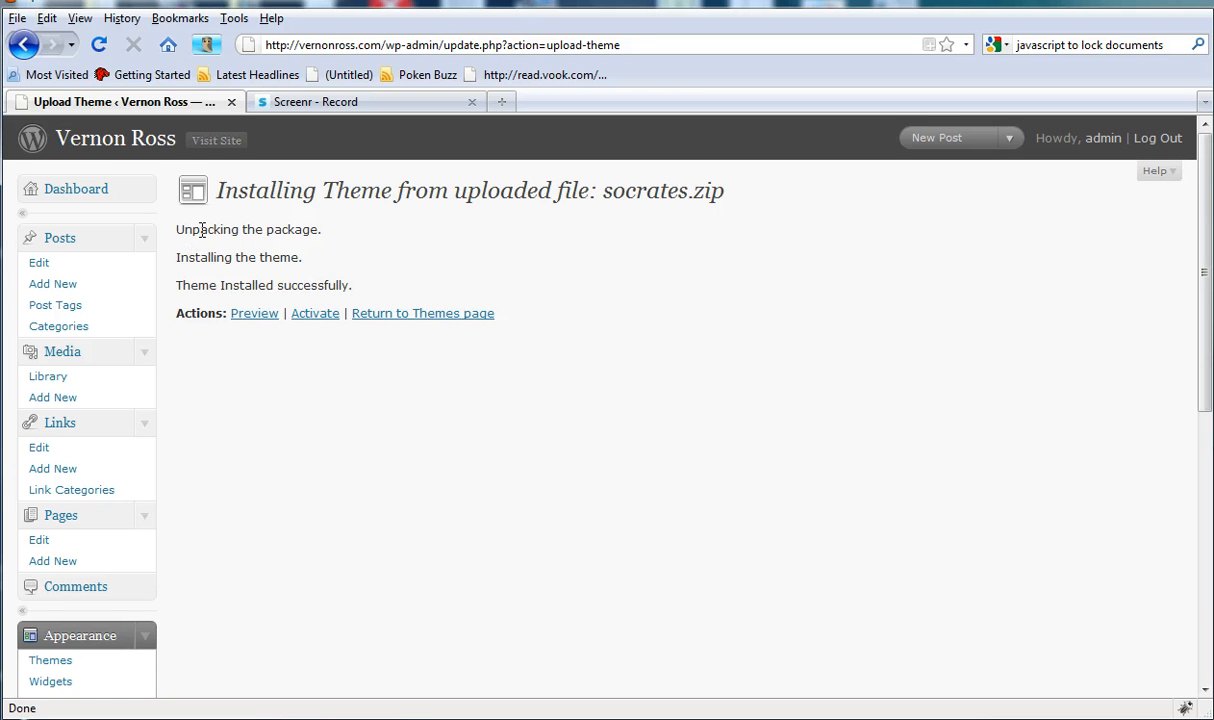
pyautogui.moveTo(210, 256)
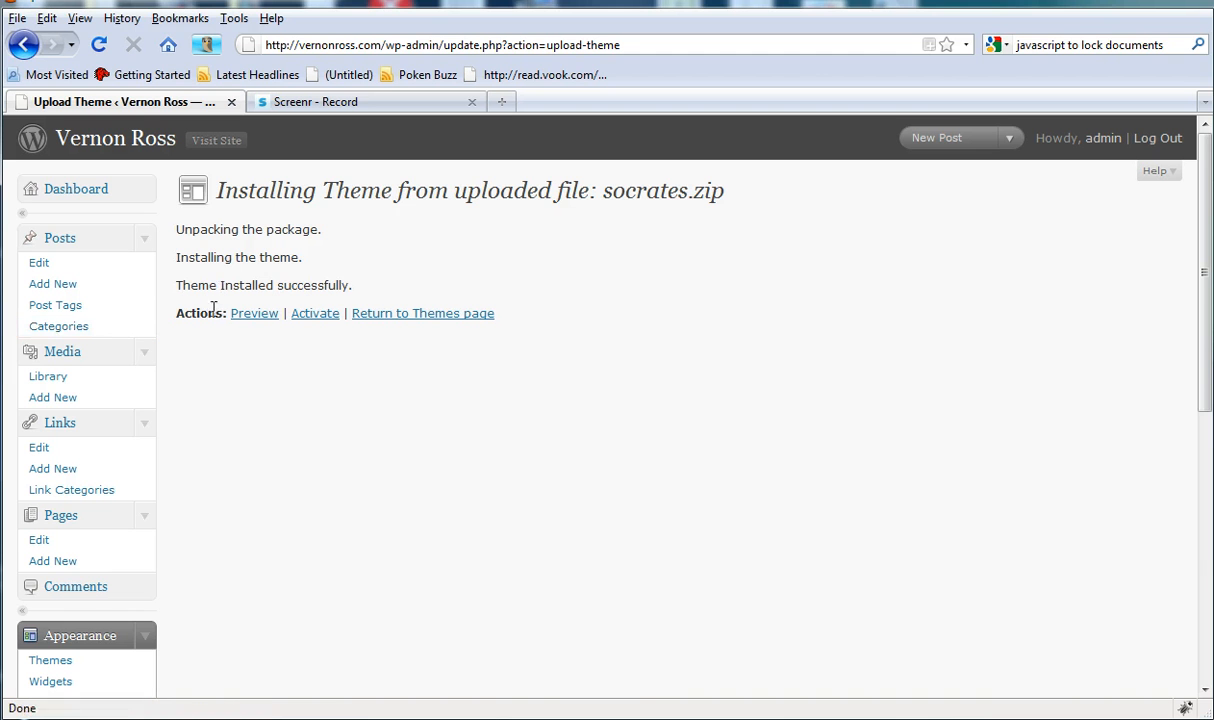
# Step: Activate Socrates 2.01.b6 as the current theme and head to the public site
pyautogui.click(316, 312)
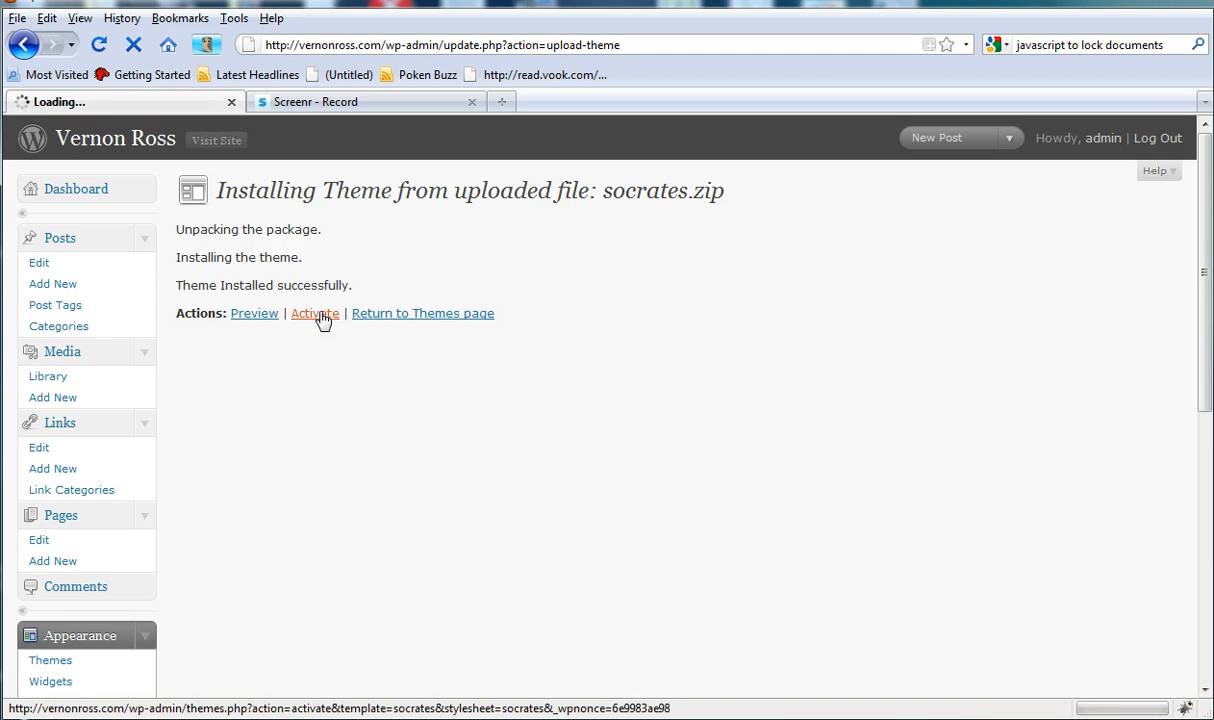
pyautogui.click(314, 312)
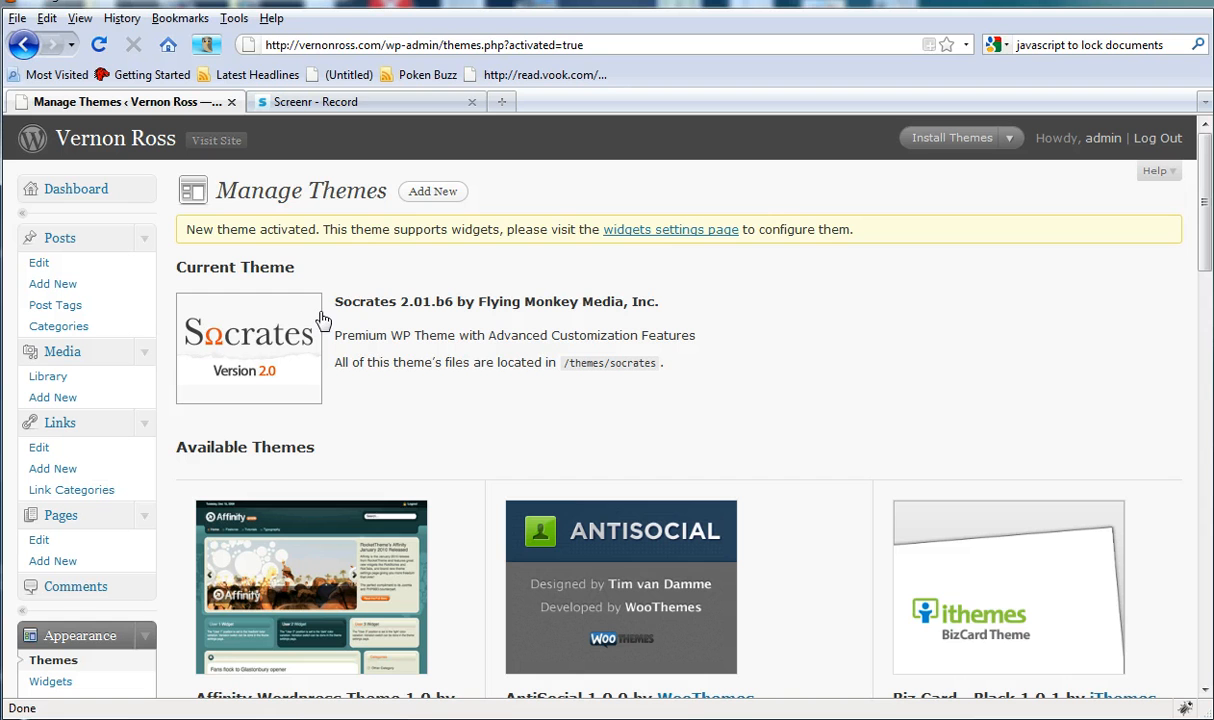
pyautogui.moveTo(228, 160)
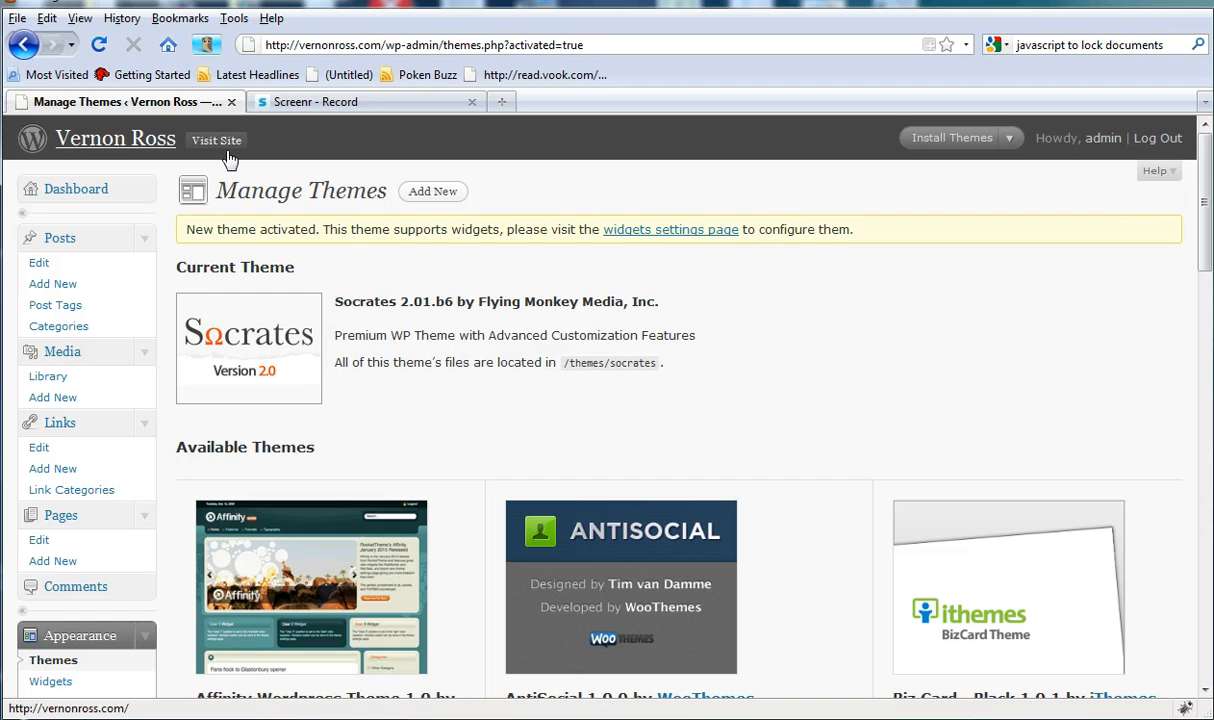
pyautogui.click(216, 140)
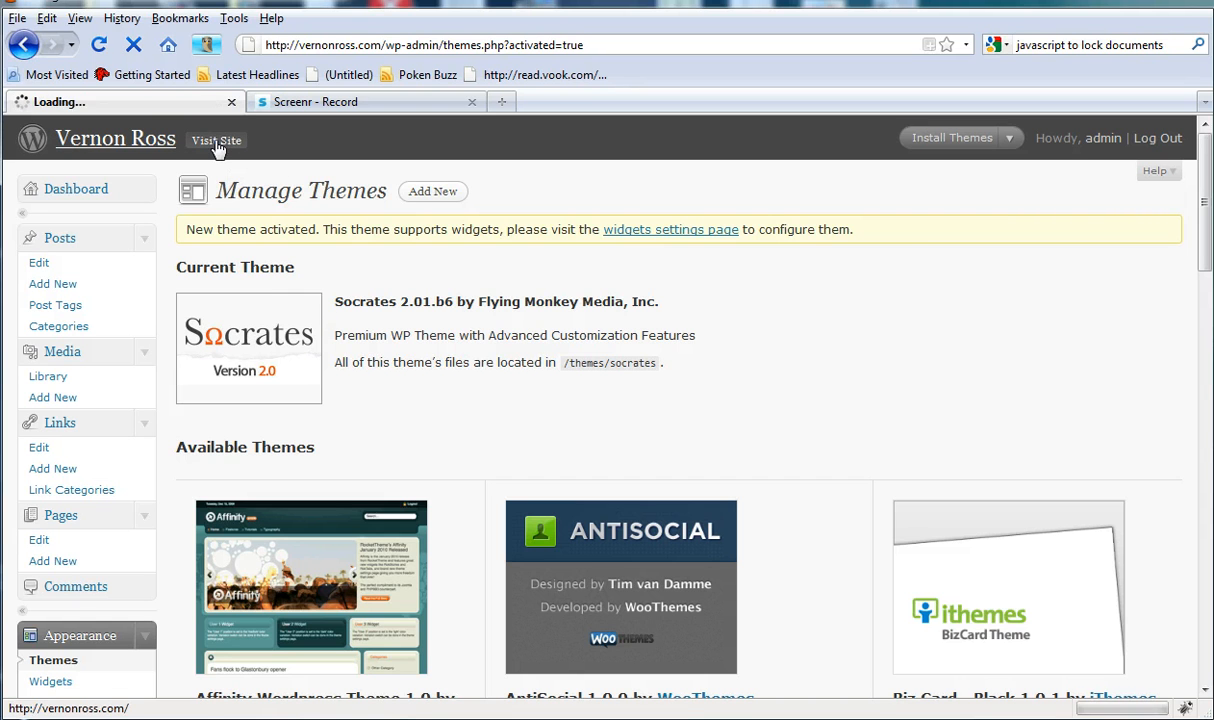
# Step: View the live Vernon Ross site in its Socrates look, then return to Manage Themes
pyautogui.click(216, 140)
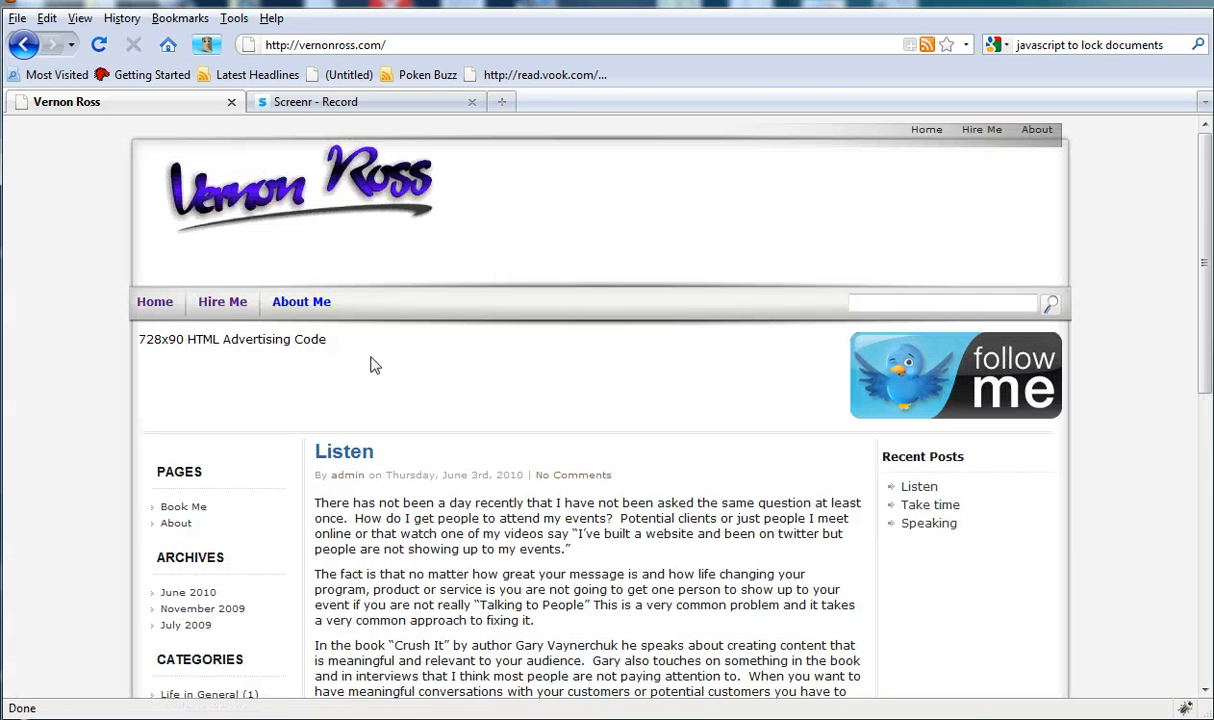
pyautogui.moveTo(716, 322)
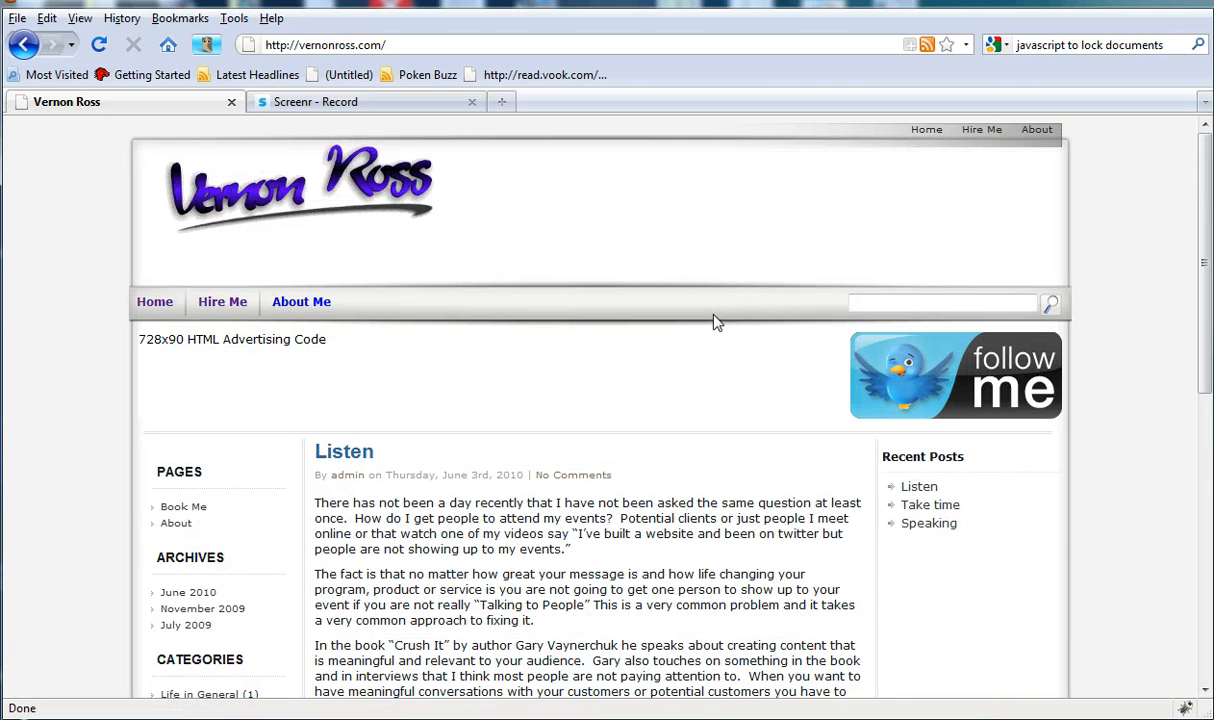
pyautogui.moveTo(720, 324)
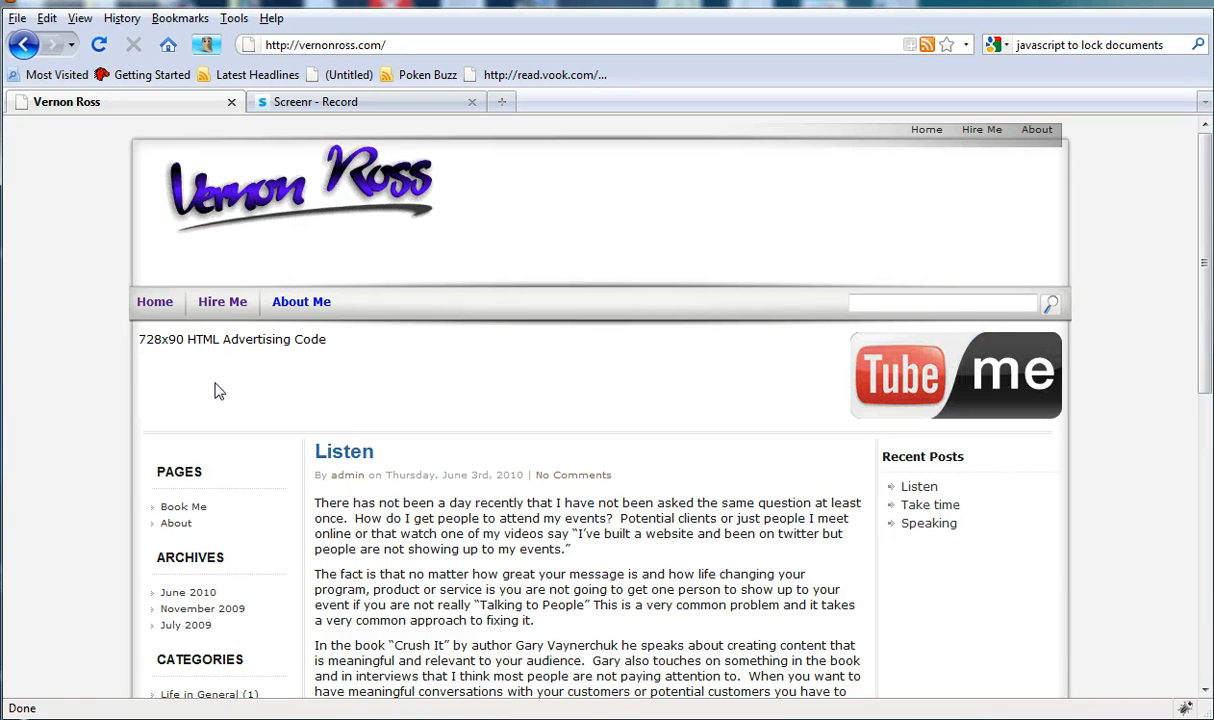
pyautogui.moveTo(988, 384)
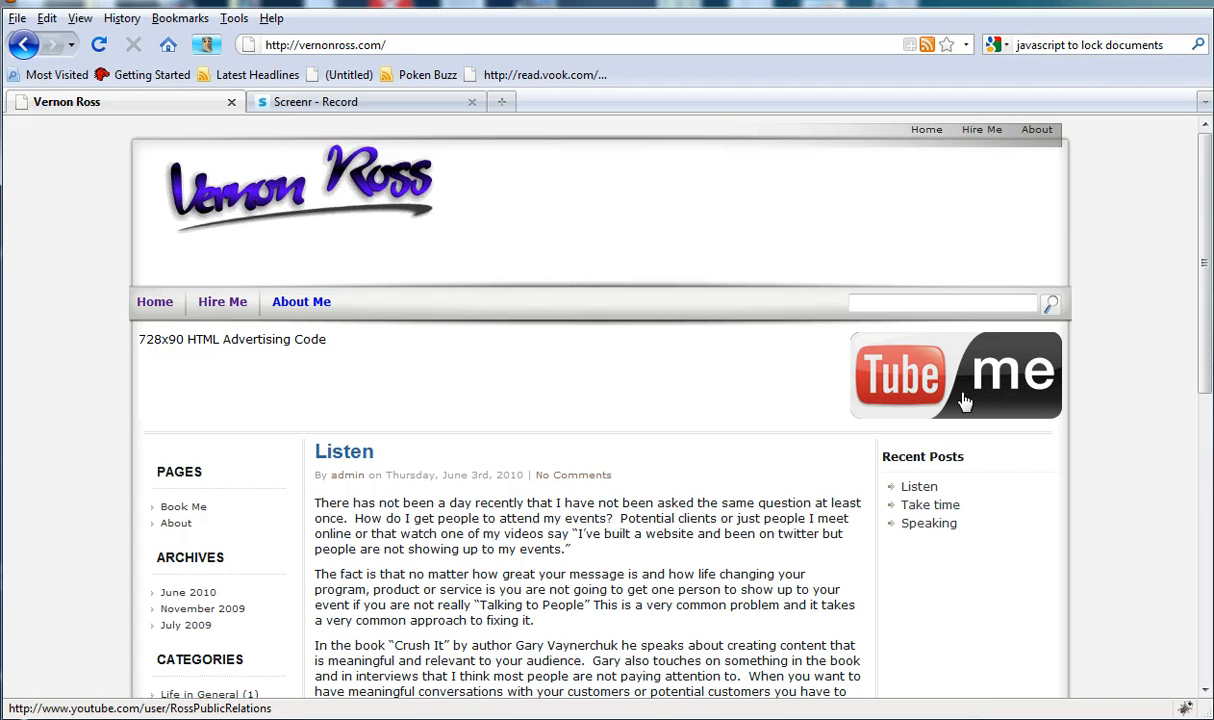
pyautogui.moveTo(1064, 362)
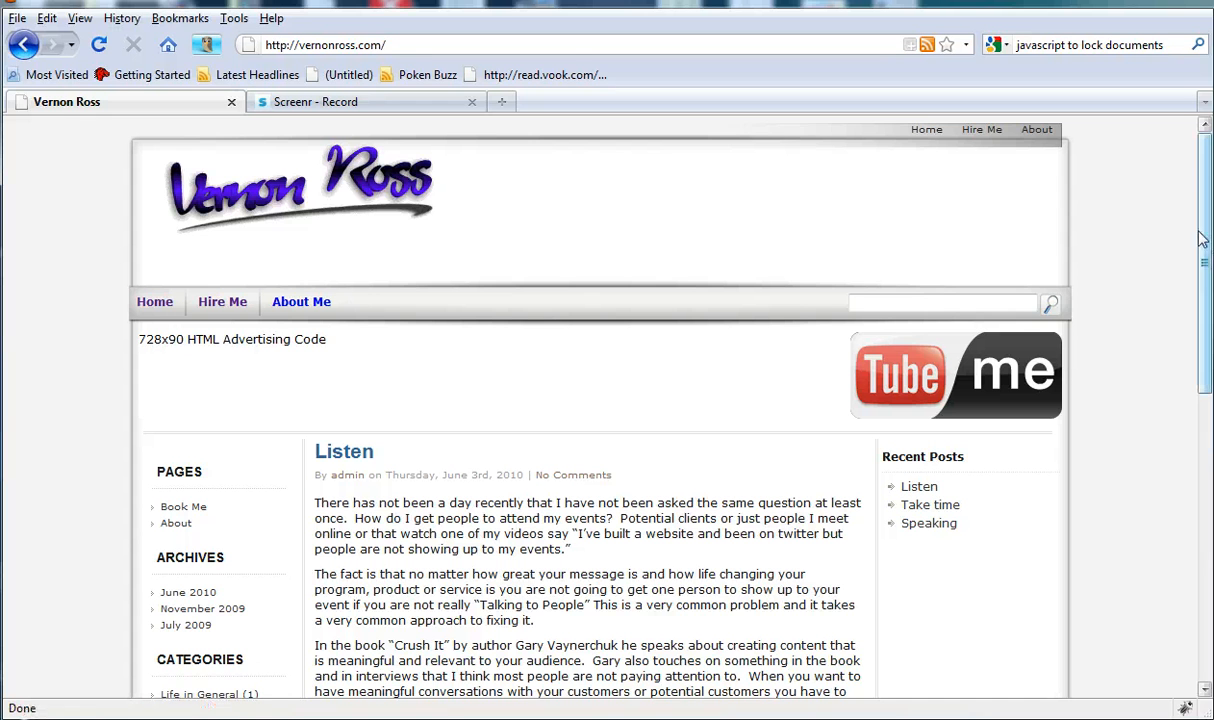
pyautogui.click(24, 44)
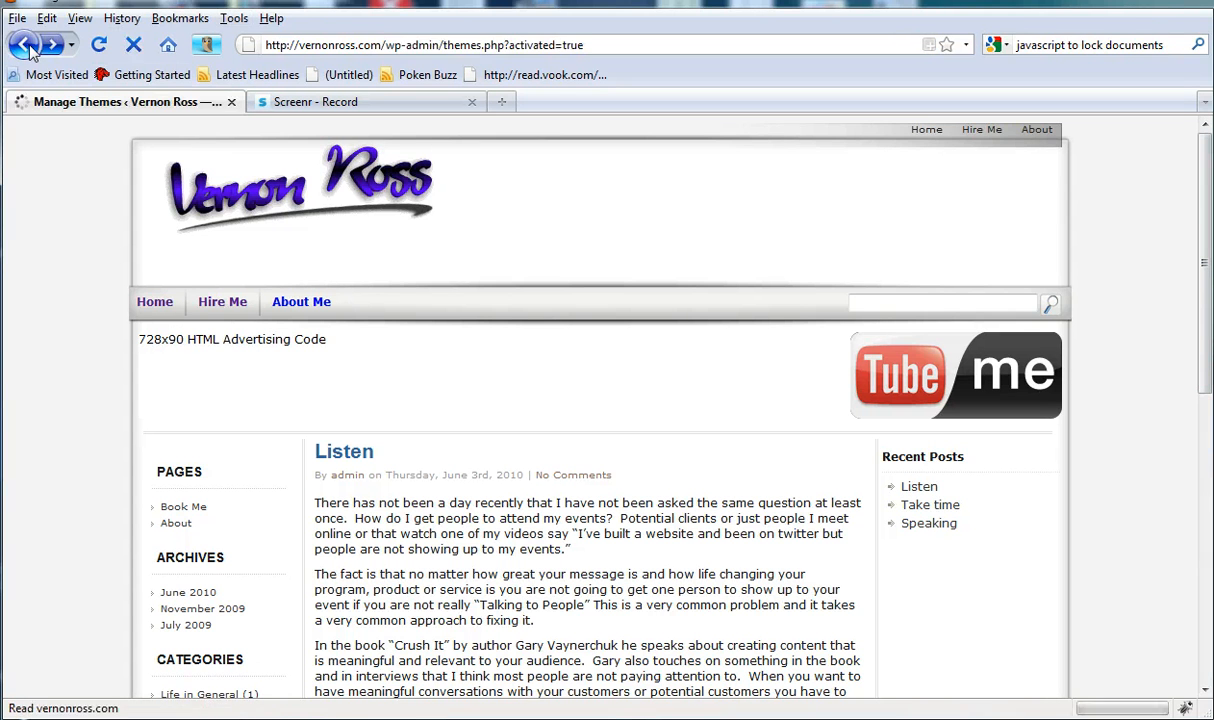
# Step: Go to Socrates Layout options and look through the sidebar, meta tag and analytics settings
pyautogui.click(24, 44)
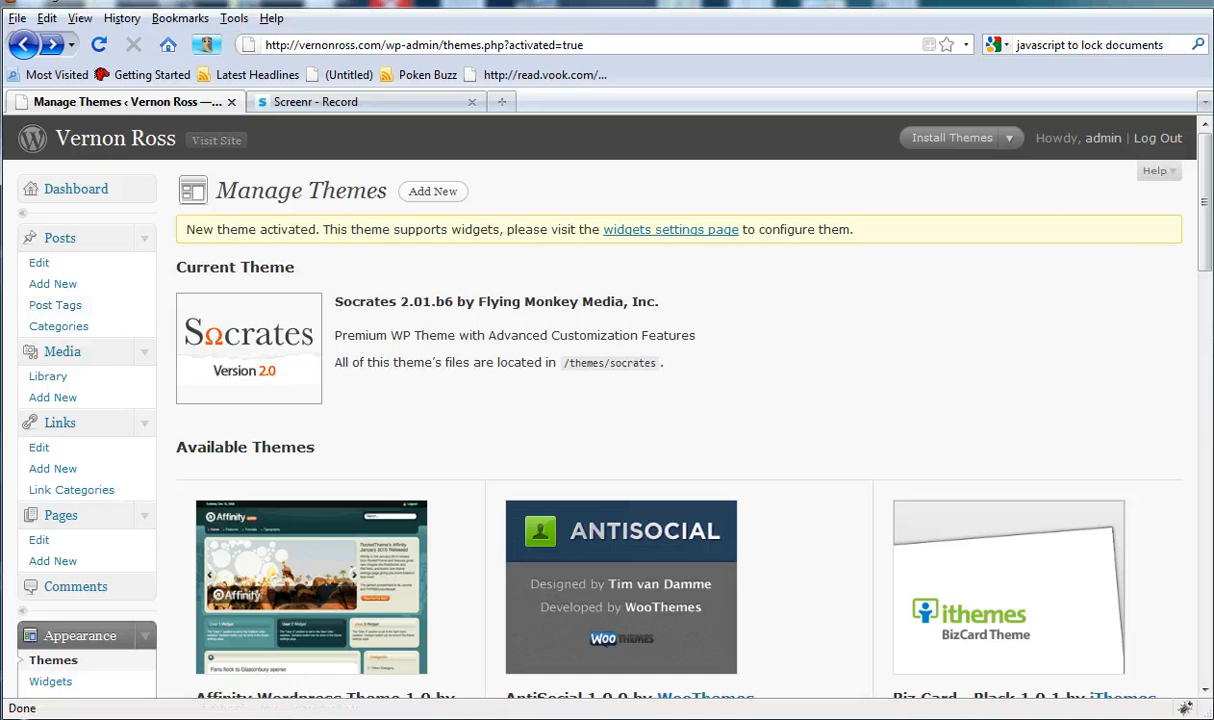
pyautogui.scroll(-3)
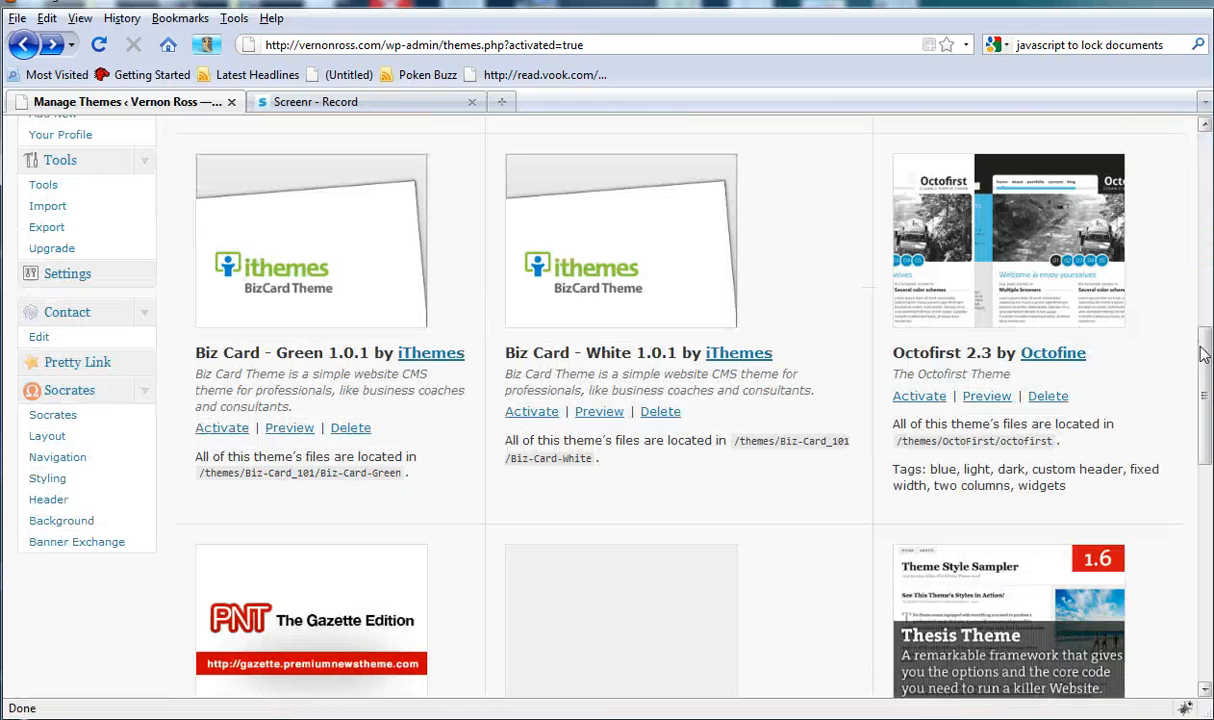
pyautogui.click(46, 436)
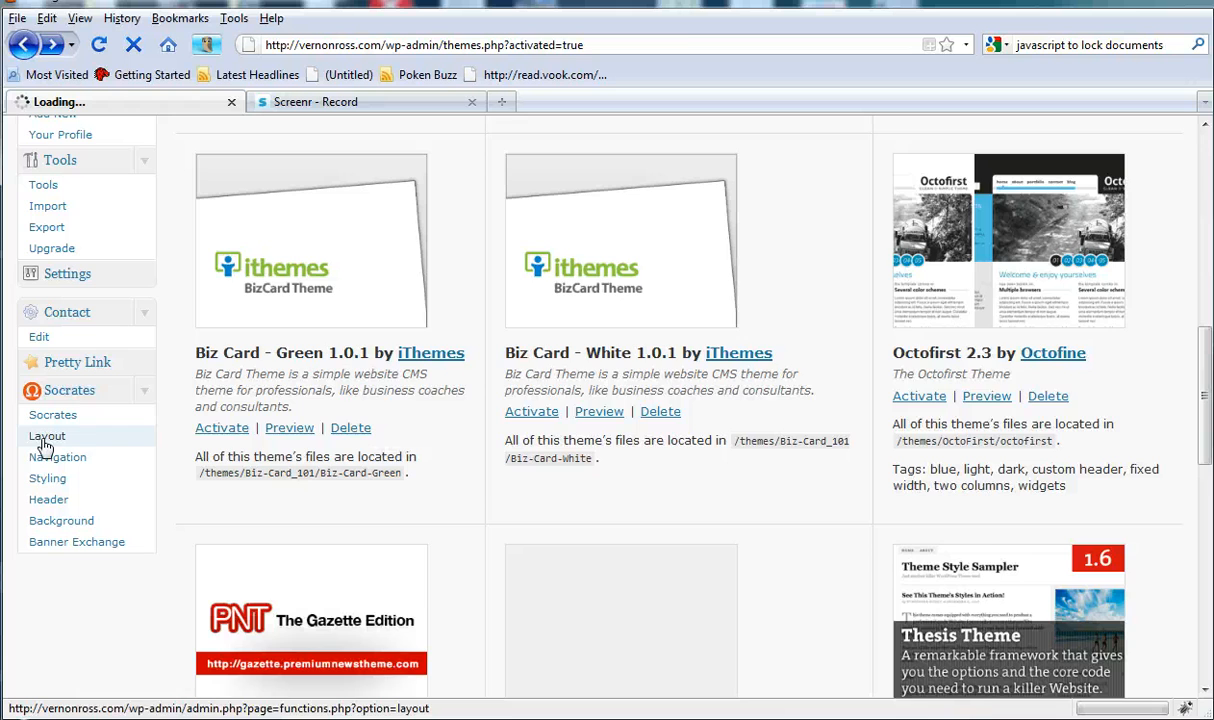
pyautogui.click(46, 436)
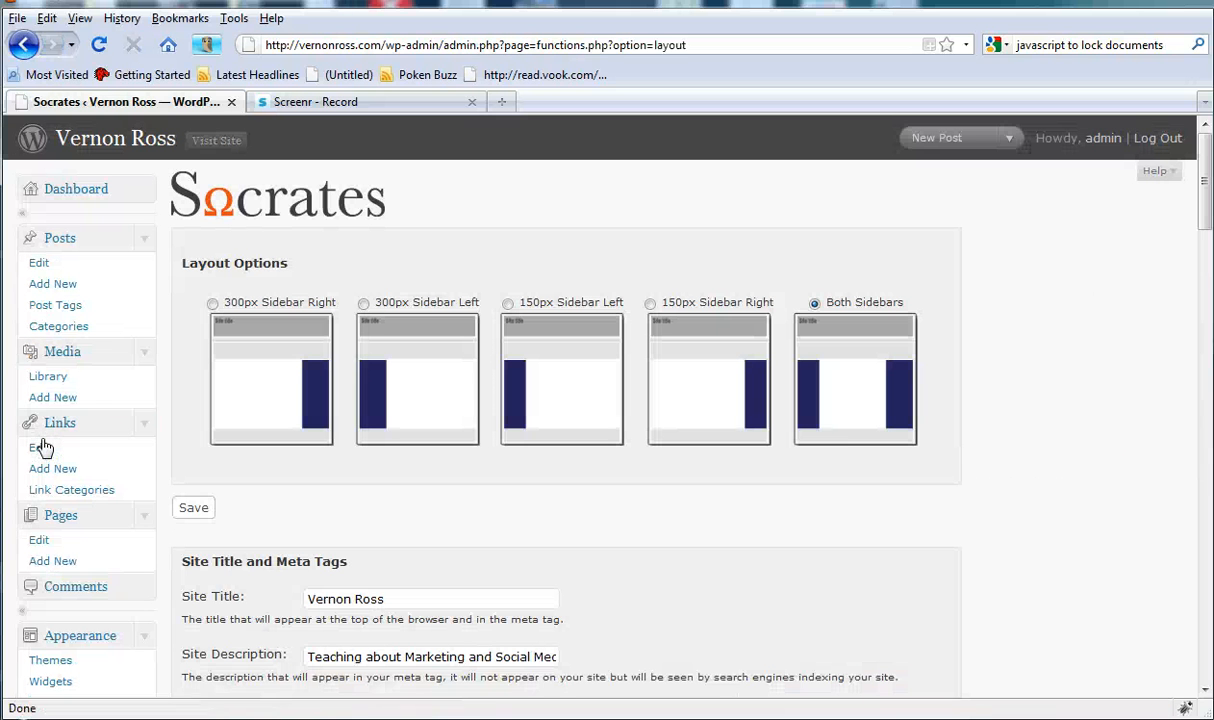
pyautogui.moveTo(1020, 256)
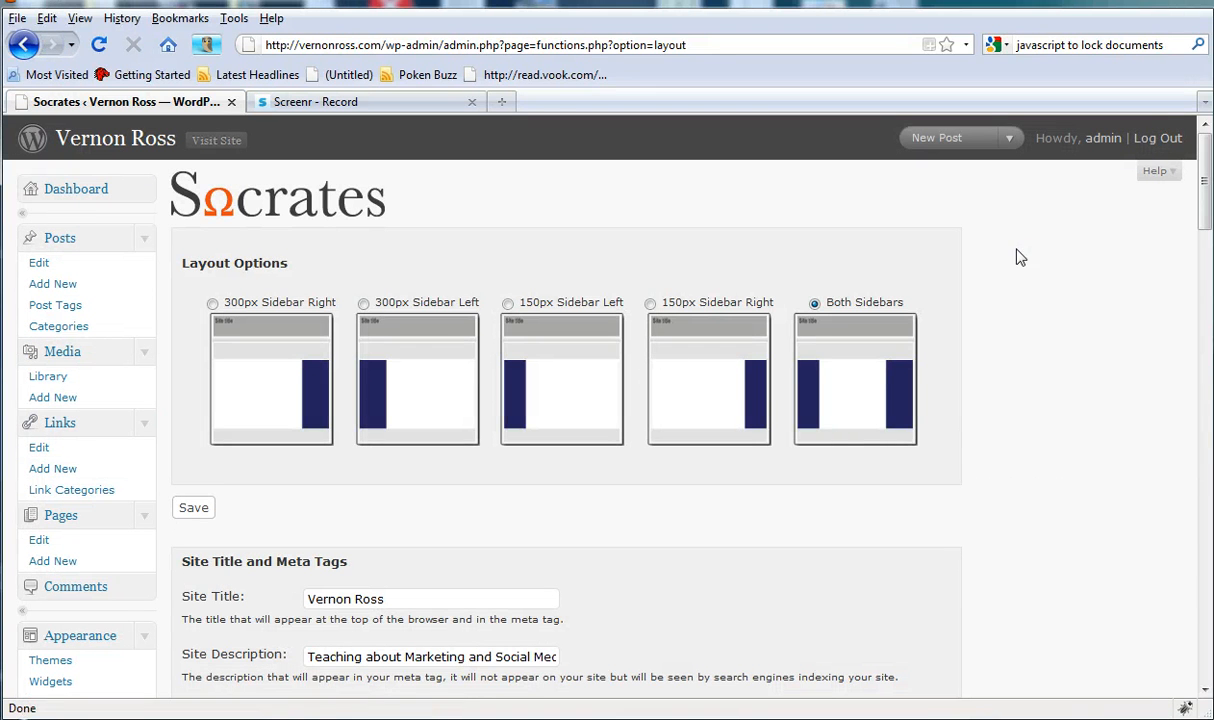
pyautogui.scroll(-3)
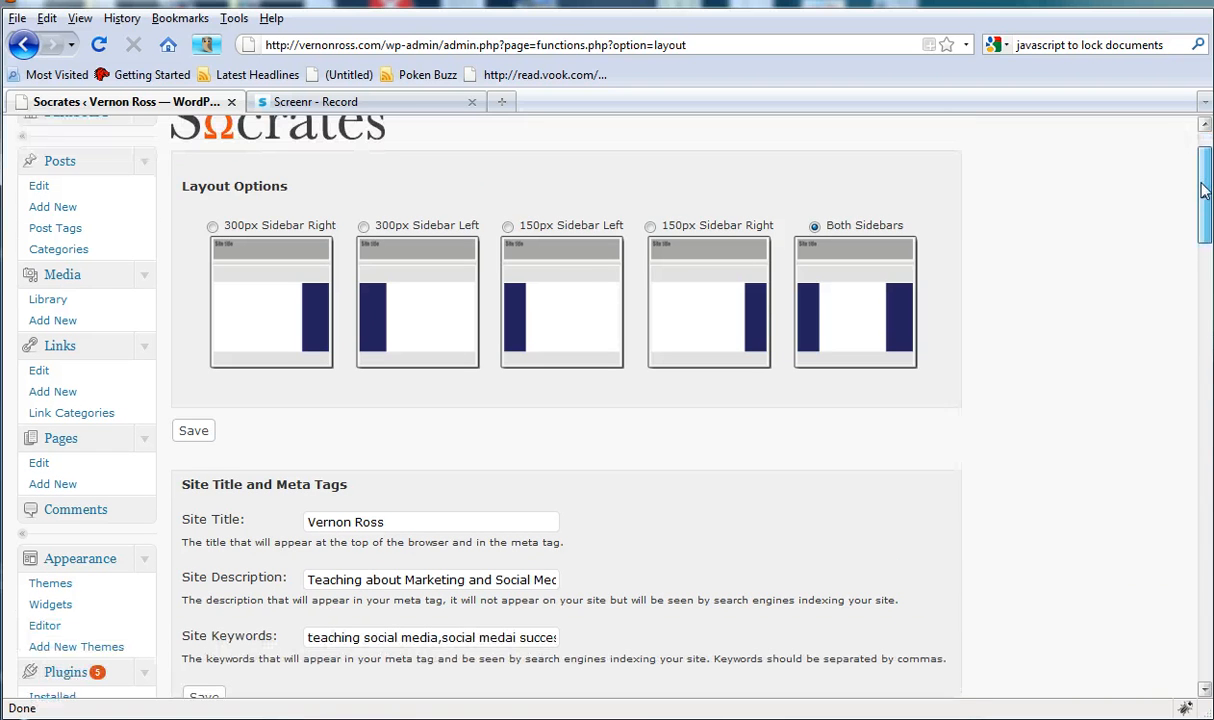
pyautogui.moveTo(680, 262)
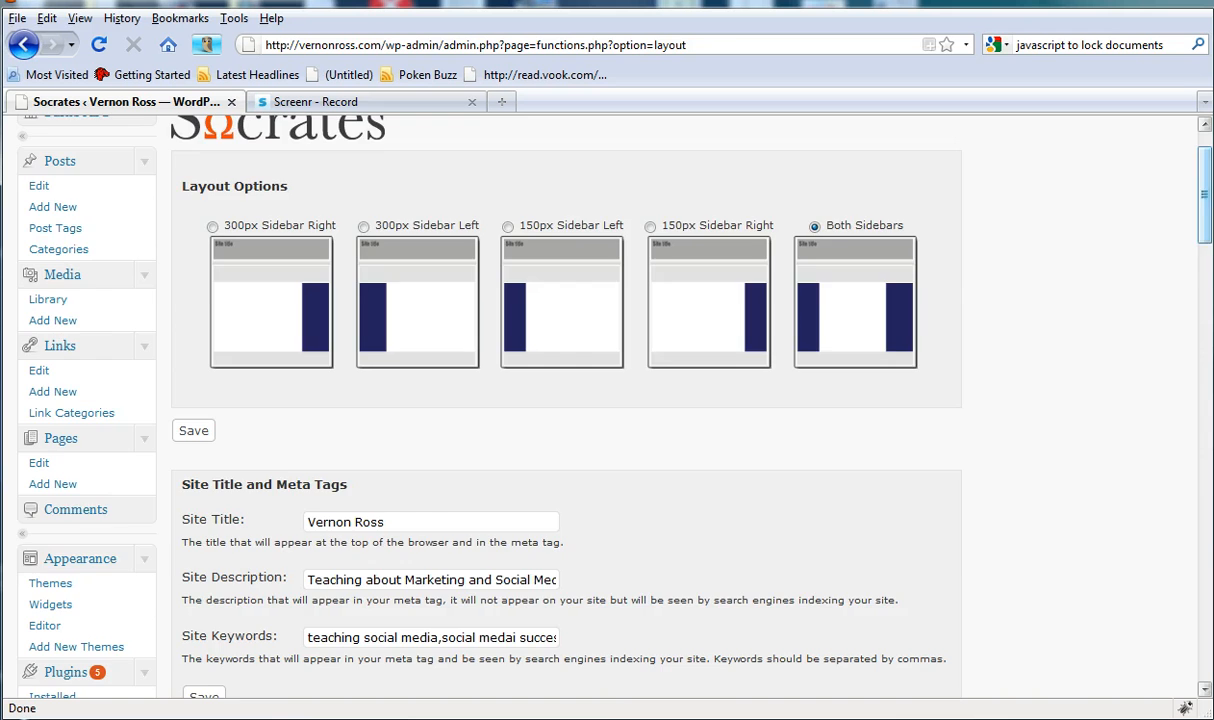
pyautogui.scroll(-3)
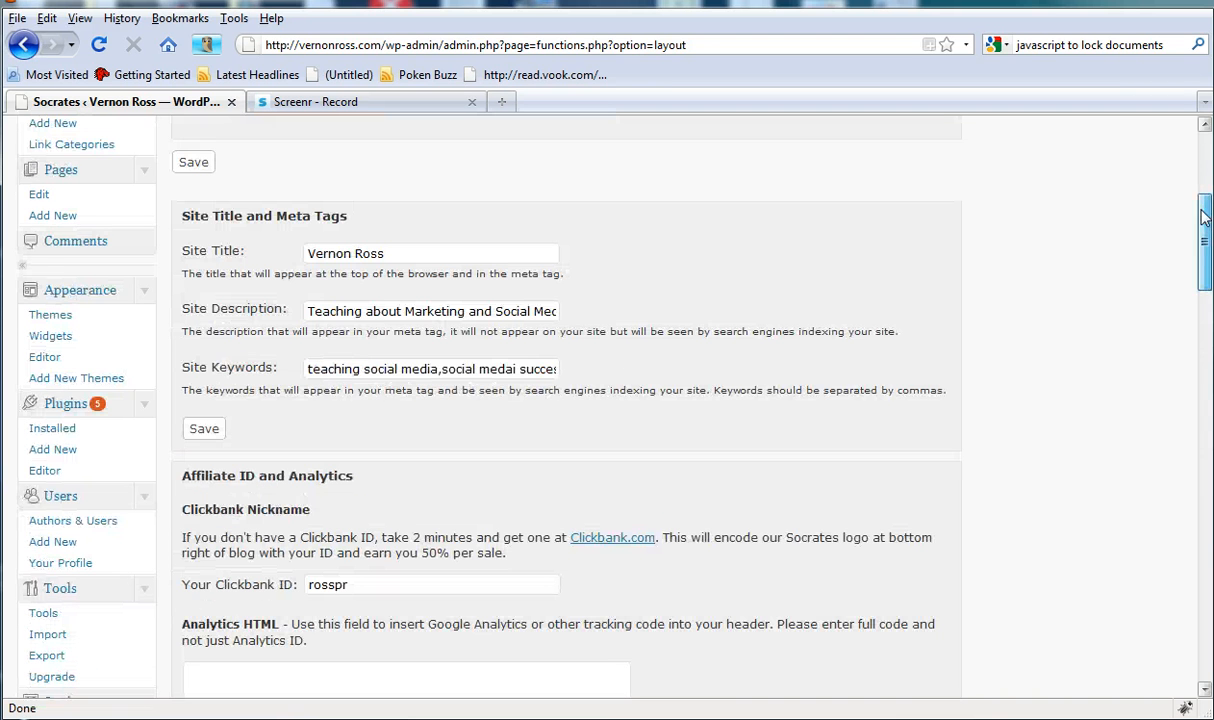
pyautogui.scroll(-3)
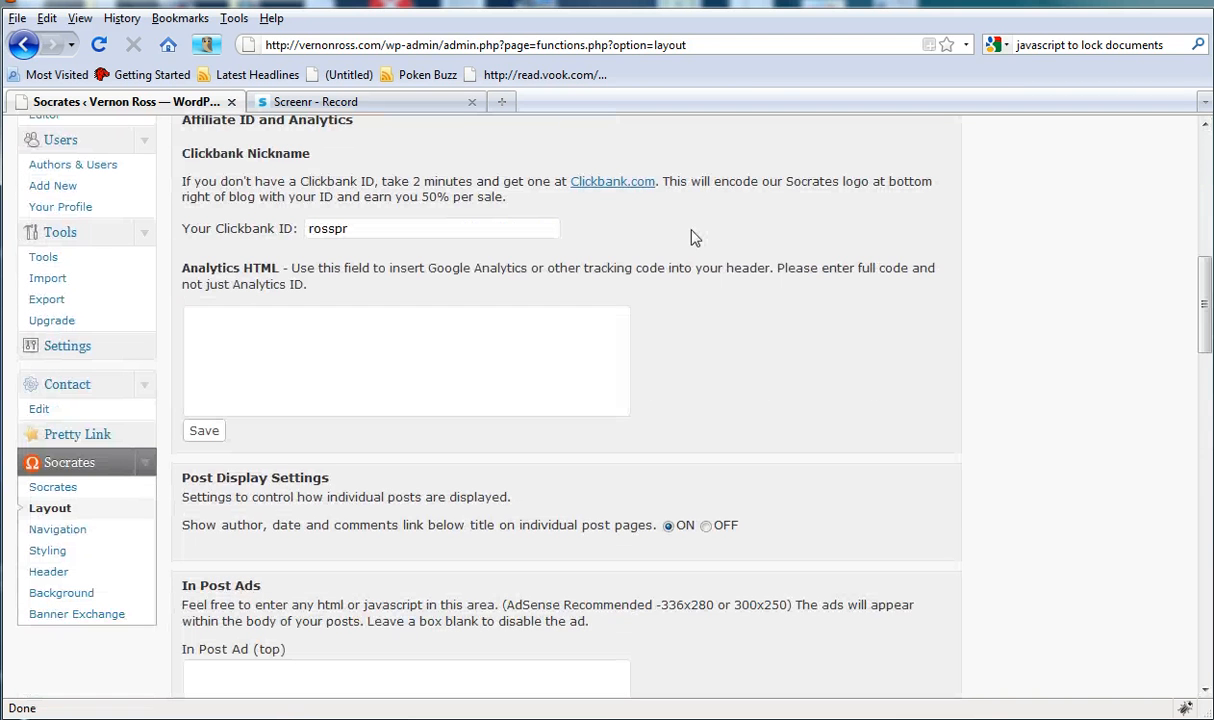
# Step: Review the ad blocks, Twitter and YouTube social links and Clickbank ID rosspr settings
pyautogui.click(364, 228)
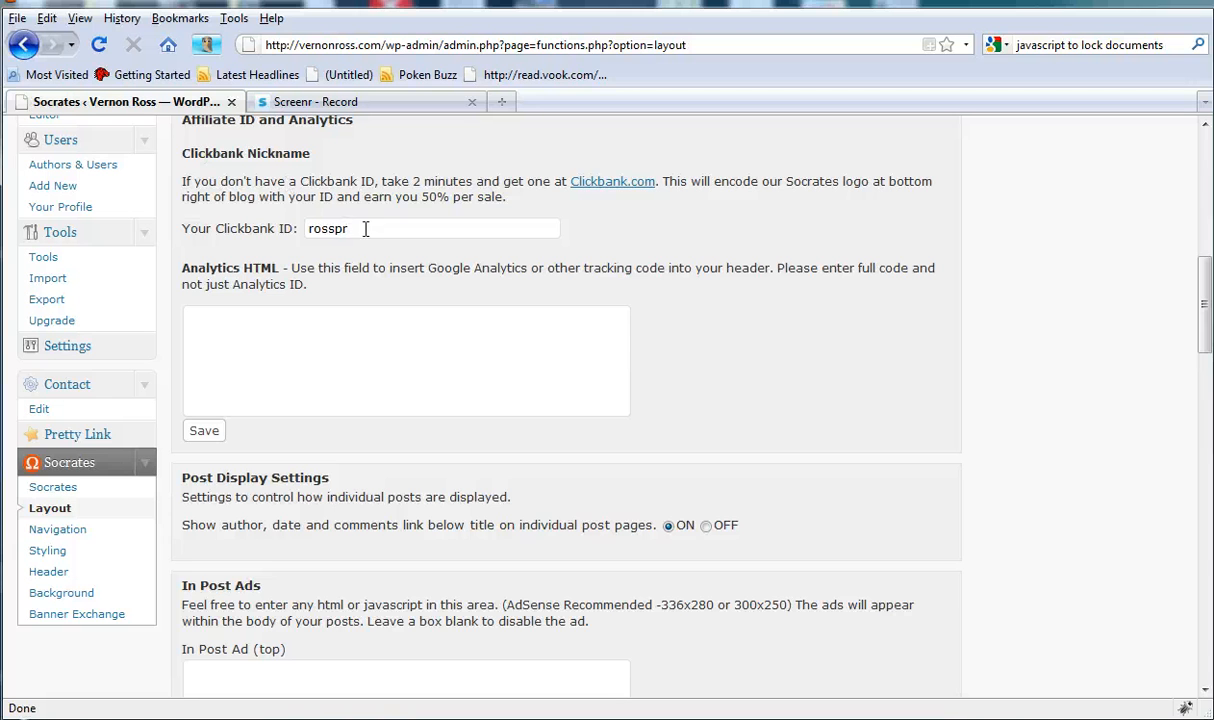
pyautogui.moveTo(1200, 288)
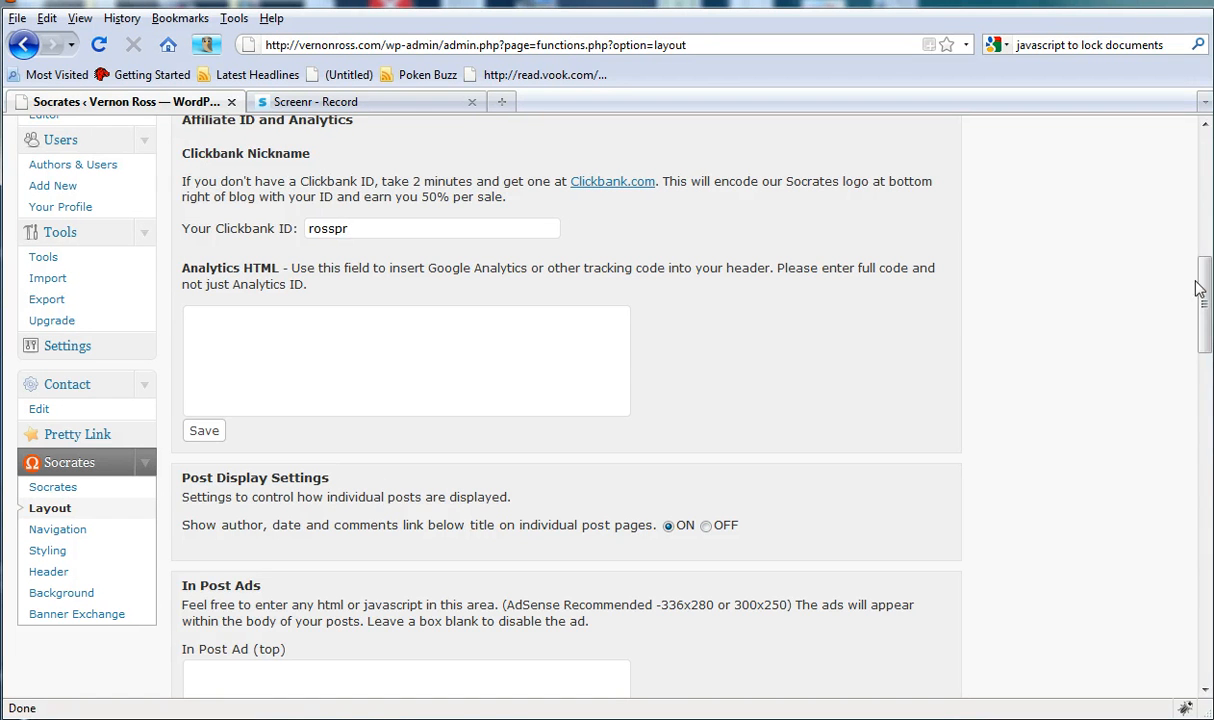
pyautogui.scroll(-3)
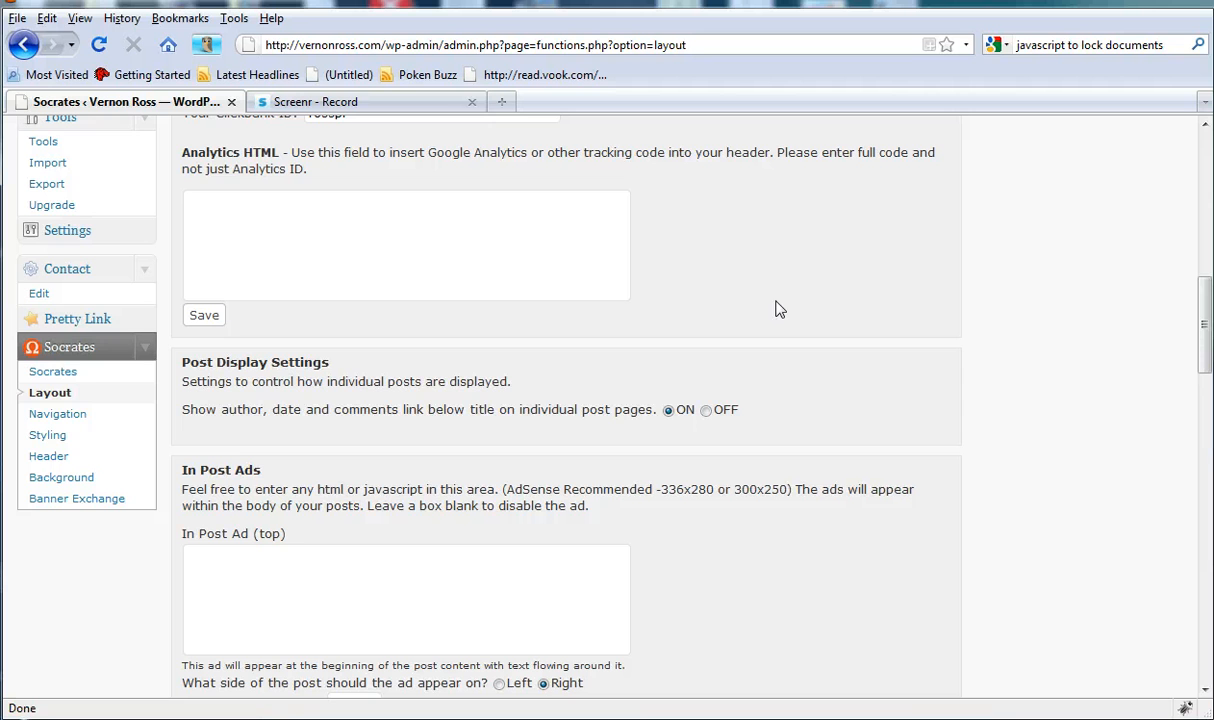
pyautogui.scroll(-3)
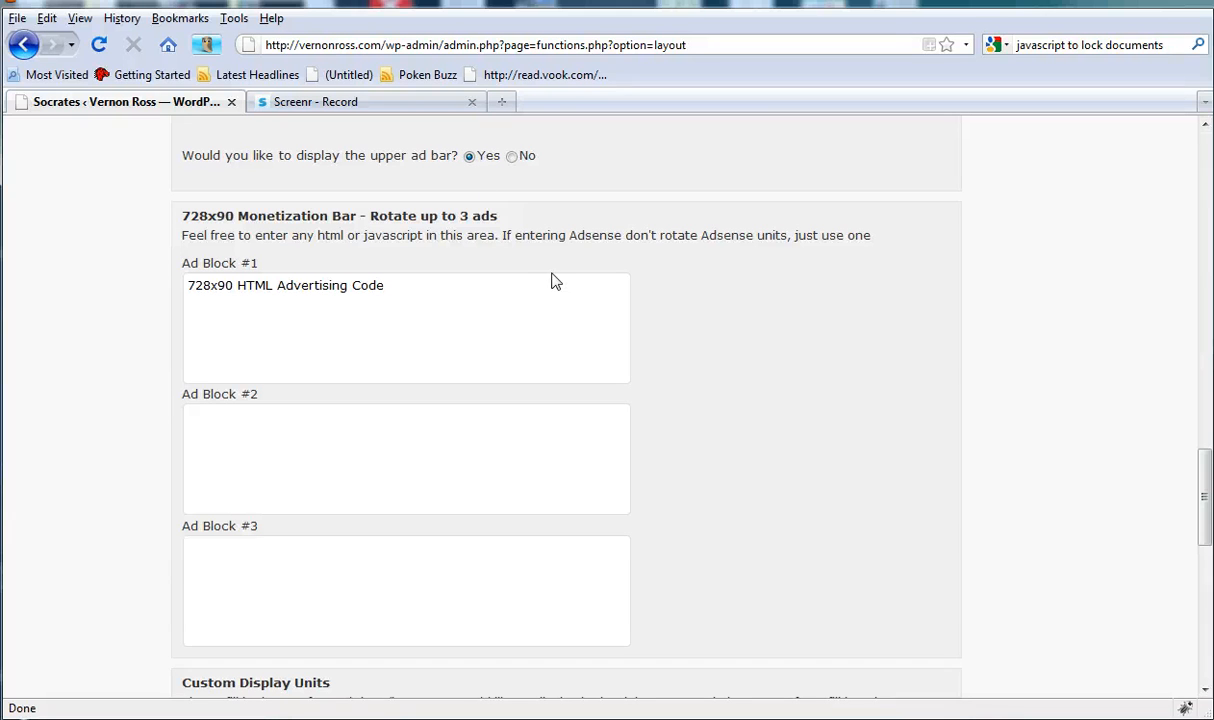
pyautogui.moveTo(1196, 364)
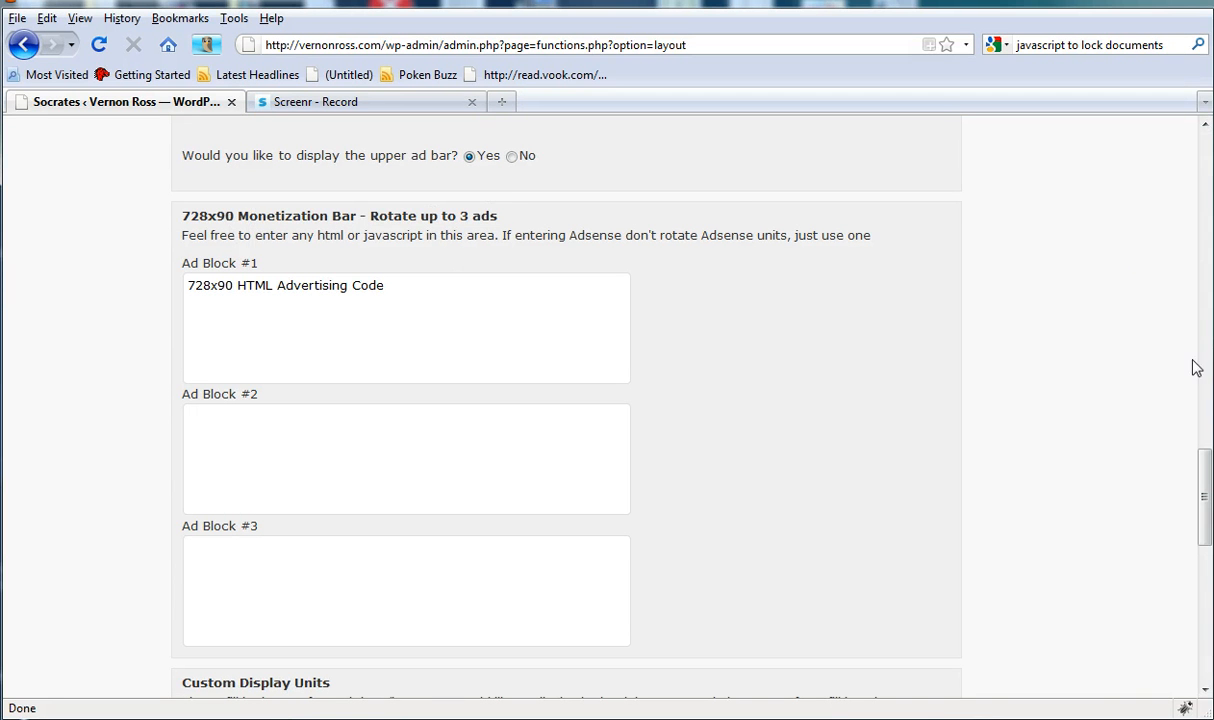
pyautogui.scroll(-3)
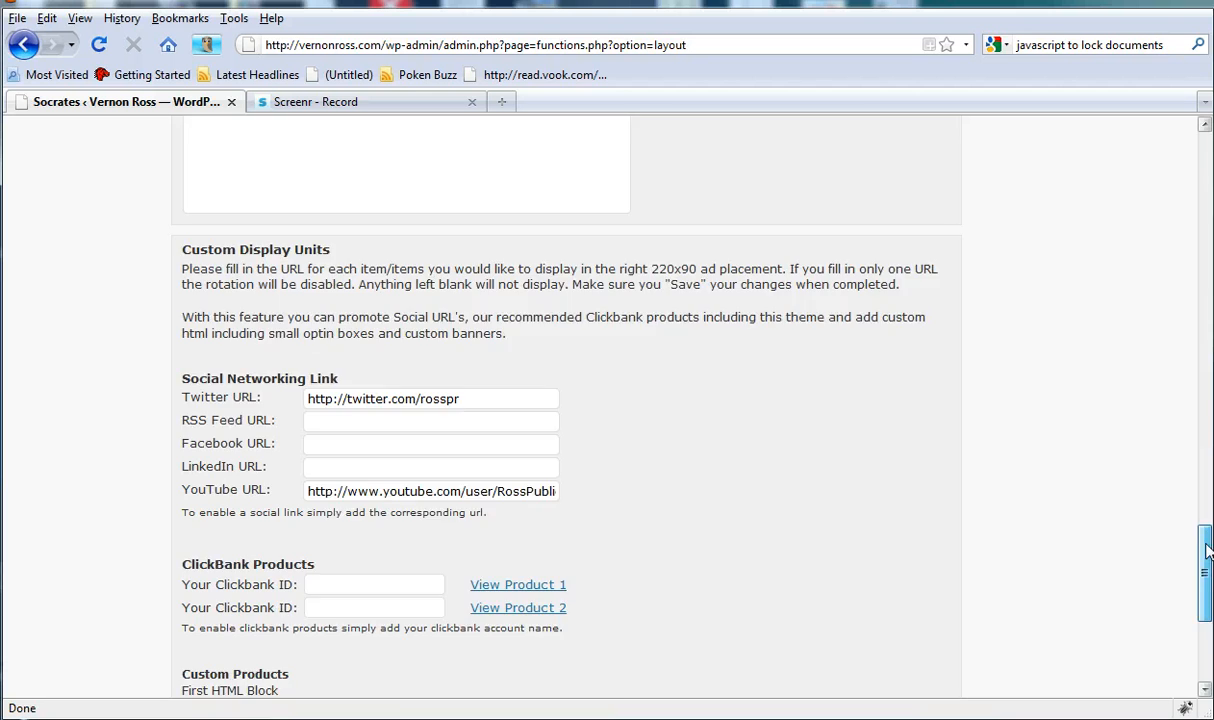
pyautogui.scroll(-3)
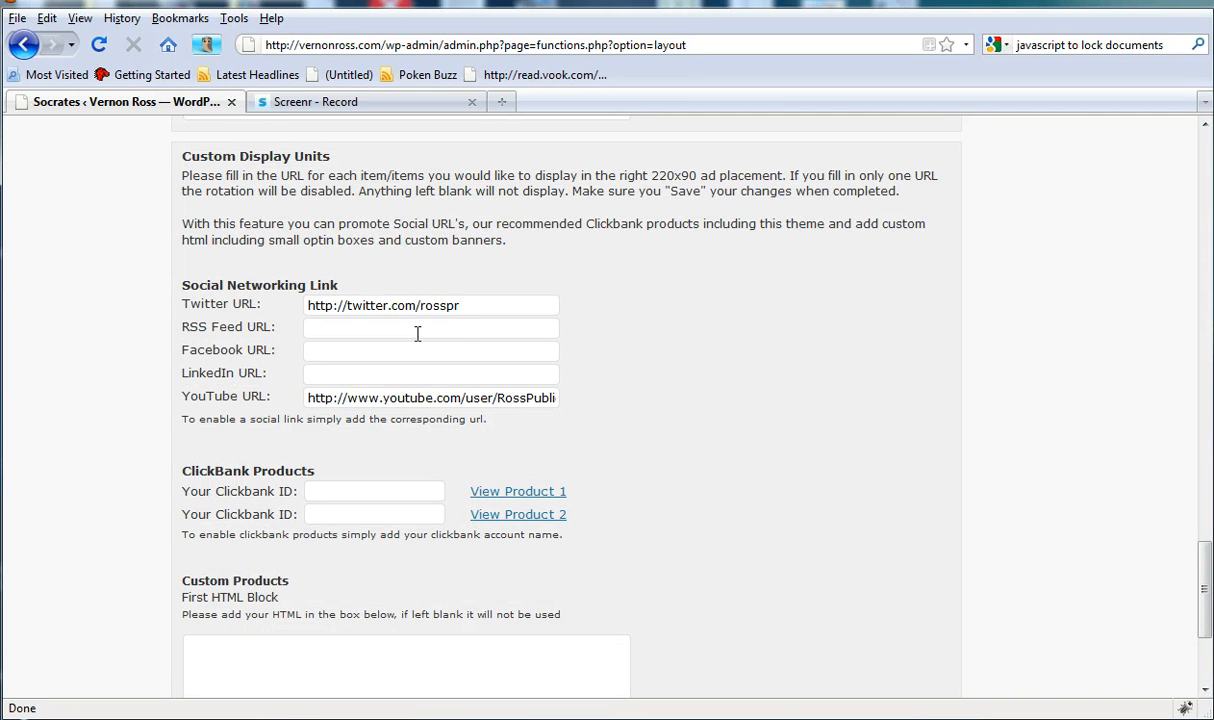
pyautogui.moveTo(390, 368)
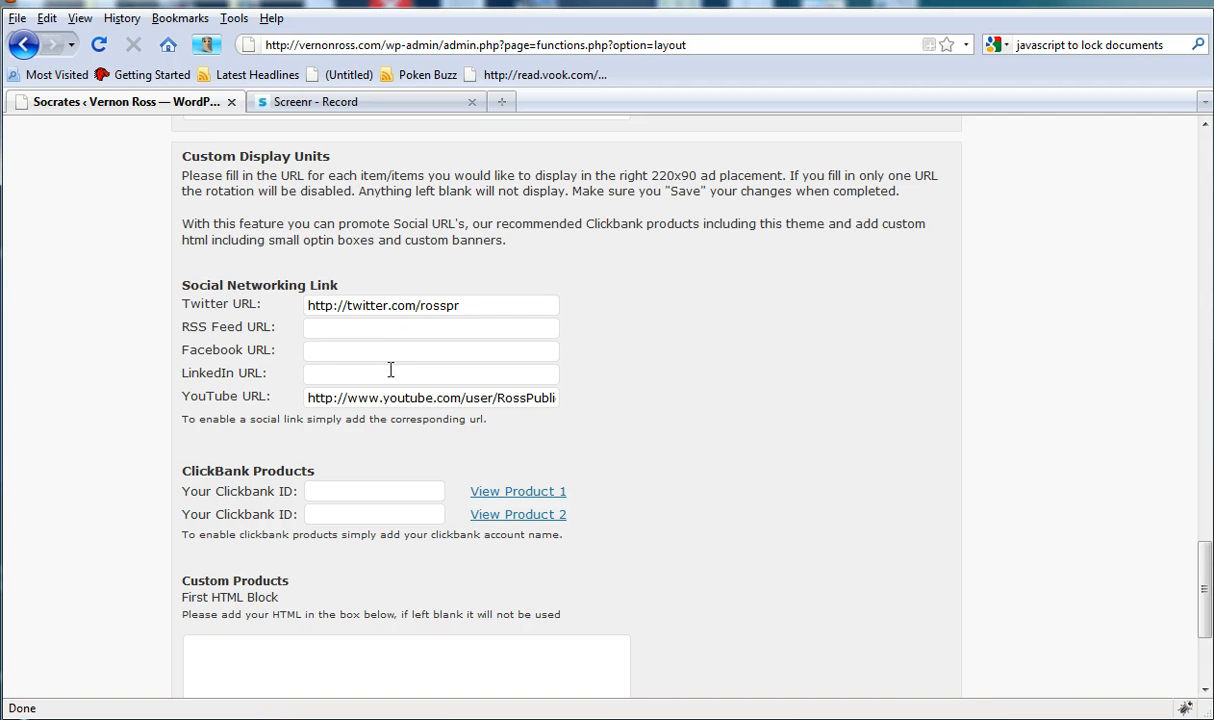
pyautogui.moveTo(536, 436)
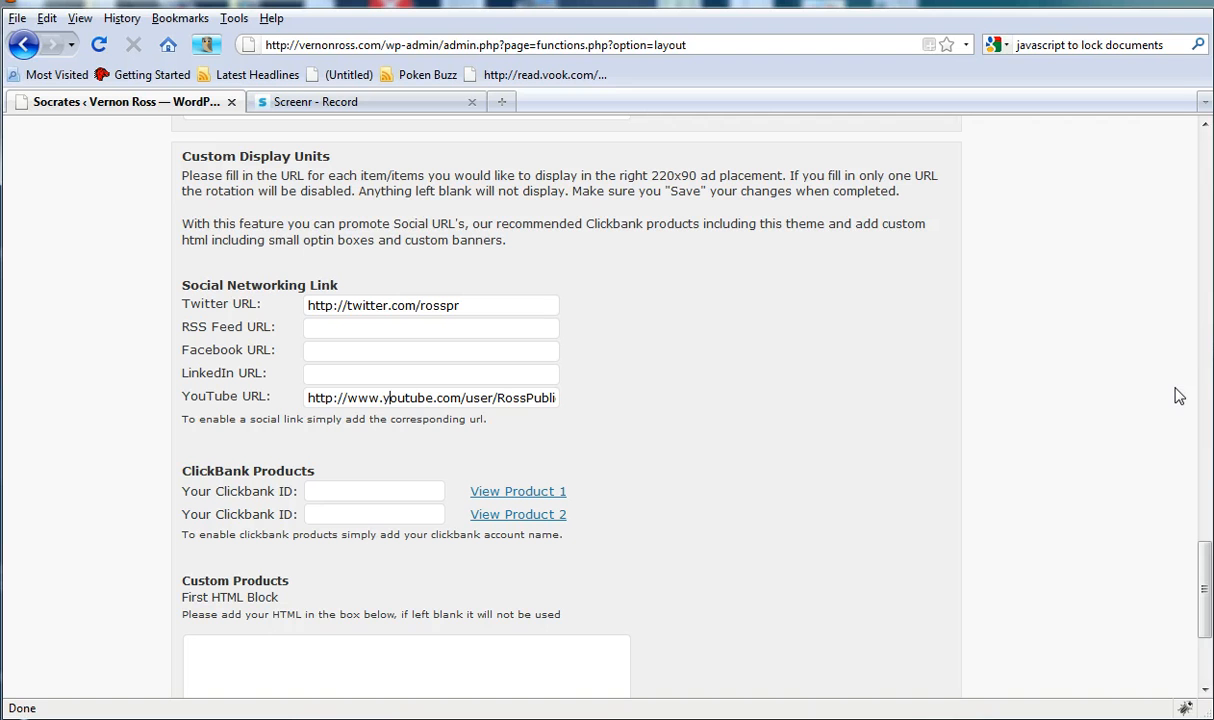
pyautogui.moveTo(1064, 356)
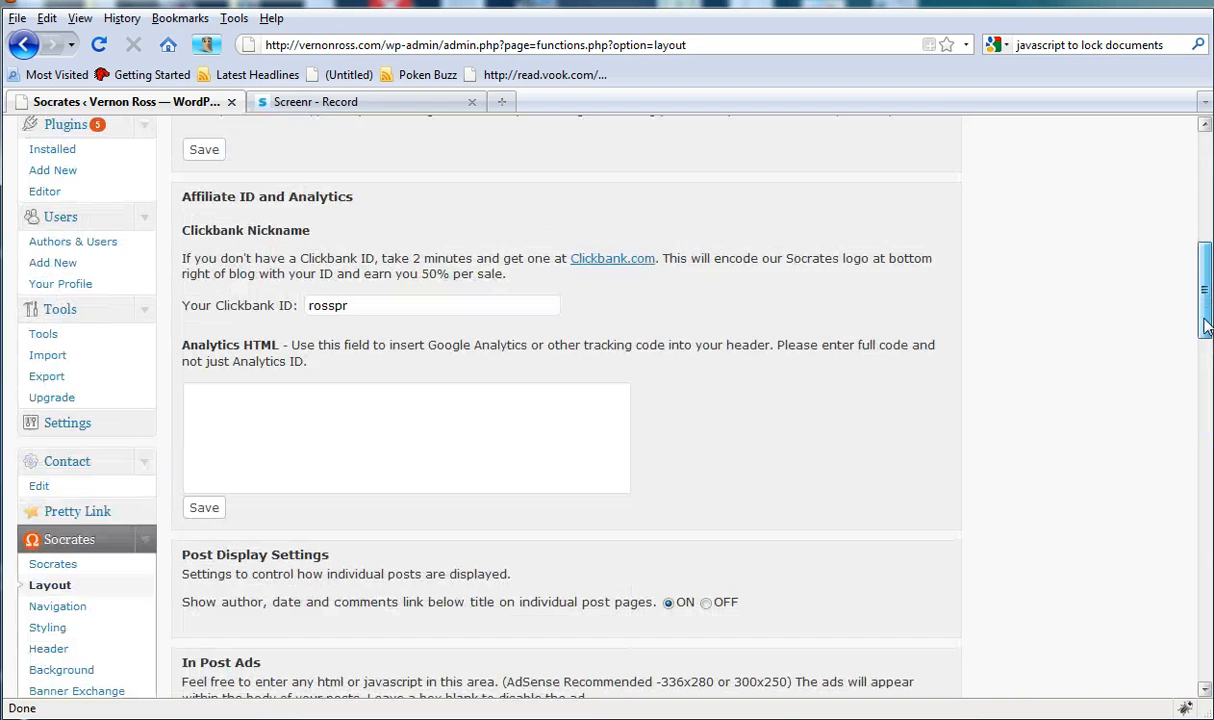
pyautogui.scroll(-3)
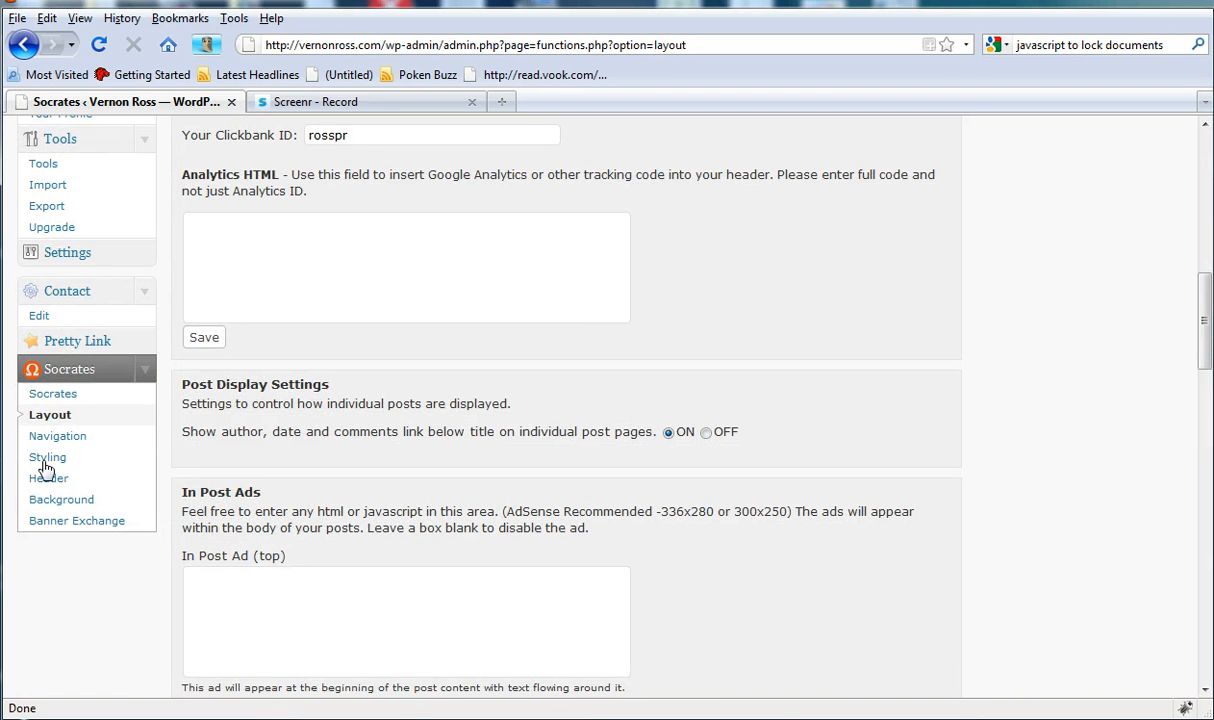
# Step: Go to Socrates Navigation and look over the top and primary navigation URL and title fields
pyautogui.click(56, 436)
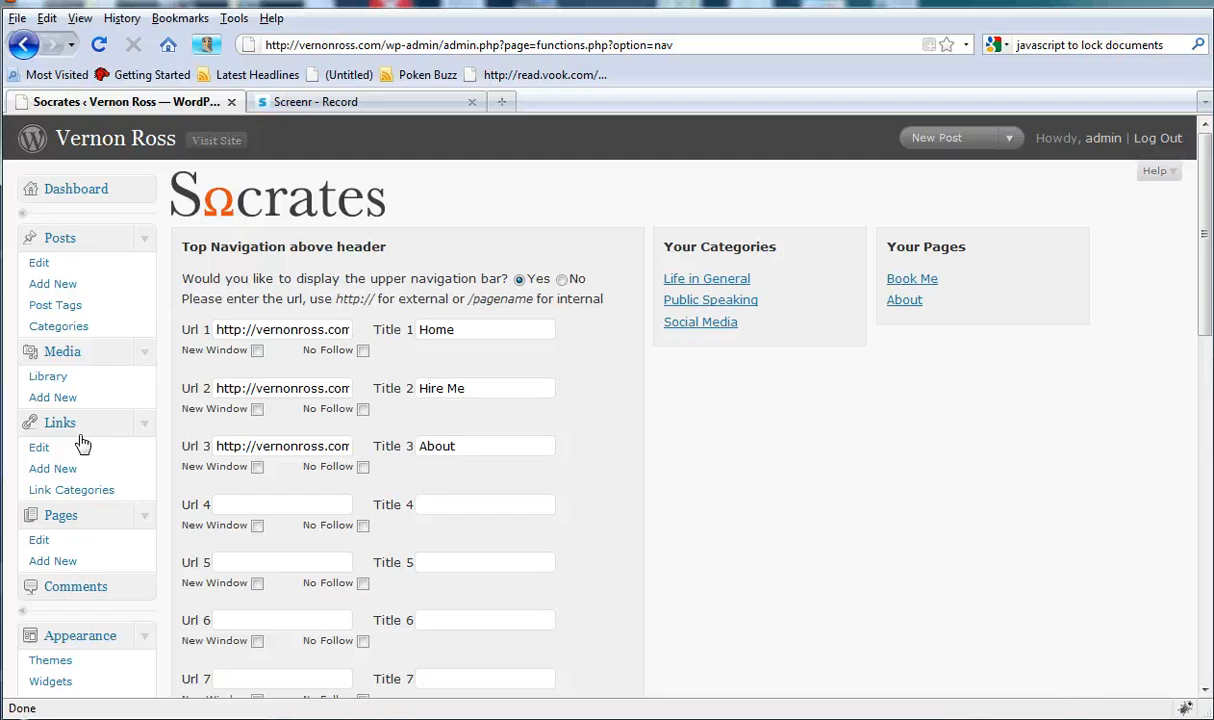
pyautogui.scroll(-3)
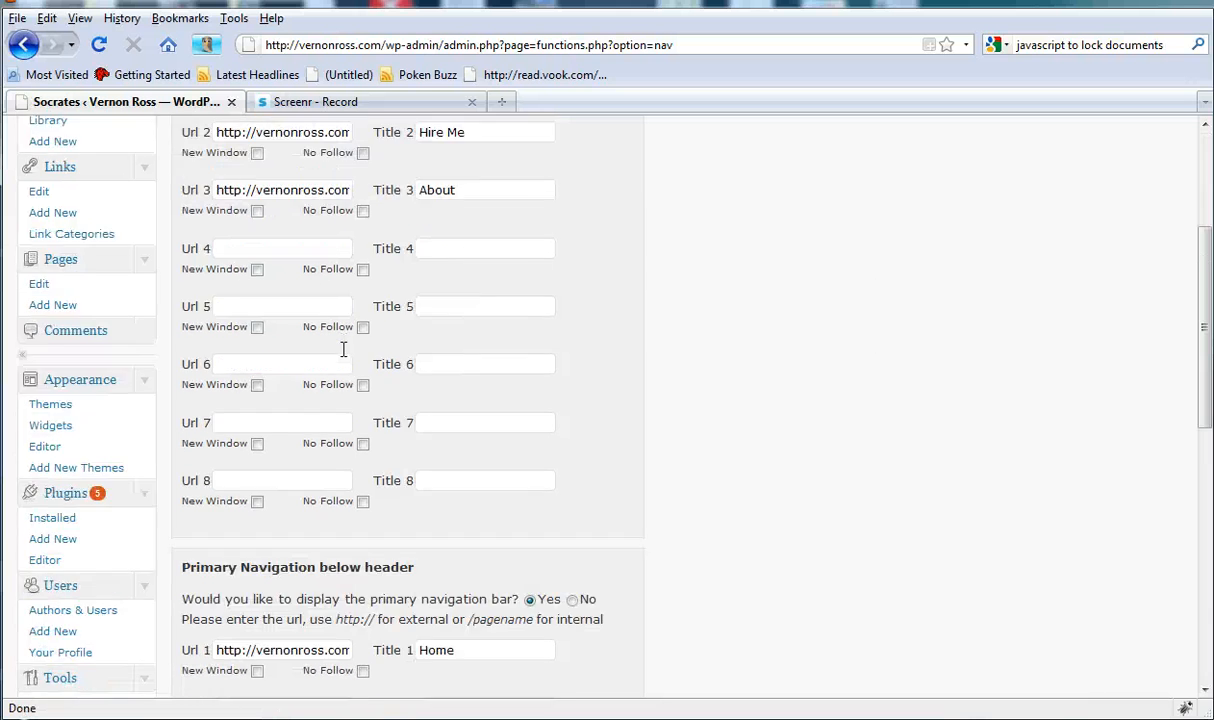
pyautogui.scroll(-3)
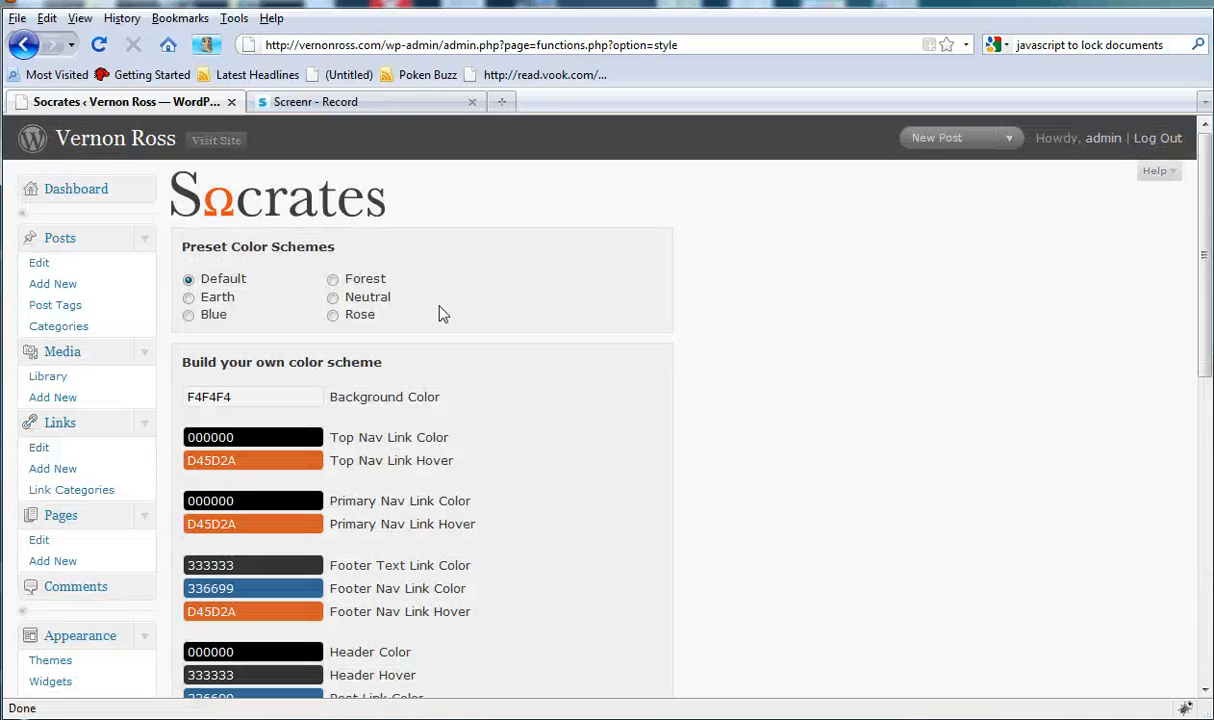
# Step: Choose the Neutral preset on Socrates Styling, refilling the custom colours with brown tones
pyautogui.scroll(-3)
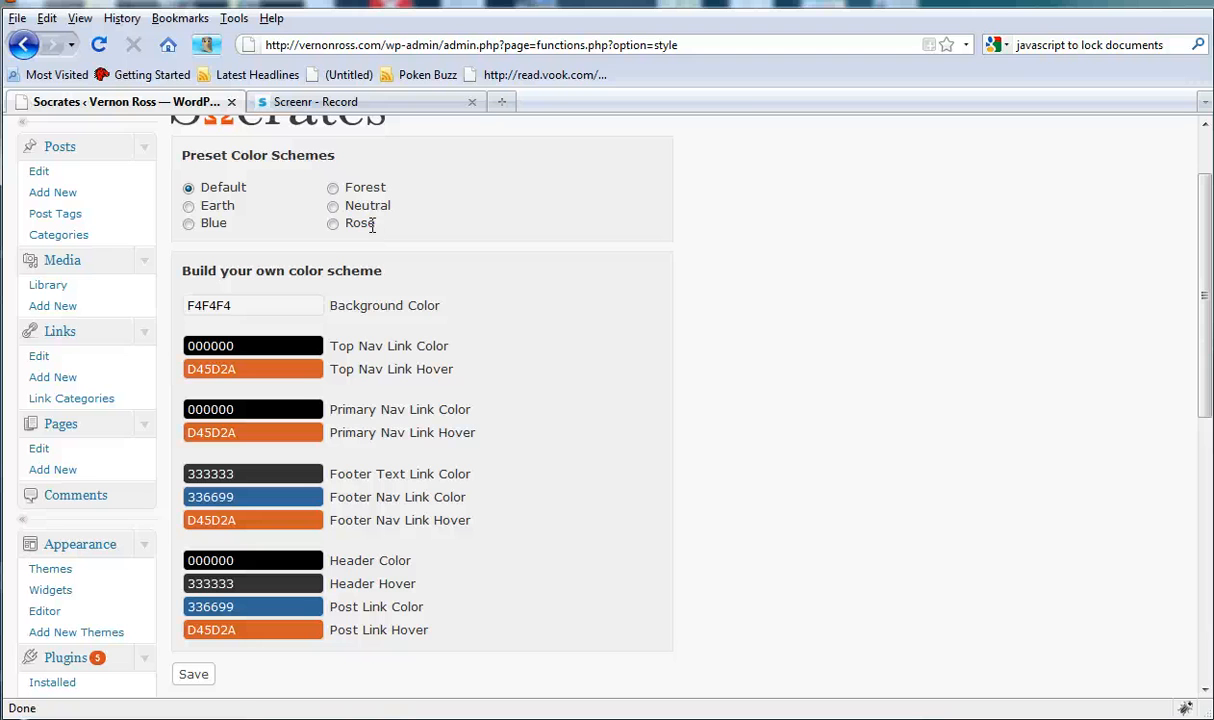
pyautogui.click(332, 204)
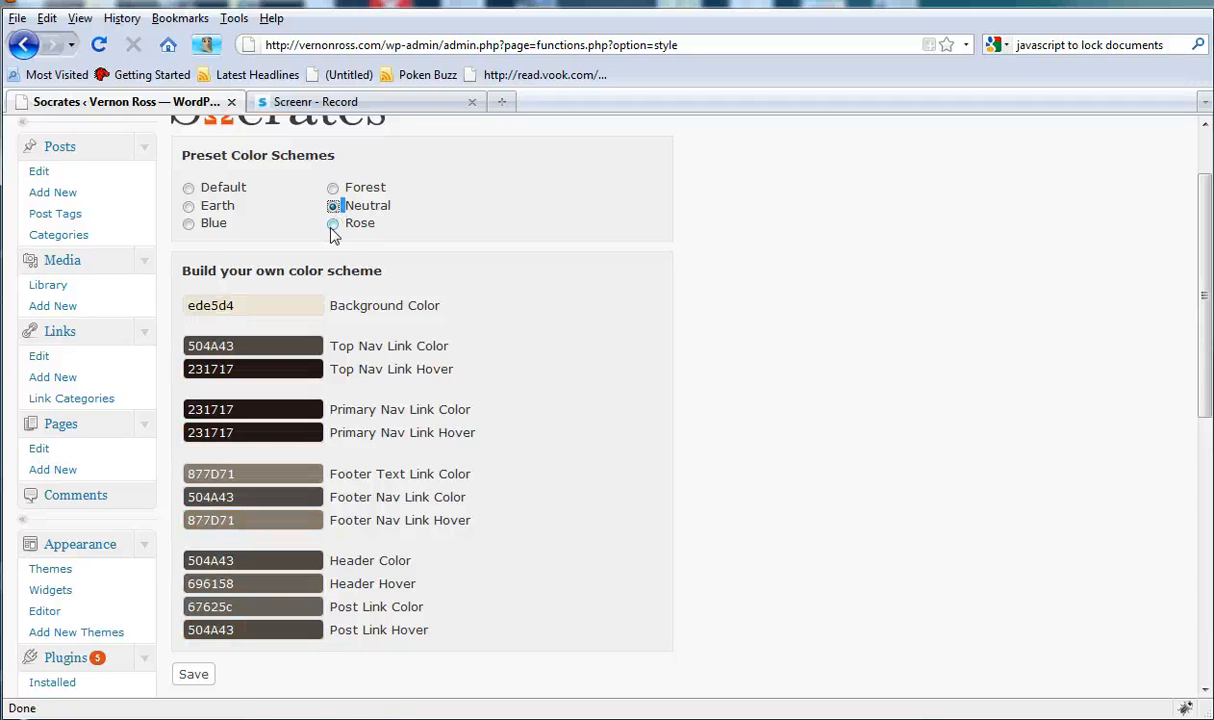
pyautogui.click(188, 224)
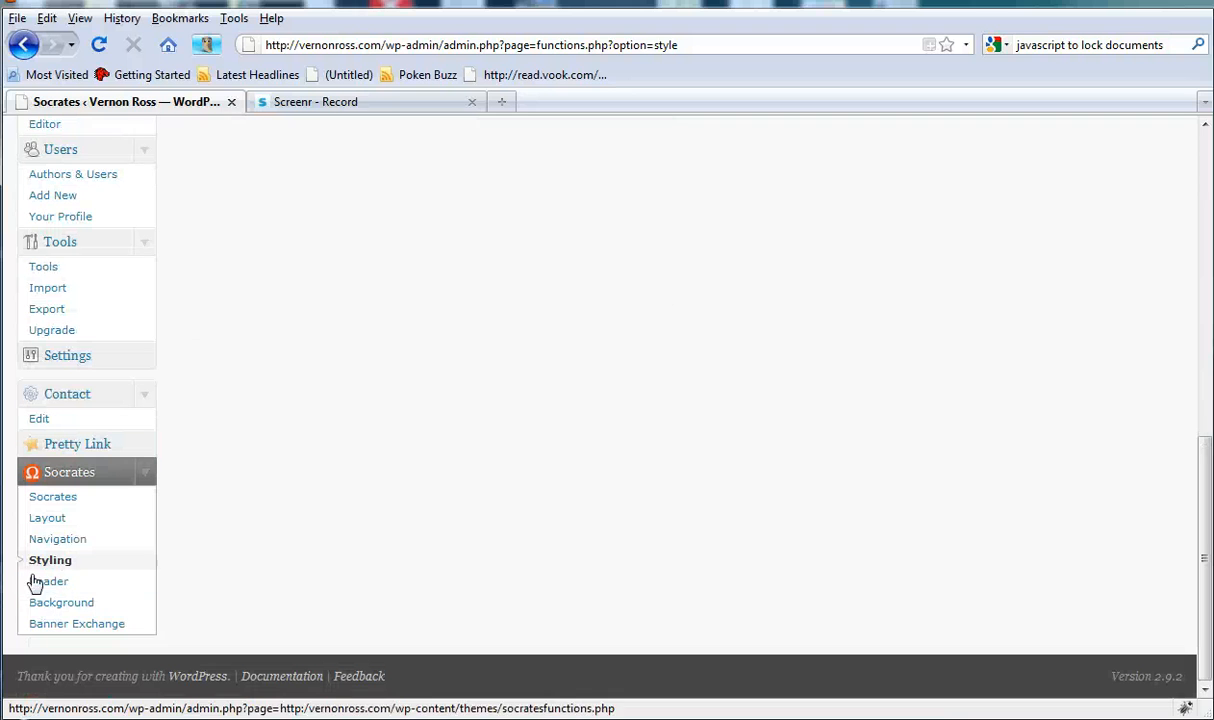
# Step: Go to Socrates Header options and browse the header image gallery to the bicycle chain image
pyautogui.click(44, 580)
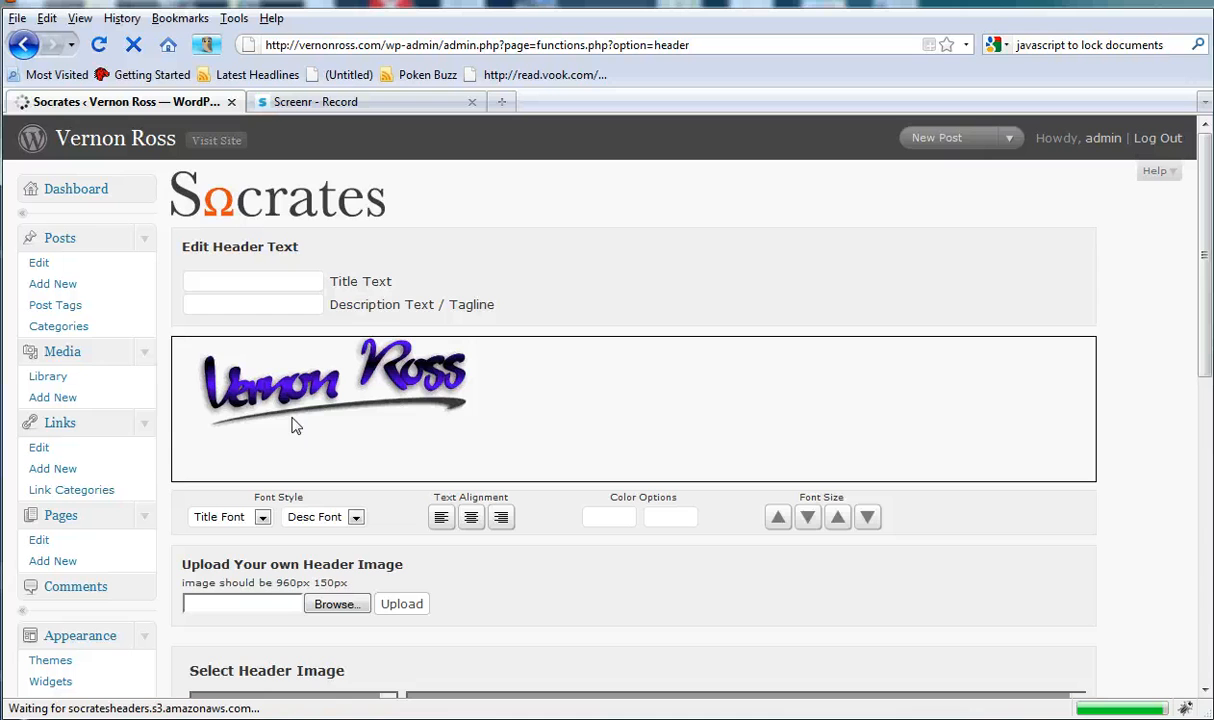
pyautogui.scroll(-3)
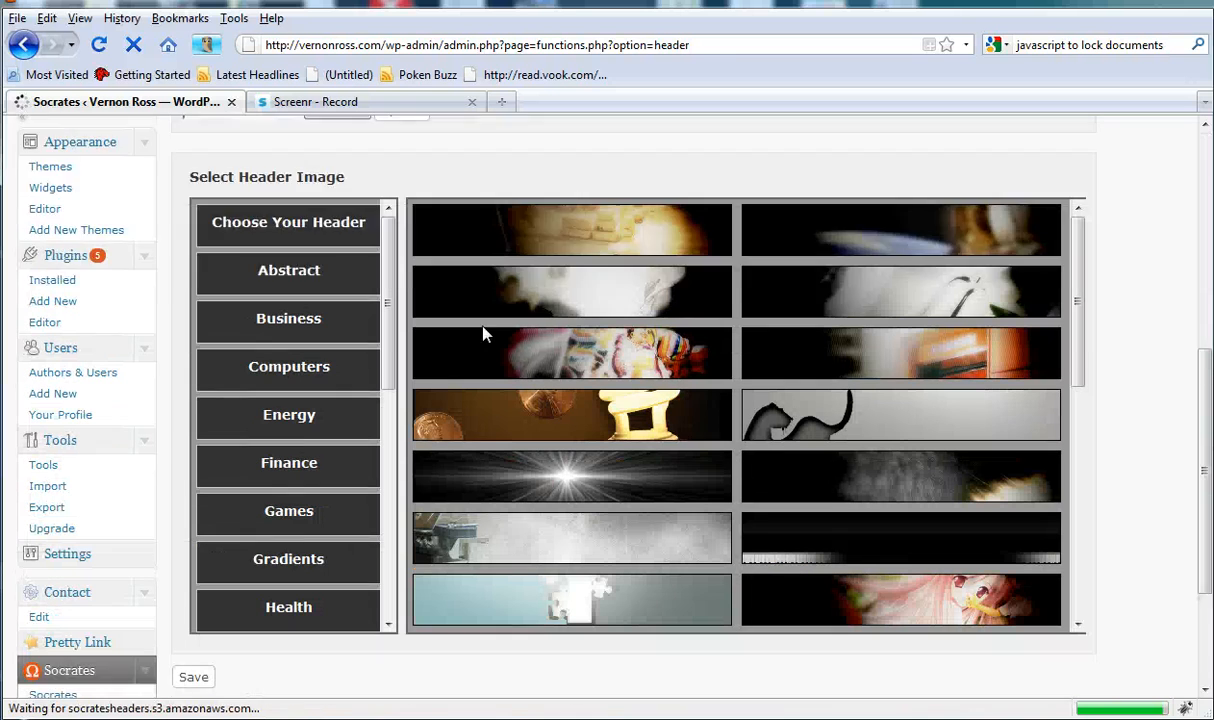
pyautogui.scroll(-3)
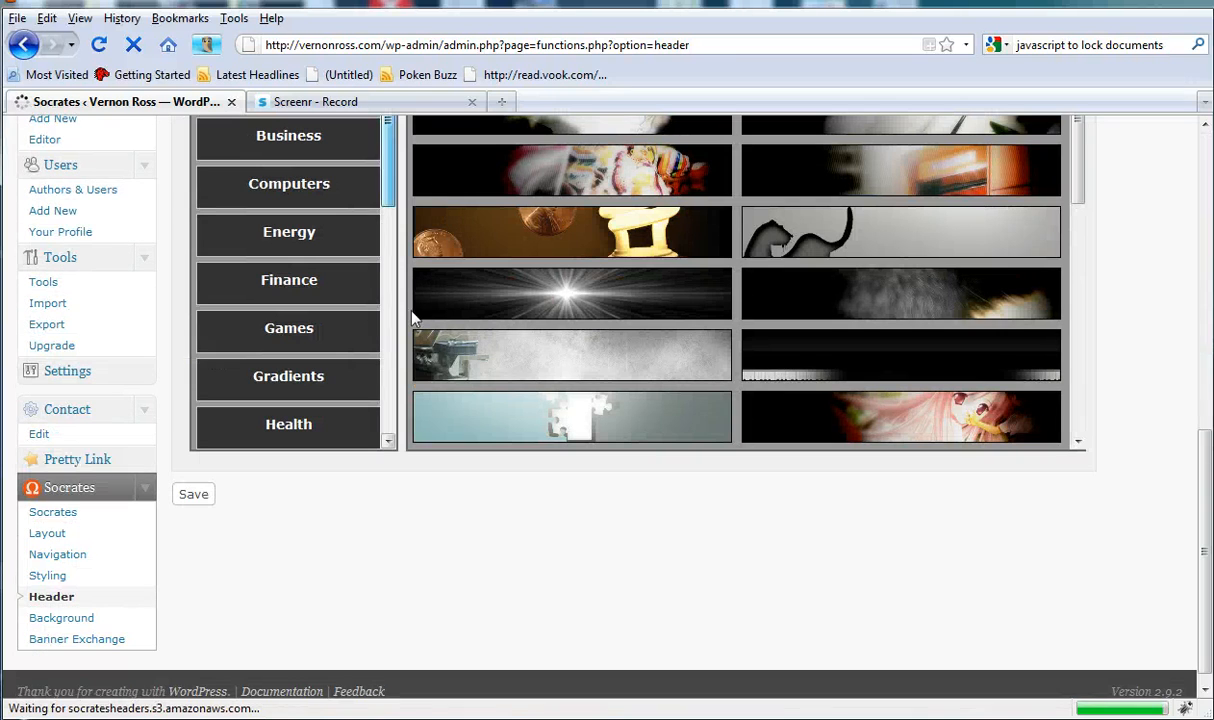
pyautogui.scroll(-3)
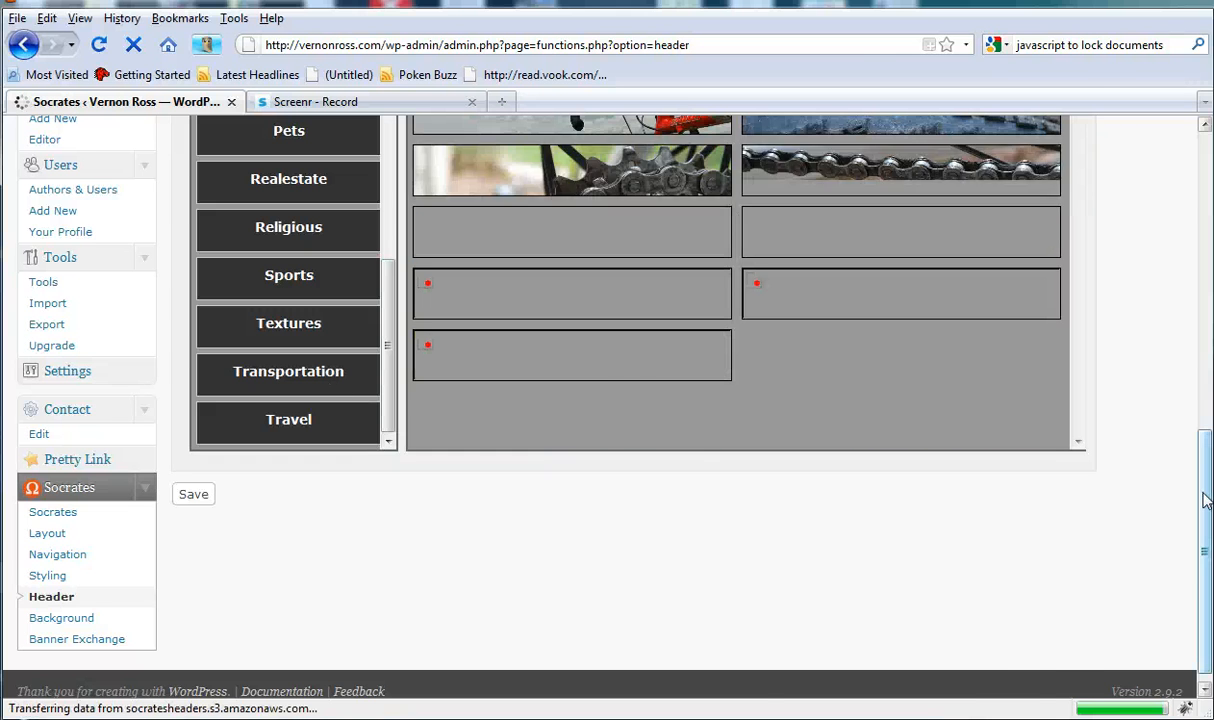
pyautogui.scroll(3)
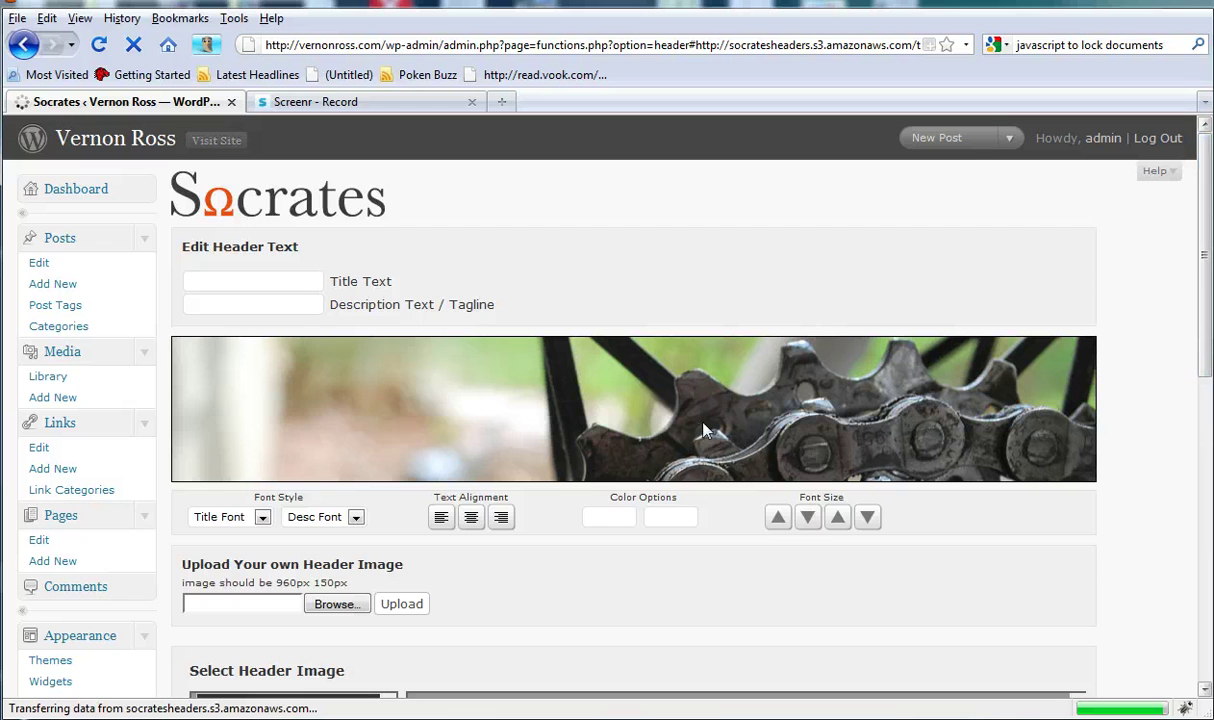
pyautogui.moveTo(940, 332)
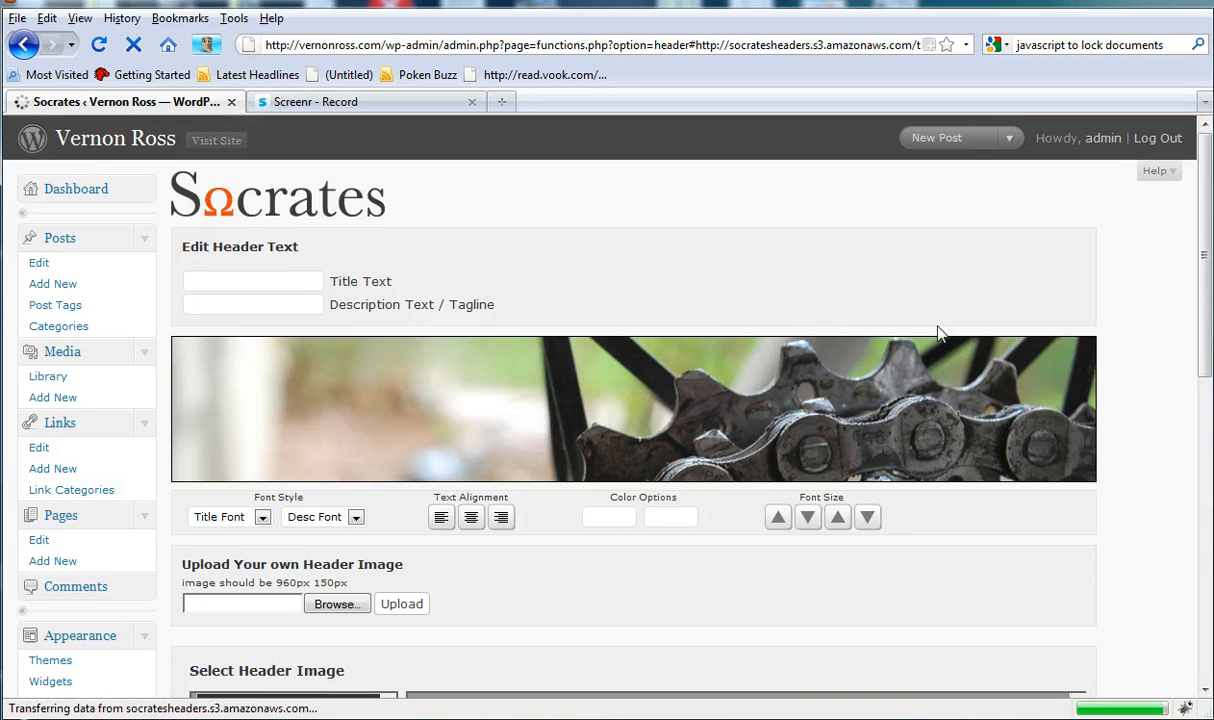
pyautogui.scroll(-3)
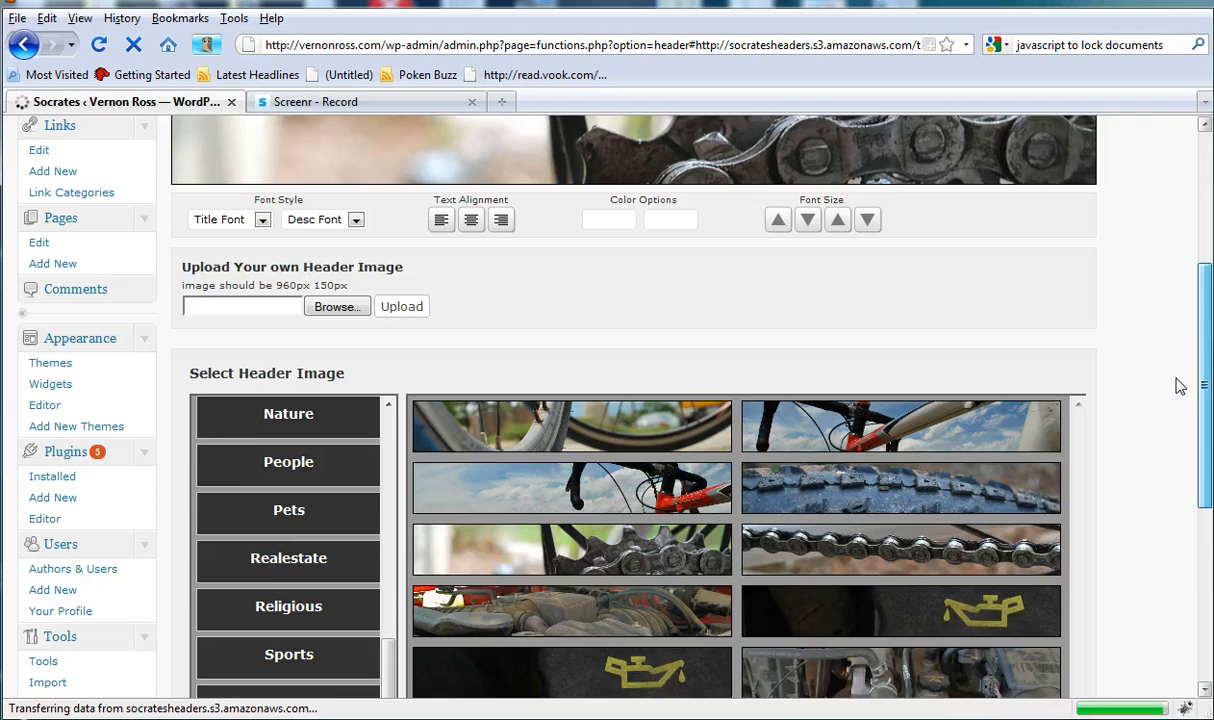
pyautogui.scroll(-3)
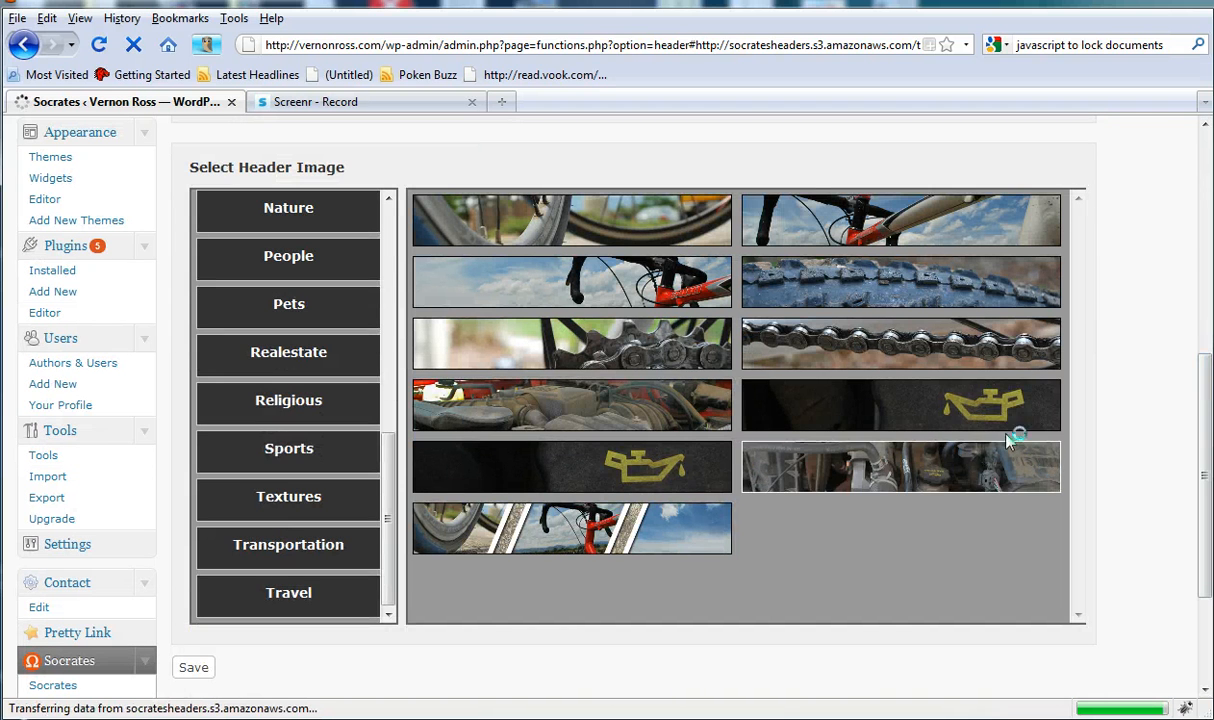
pyautogui.scroll(-3)
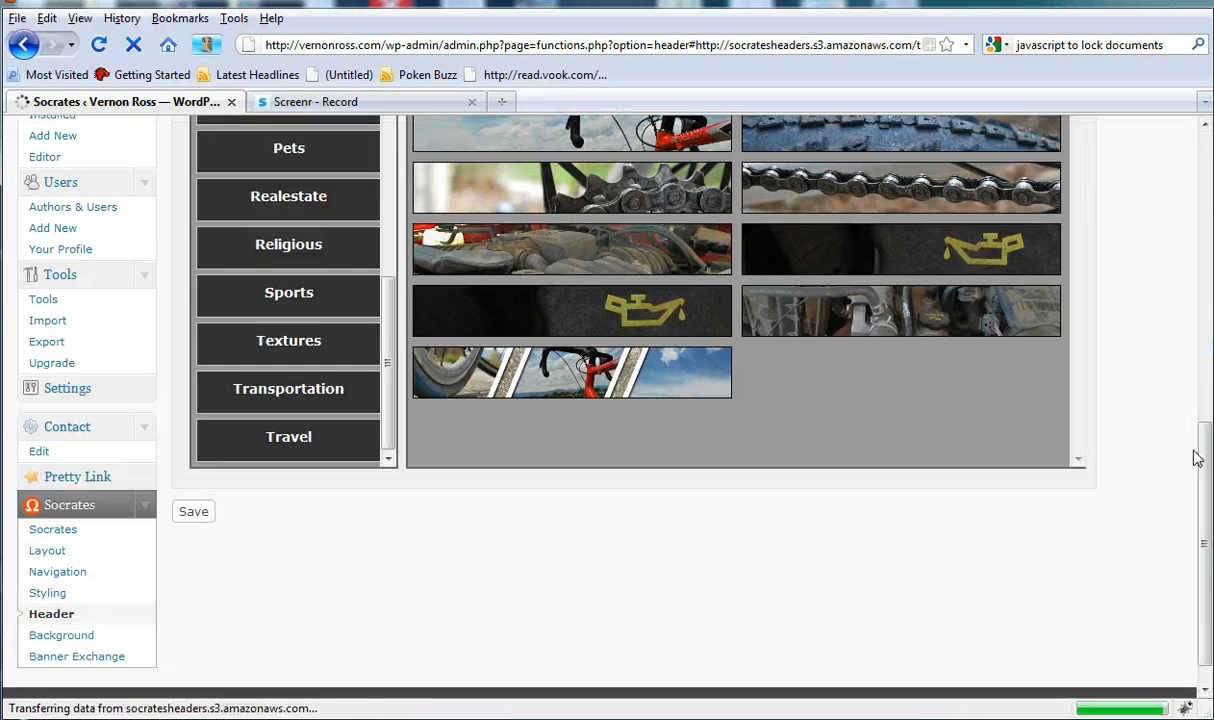
# Step: Browse the Socrates Background page's image settings and grid of ready-made background patterns
pyautogui.click(60, 636)
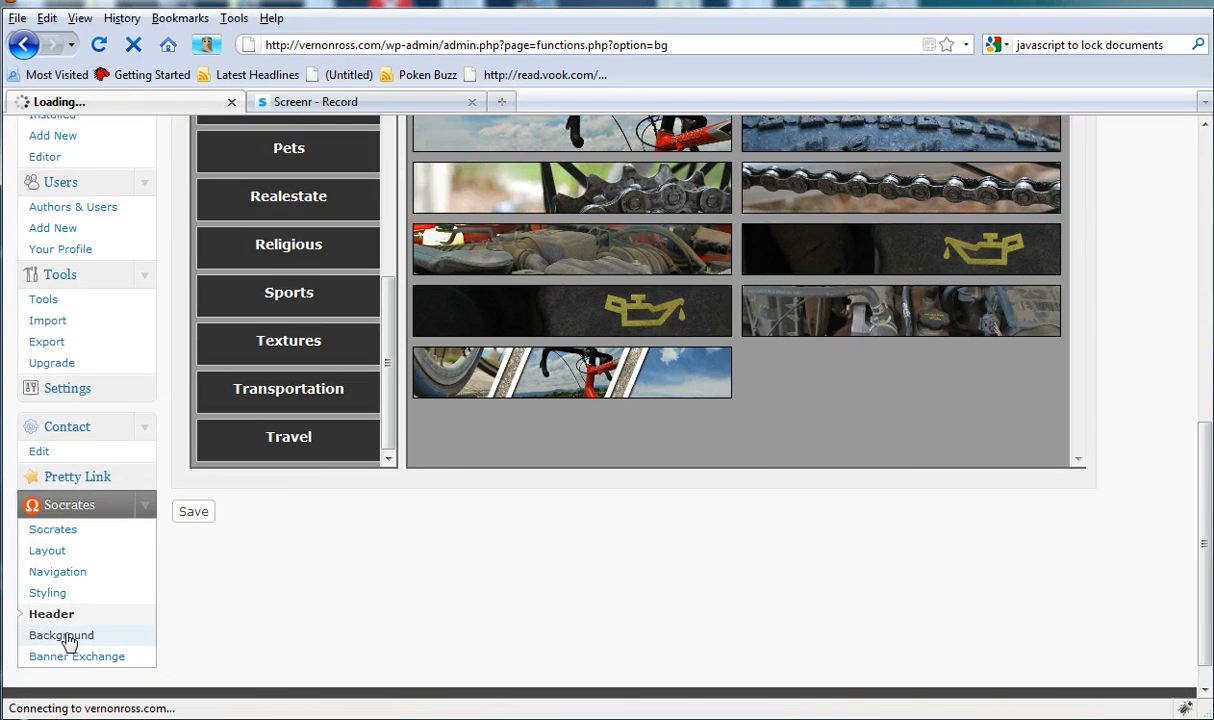
pyautogui.click(60, 636)
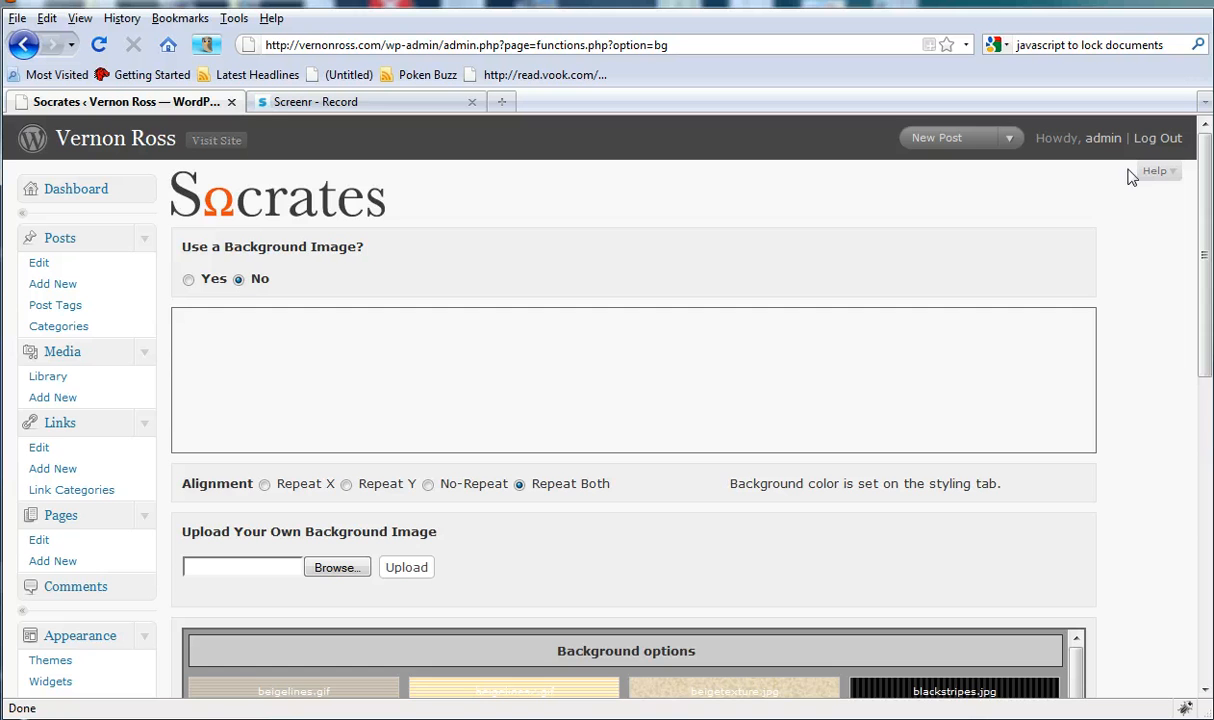
pyautogui.scroll(-3)
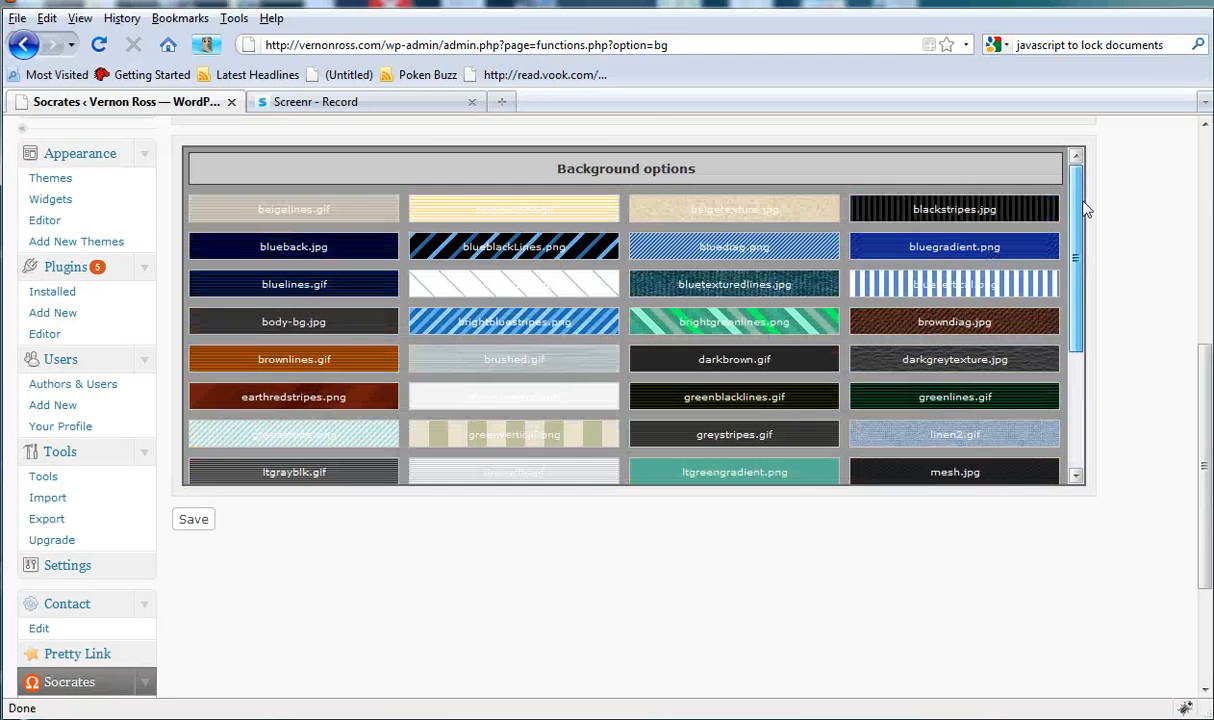
pyautogui.moveTo(1206, 376)
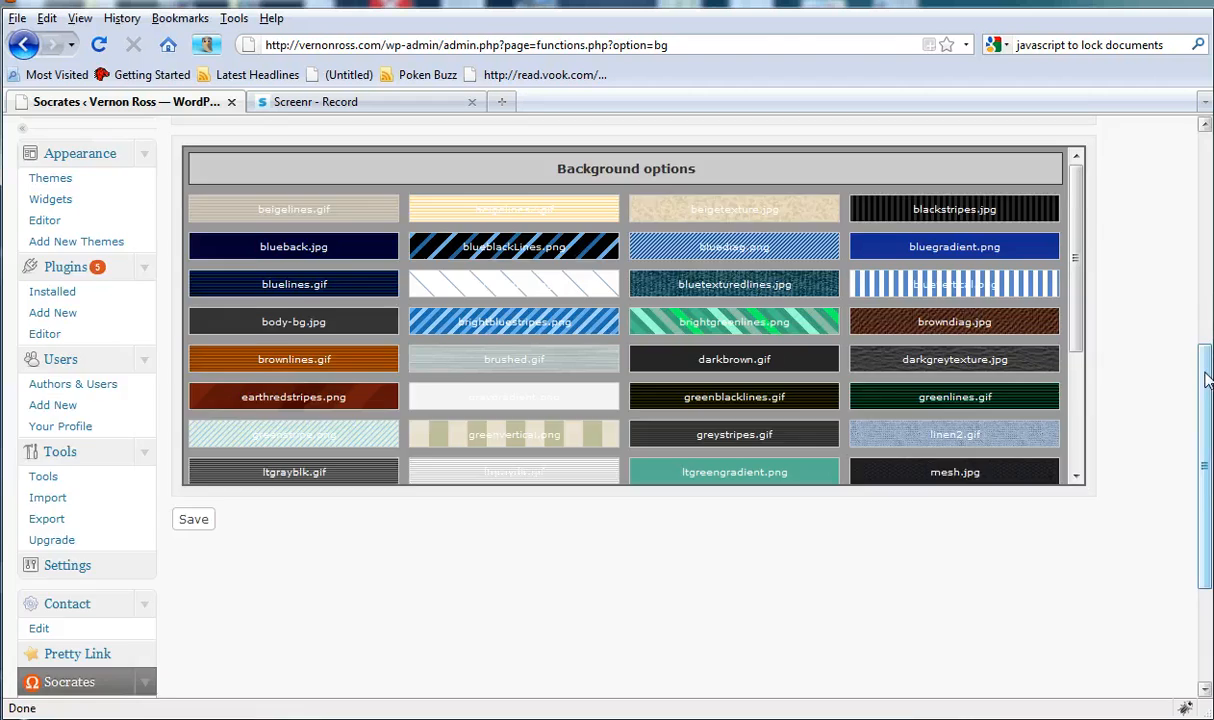
pyautogui.scroll(-3)
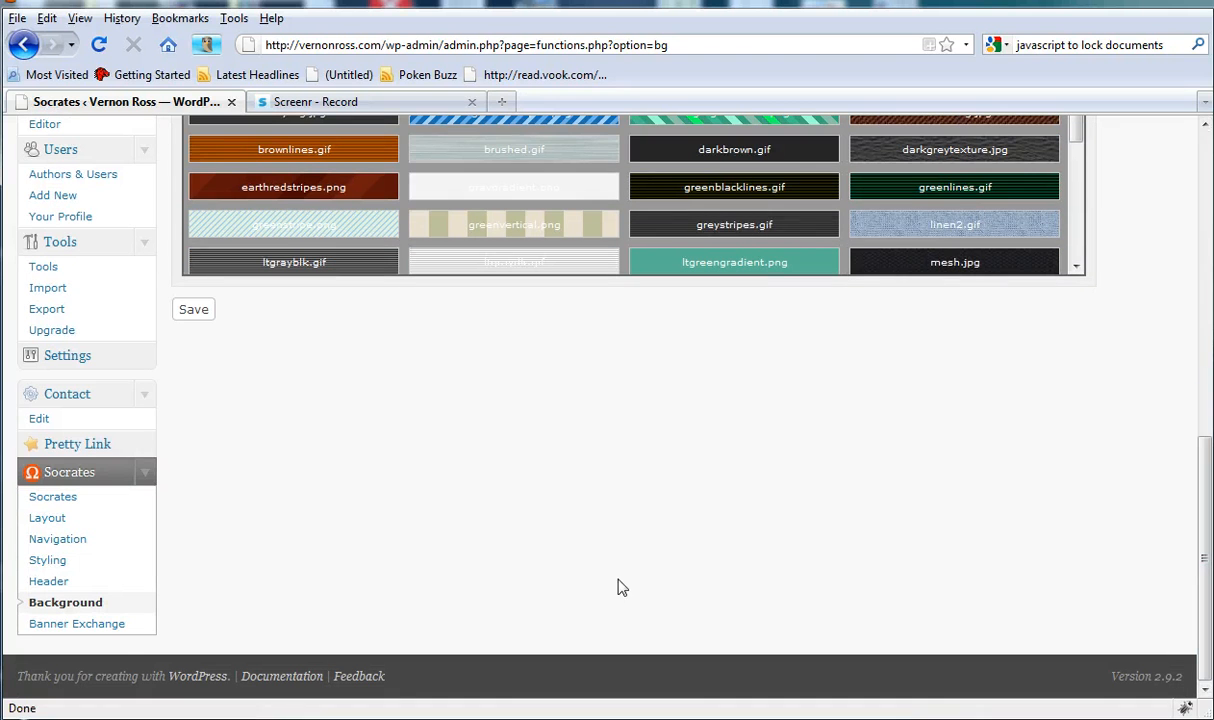
pyautogui.click(76, 624)
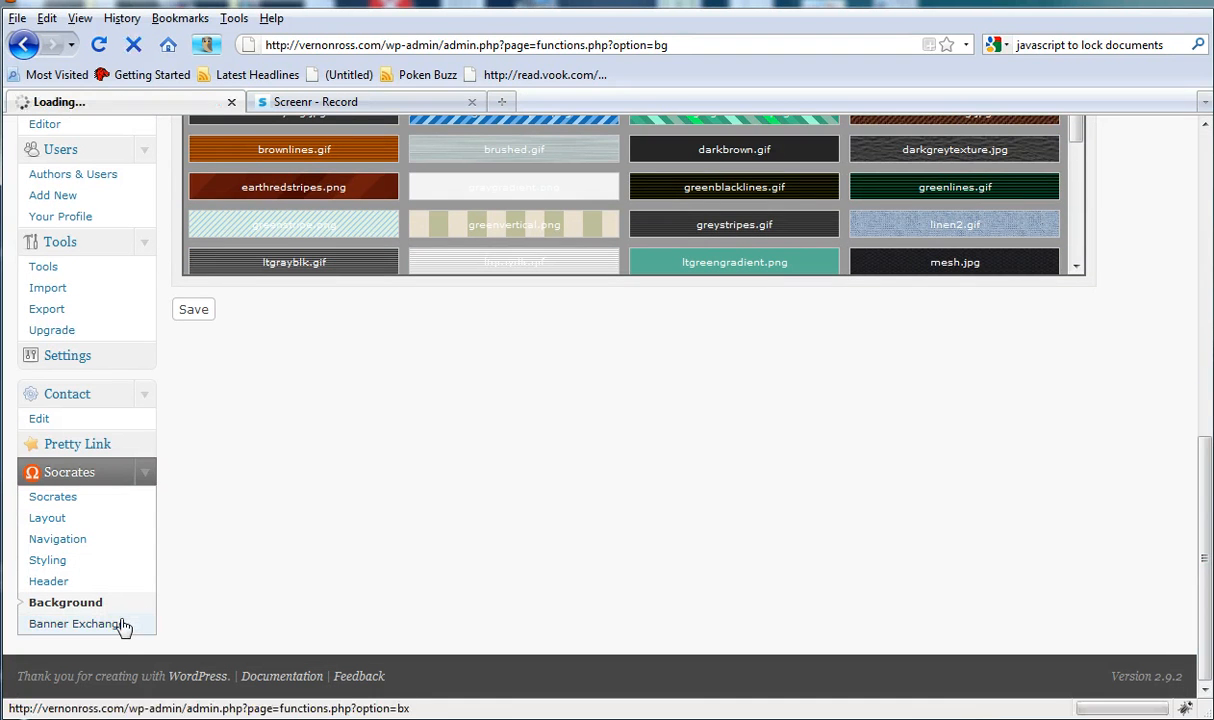
# Step: View the Banner Exchange page and scroll through its mid-June launch announcement
pyautogui.click(76, 624)
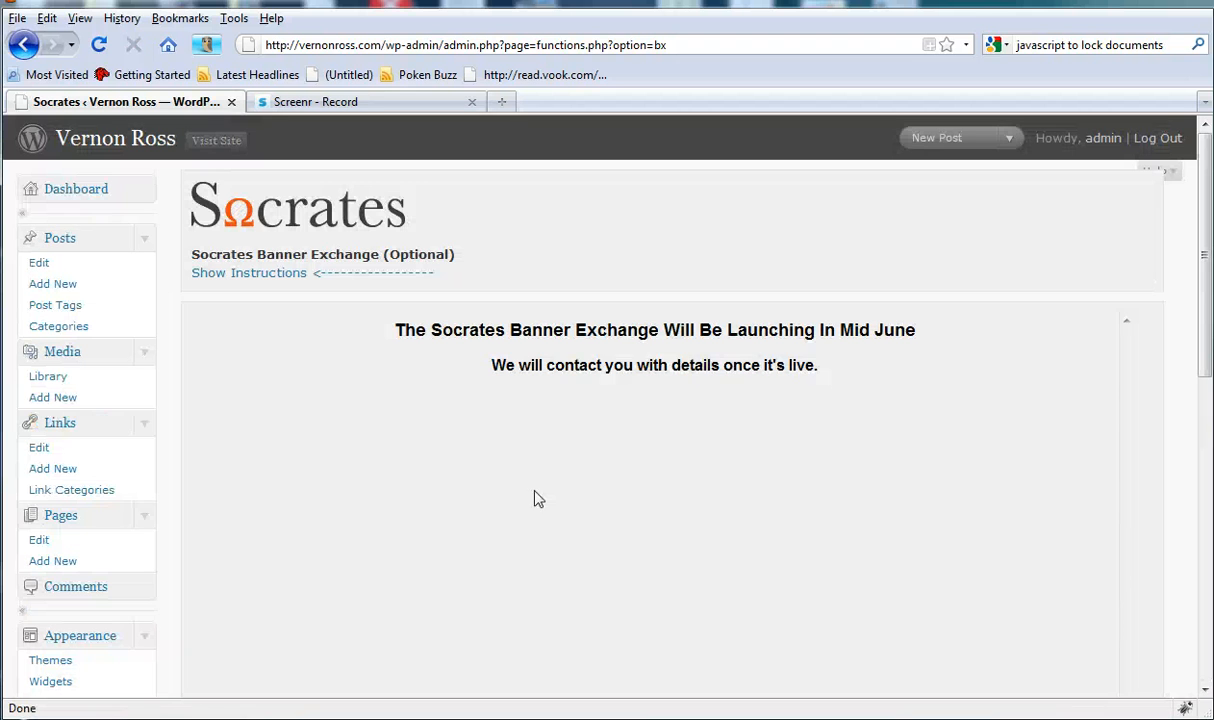
pyautogui.moveTo(624, 356)
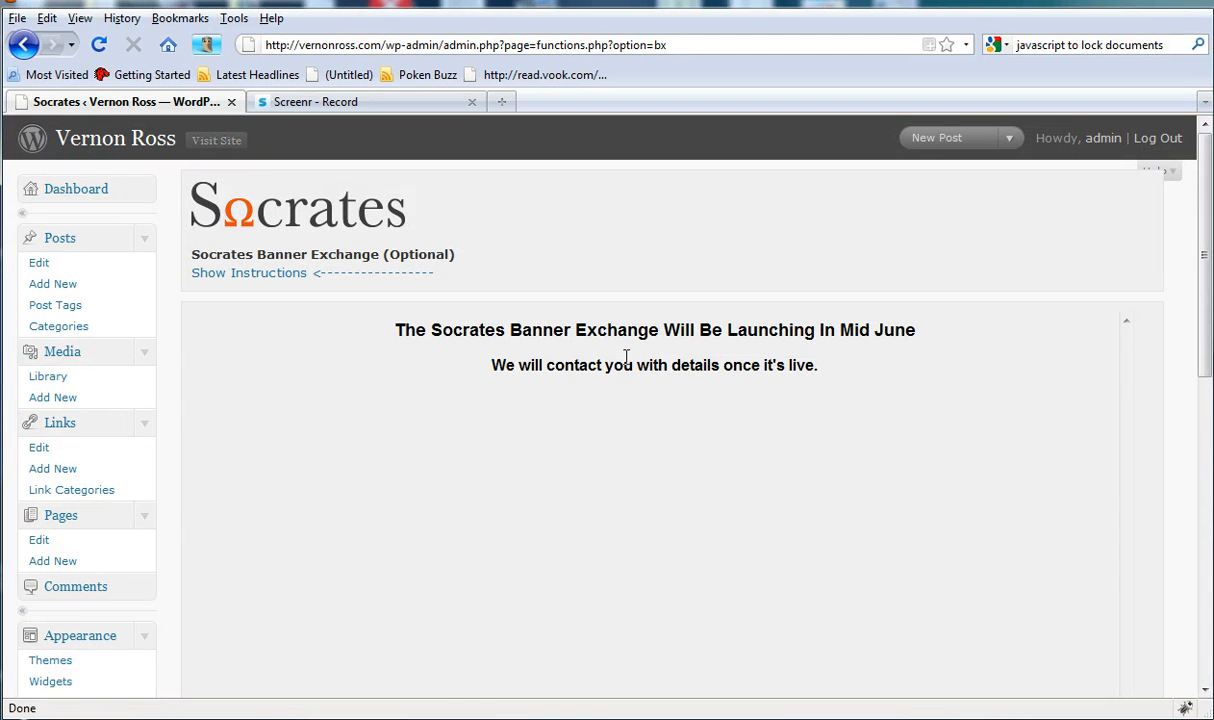
pyautogui.moveTo(1186, 248)
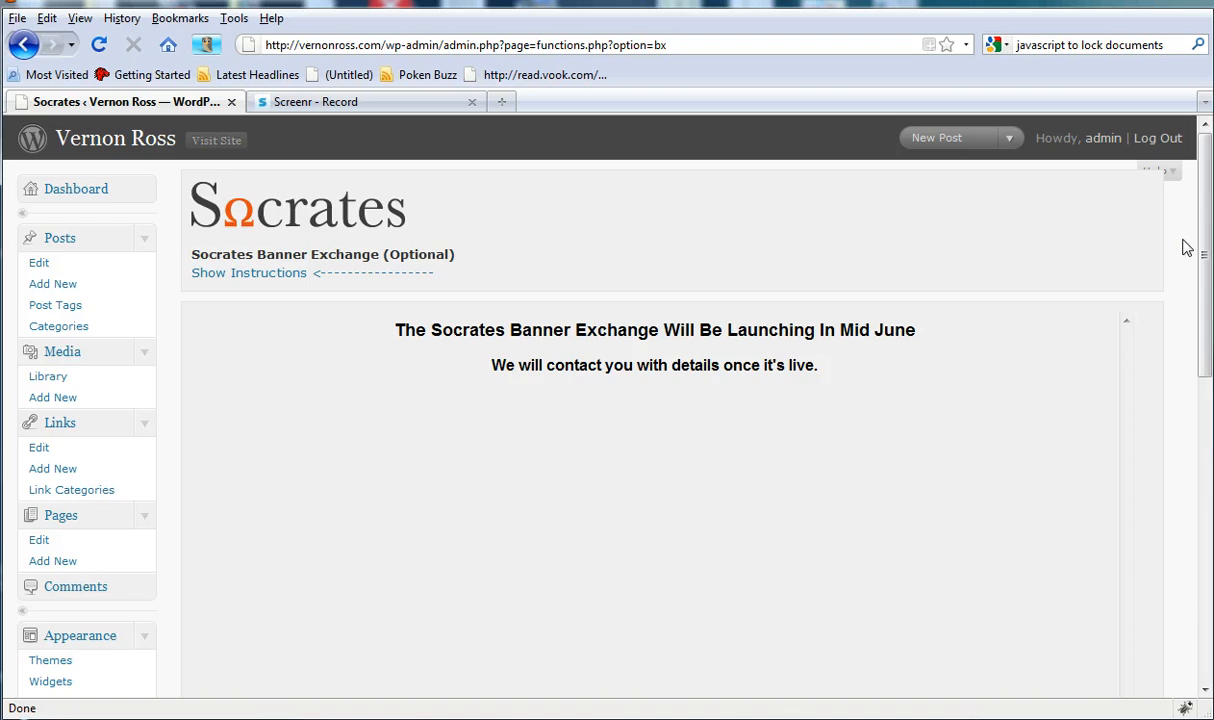
pyautogui.scroll(-3)
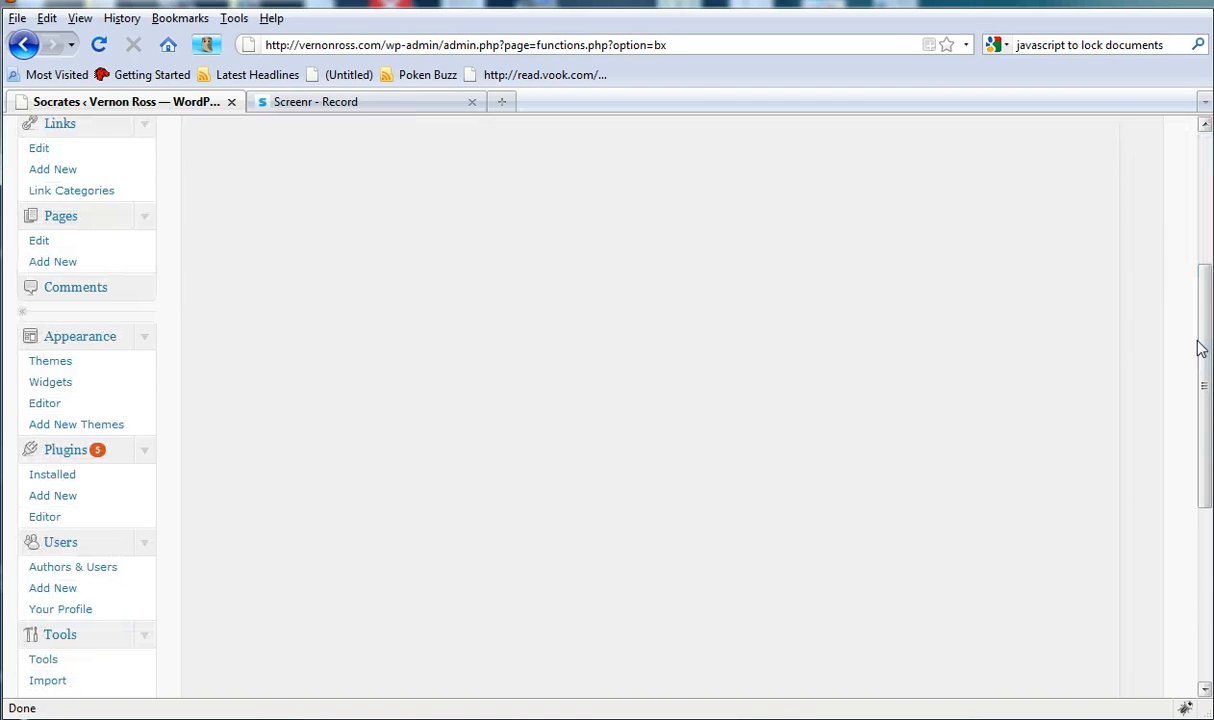
pyautogui.scroll(-3)
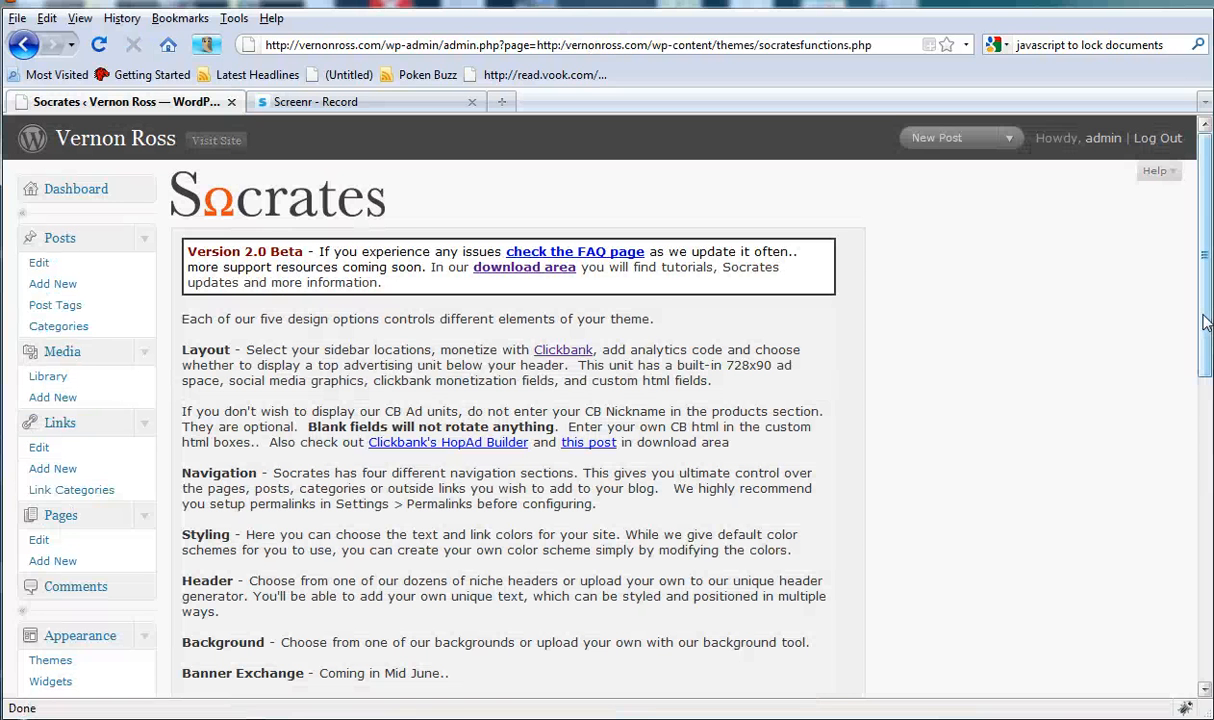
pyautogui.moveTo(228, 158)
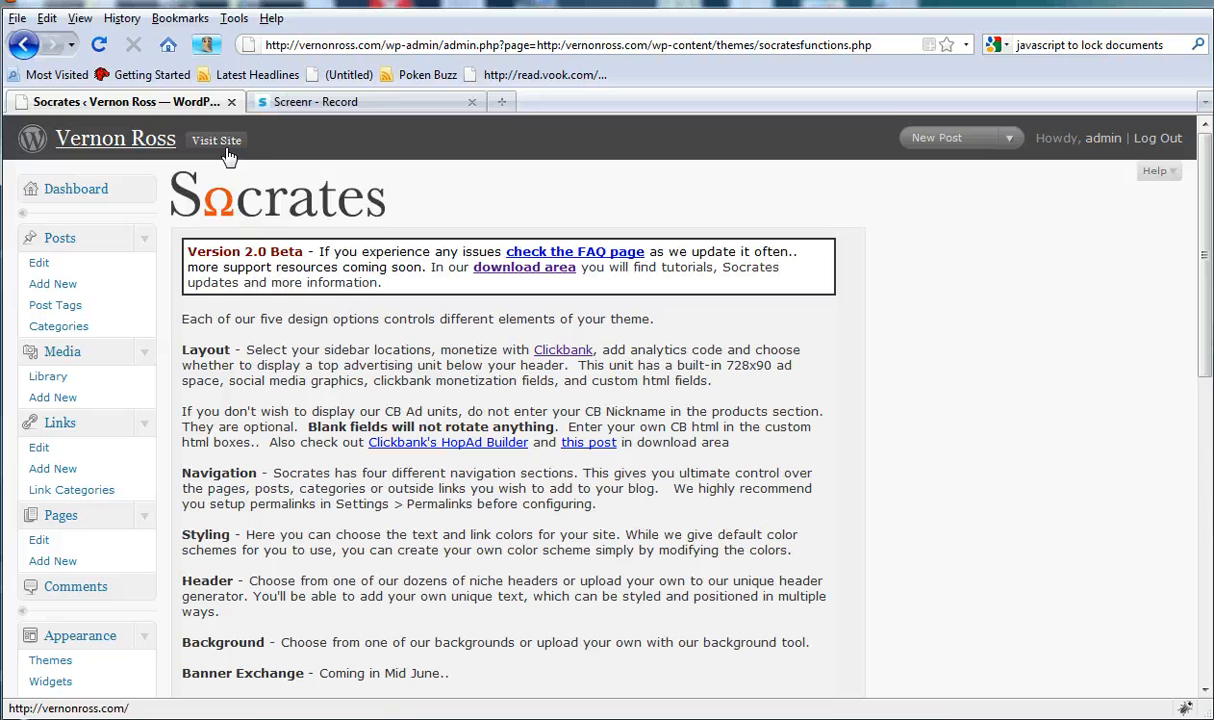
pyautogui.moveTo(228, 156)
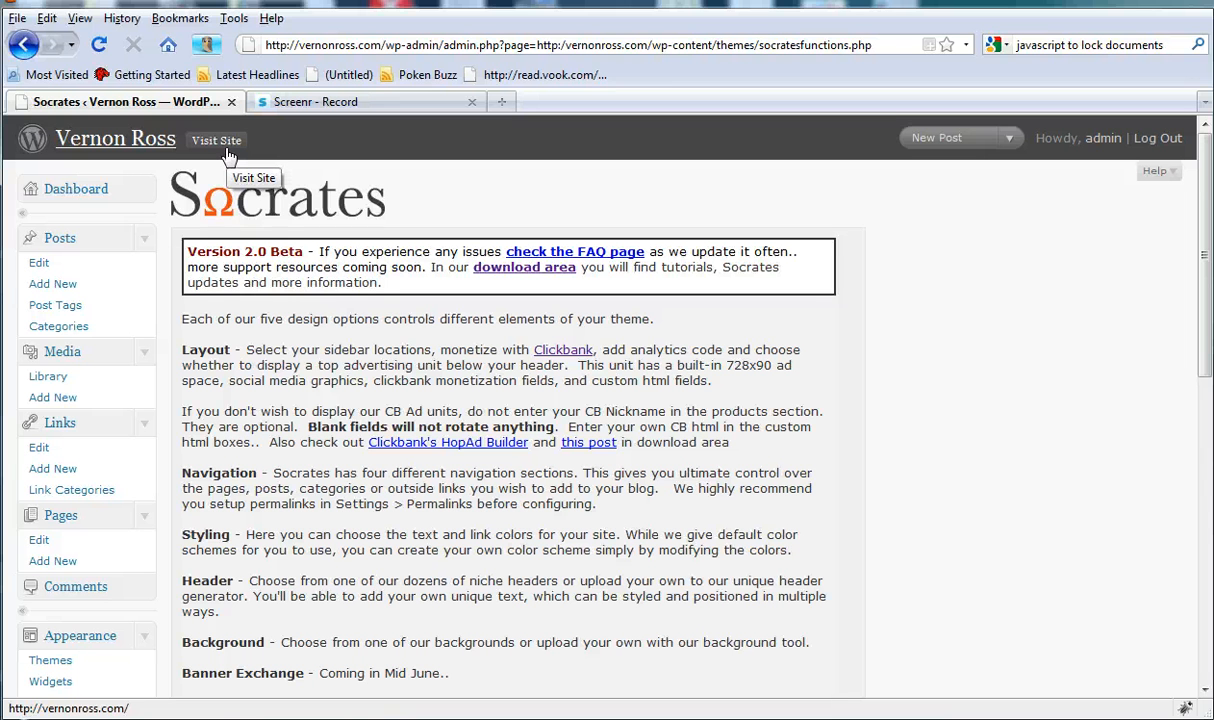
pyautogui.moveTo(280, 384)
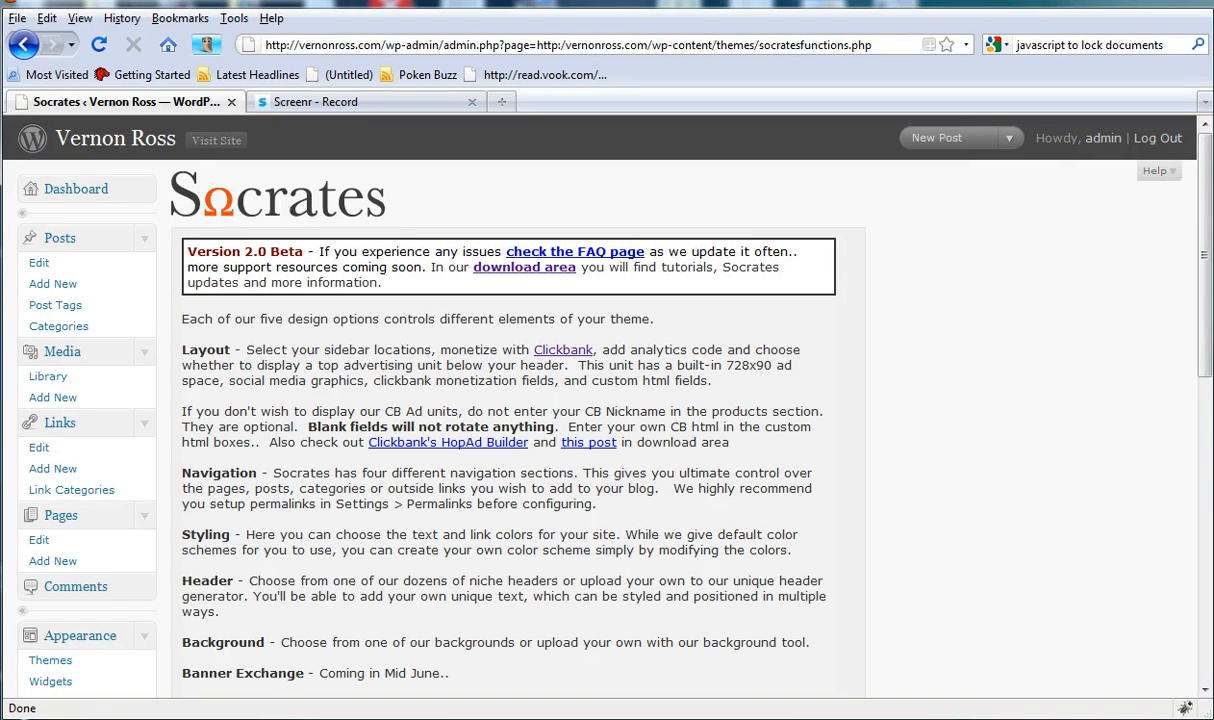
pyautogui.moveTo(800, 232)
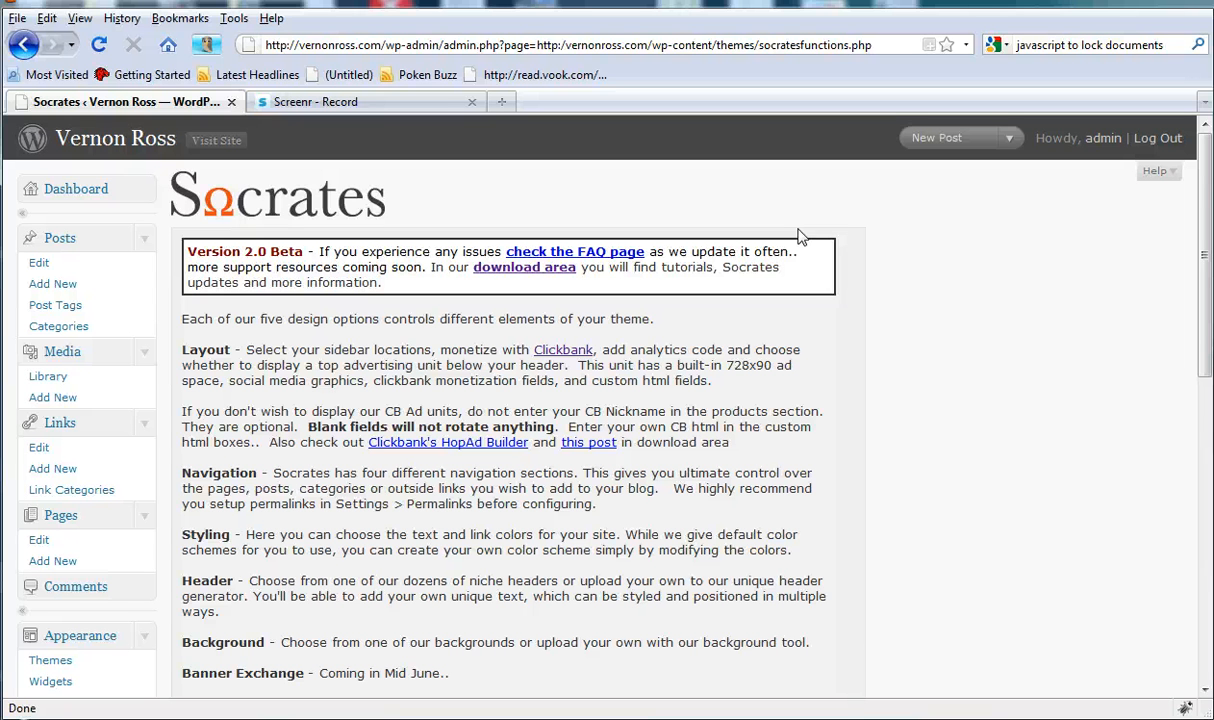
pyautogui.moveTo(396, 574)
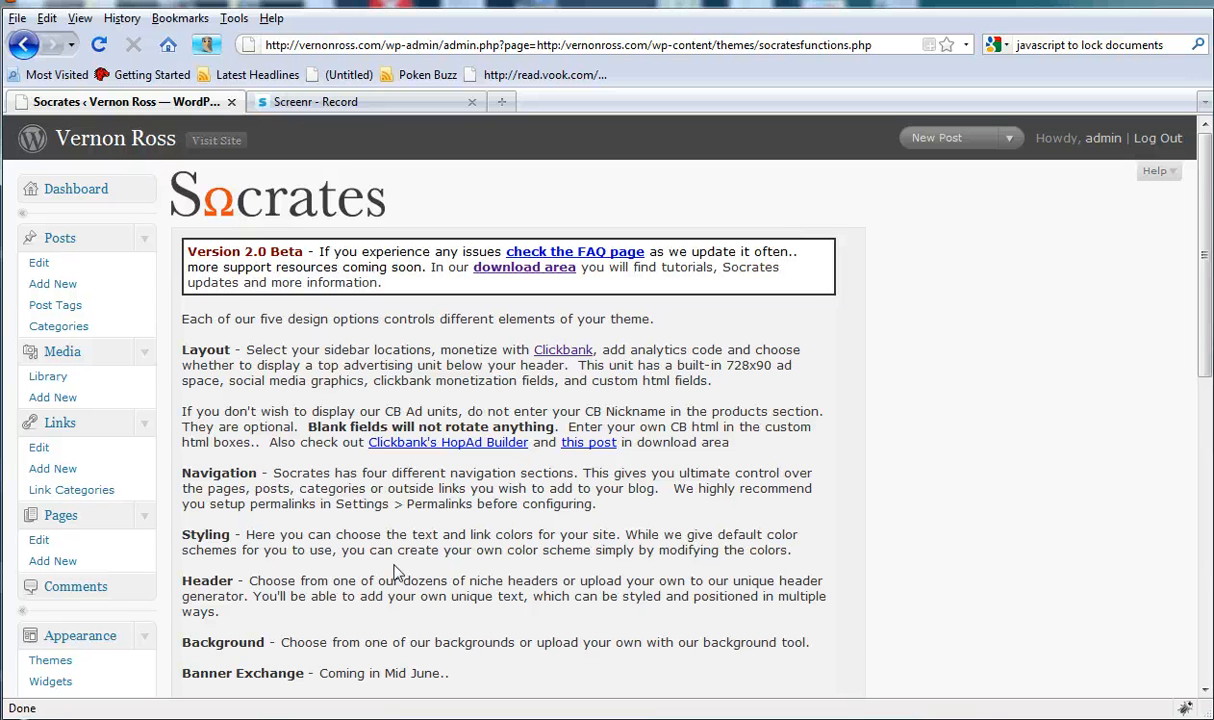